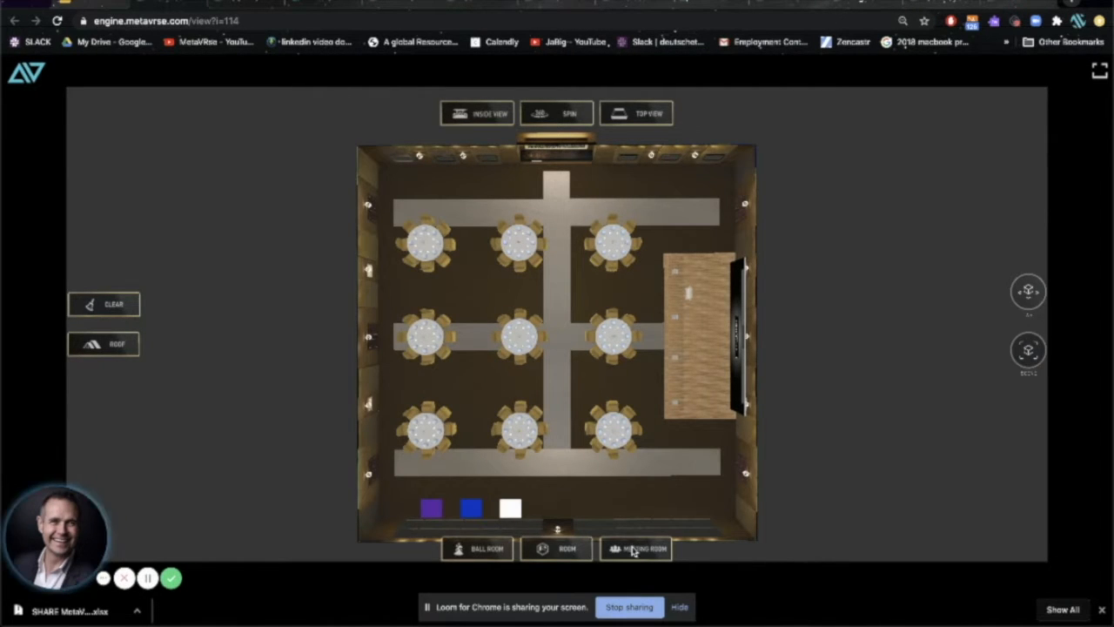
Switch to the floor-level inside view and change the hall to Meeting Room seating
click(476, 548)
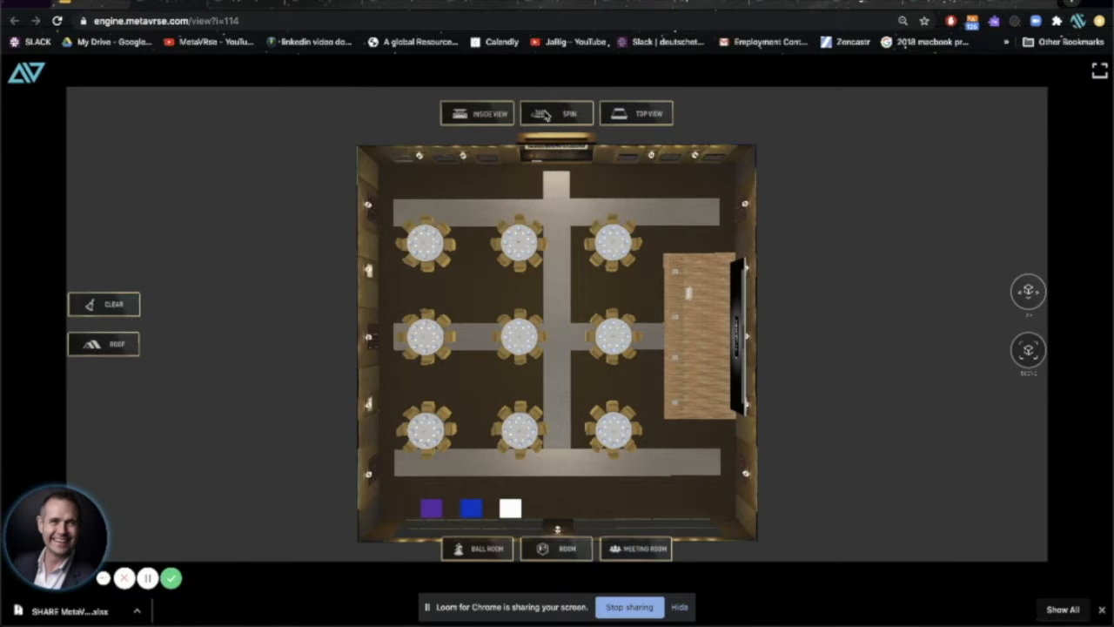
click(477, 113)
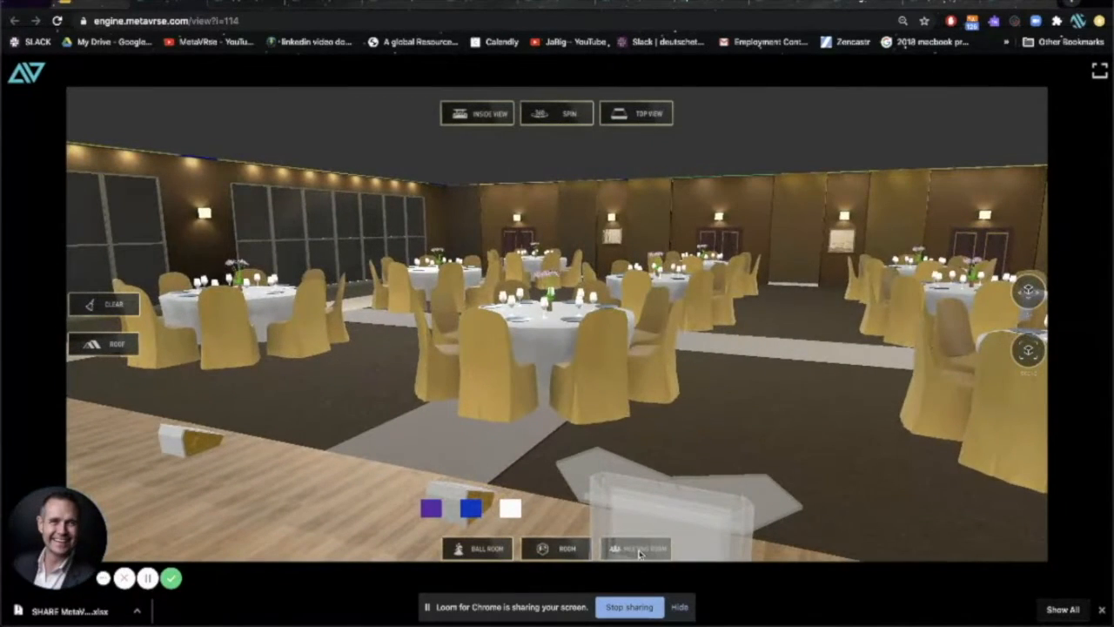
click(637, 548)
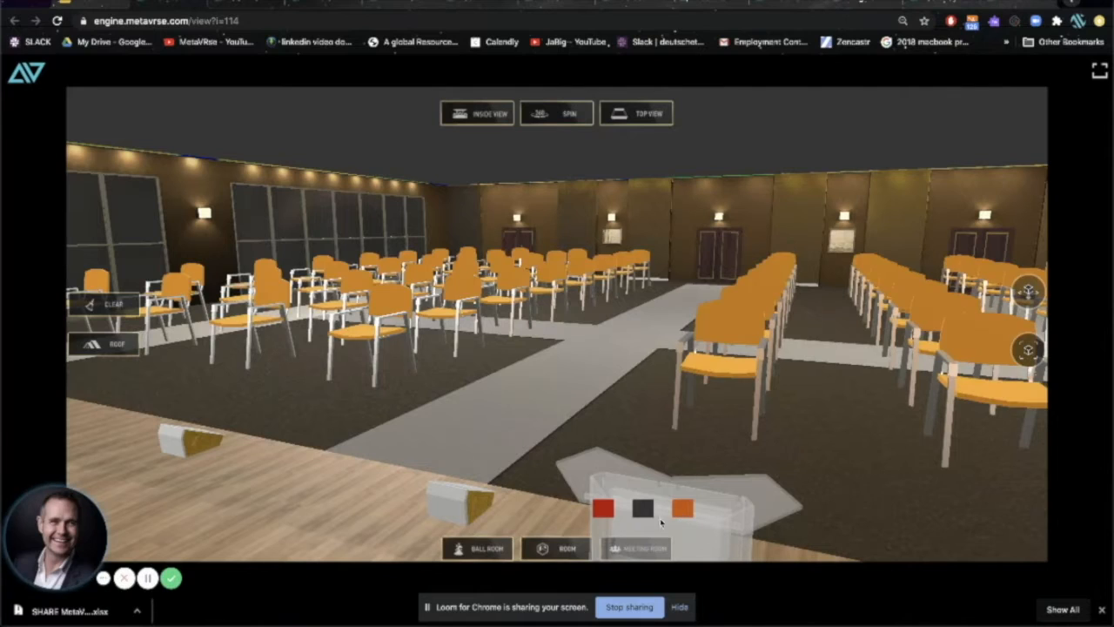
click(603, 508)
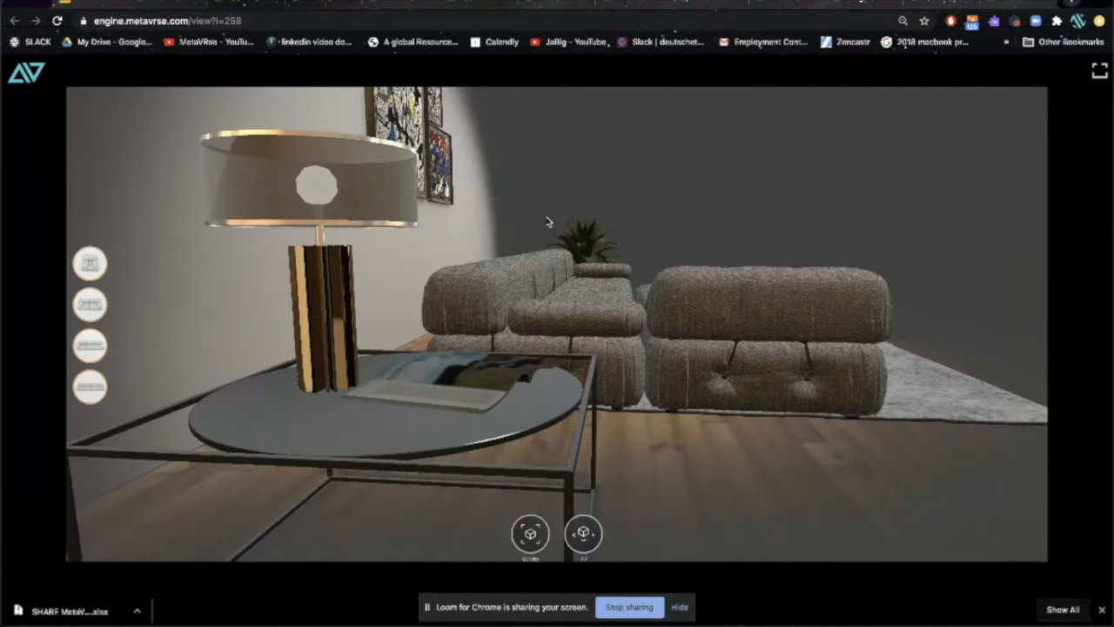
Load the left-side sectional sofa option and orbit around its end
drag(548, 222, 848, 317)
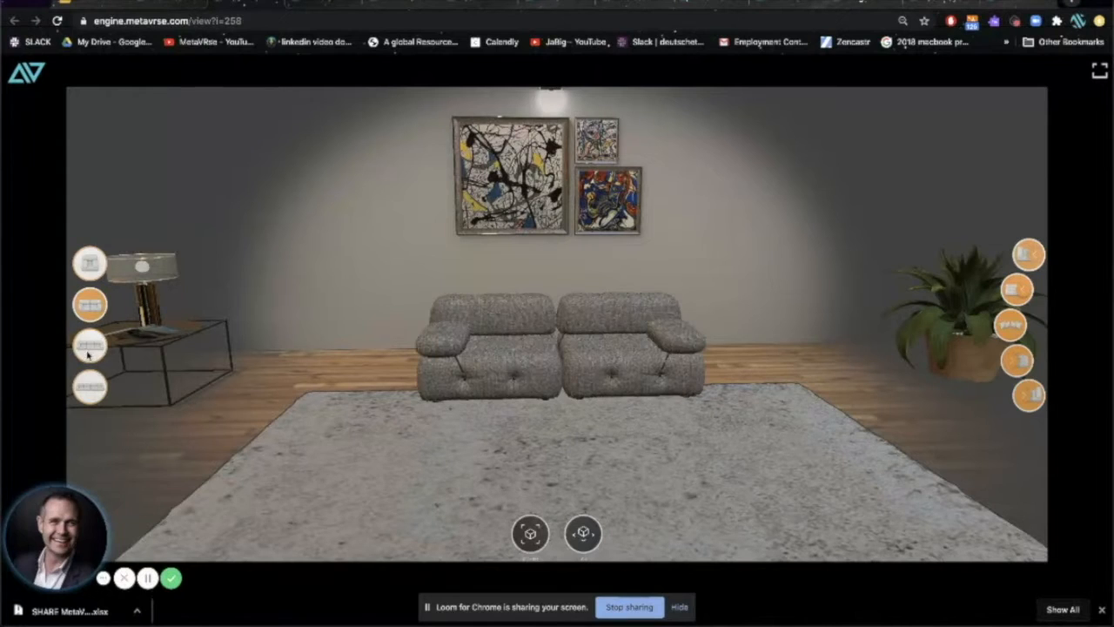
click(89, 342)
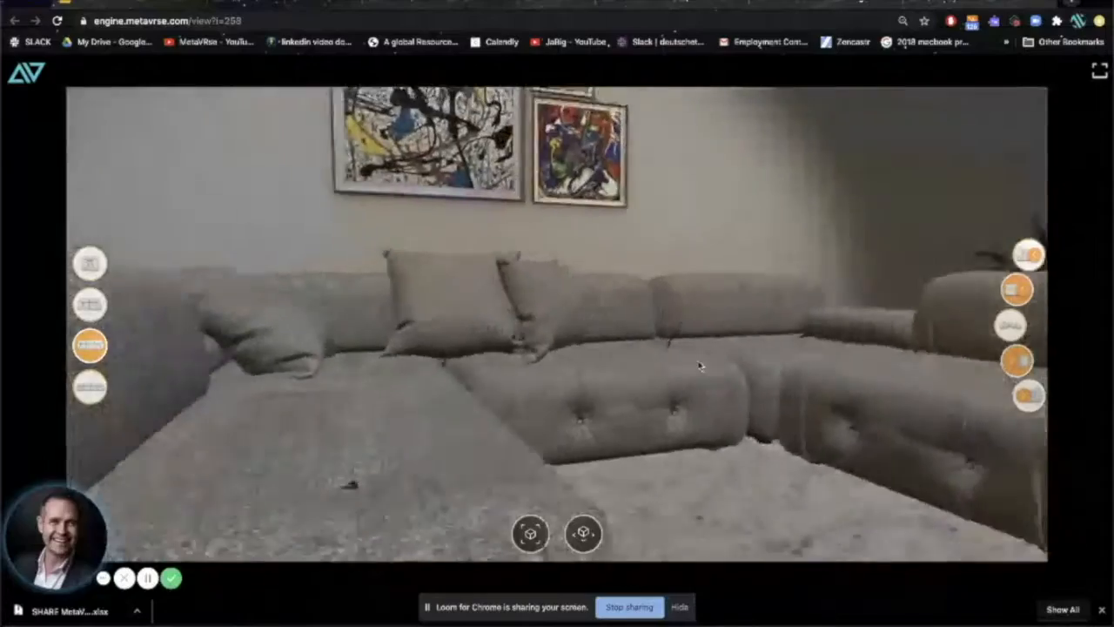
drag(696, 365, 609, 396)
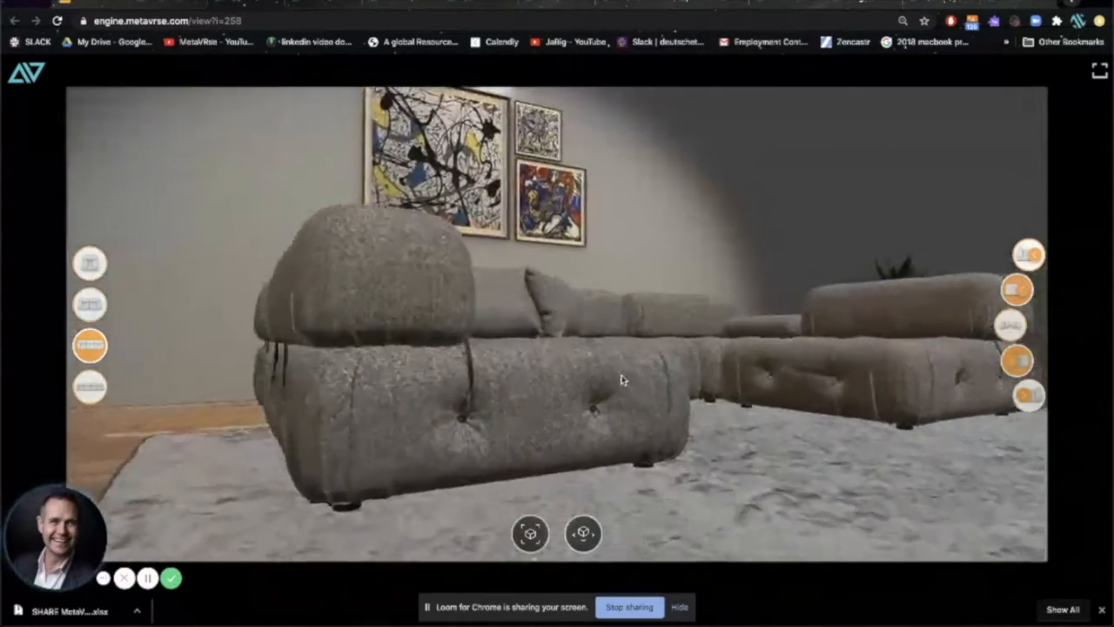
drag(622, 379, 696, 379)
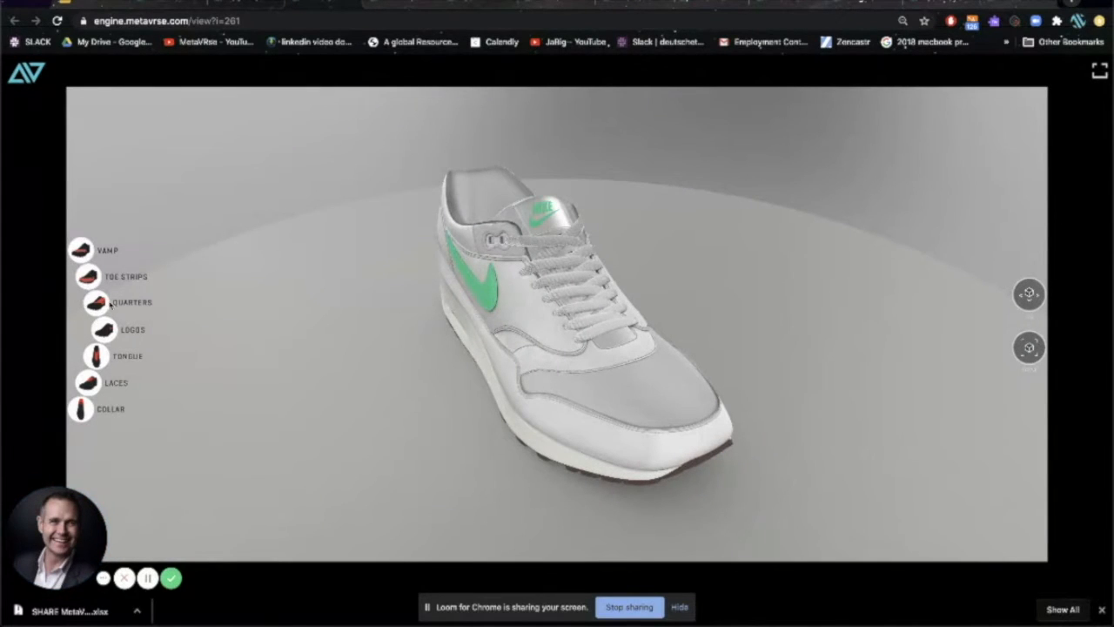
Colour the QUARTERS orange and the COLLAR blue, then orbit to inspect the shoe
click(80, 329)
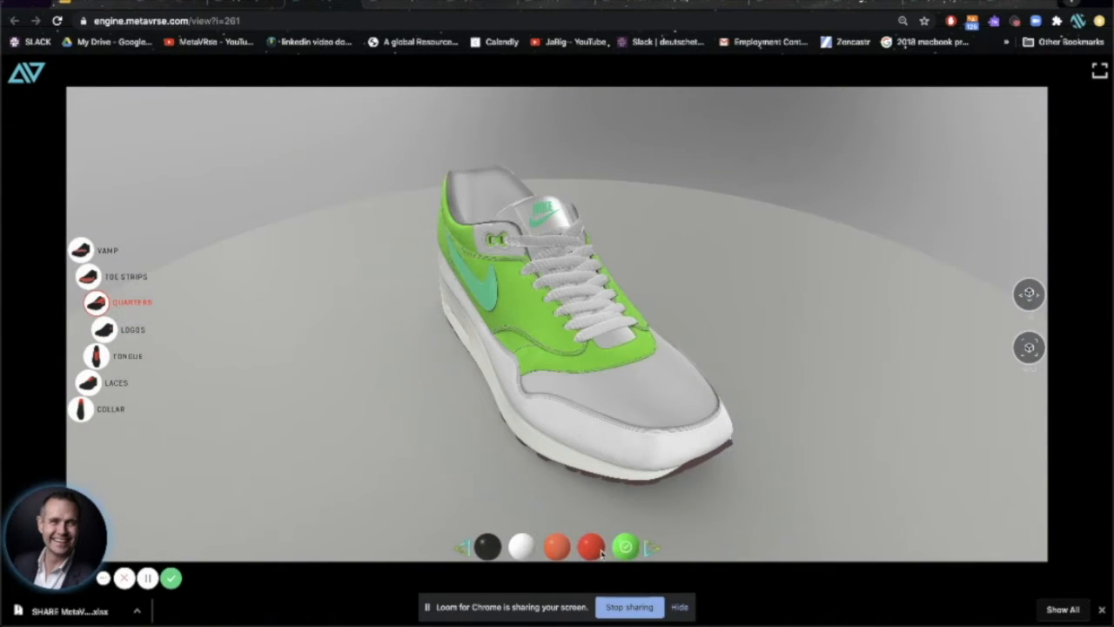
click(556, 546)
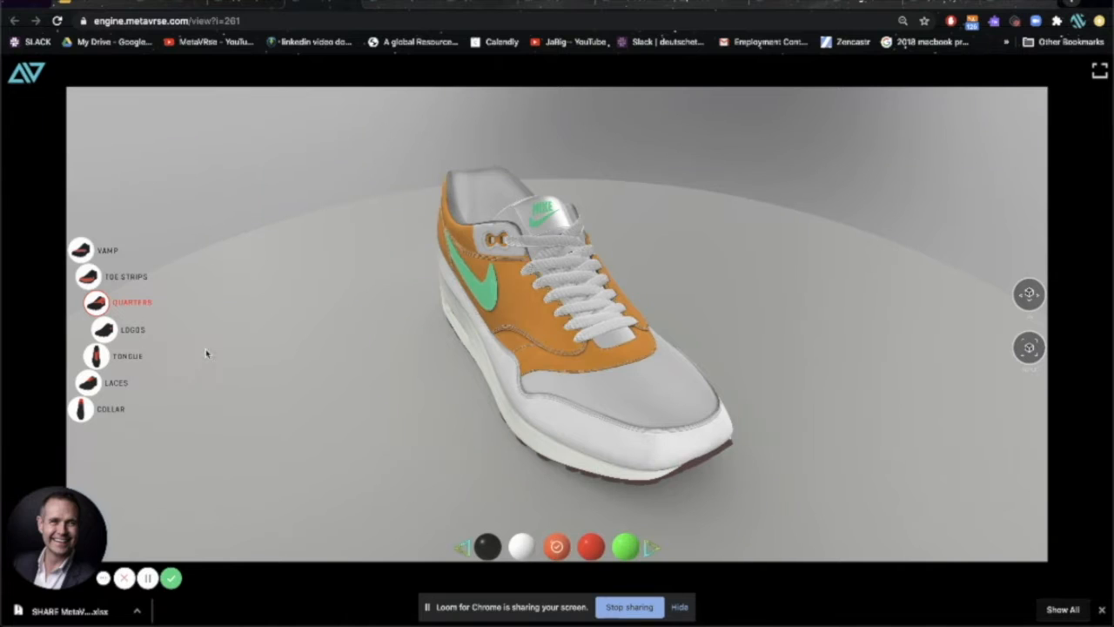
click(108, 250)
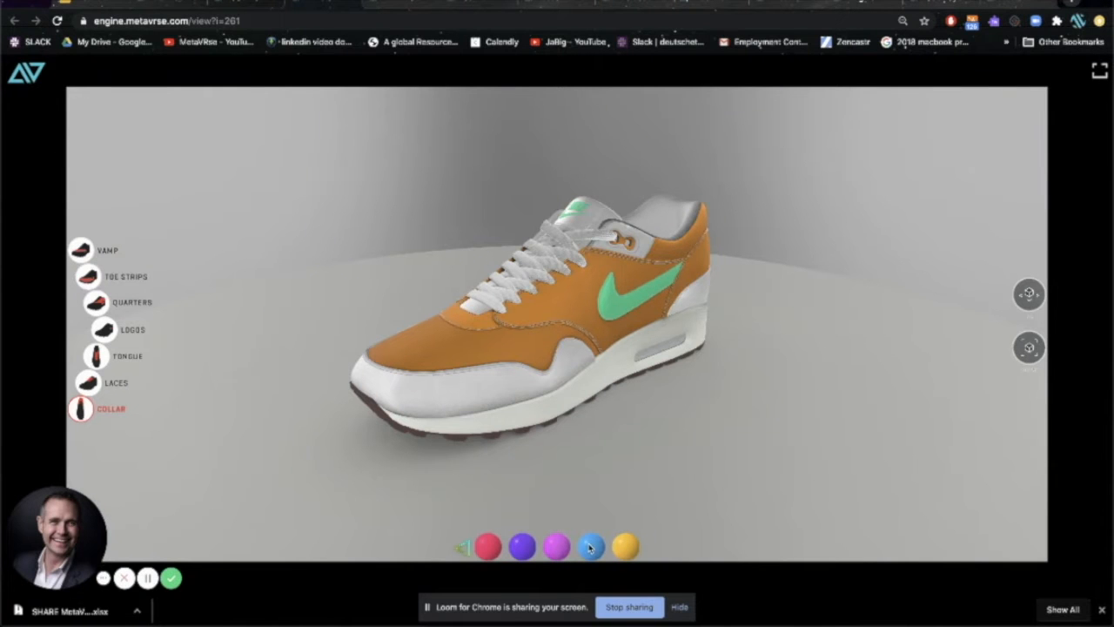
click(590, 546)
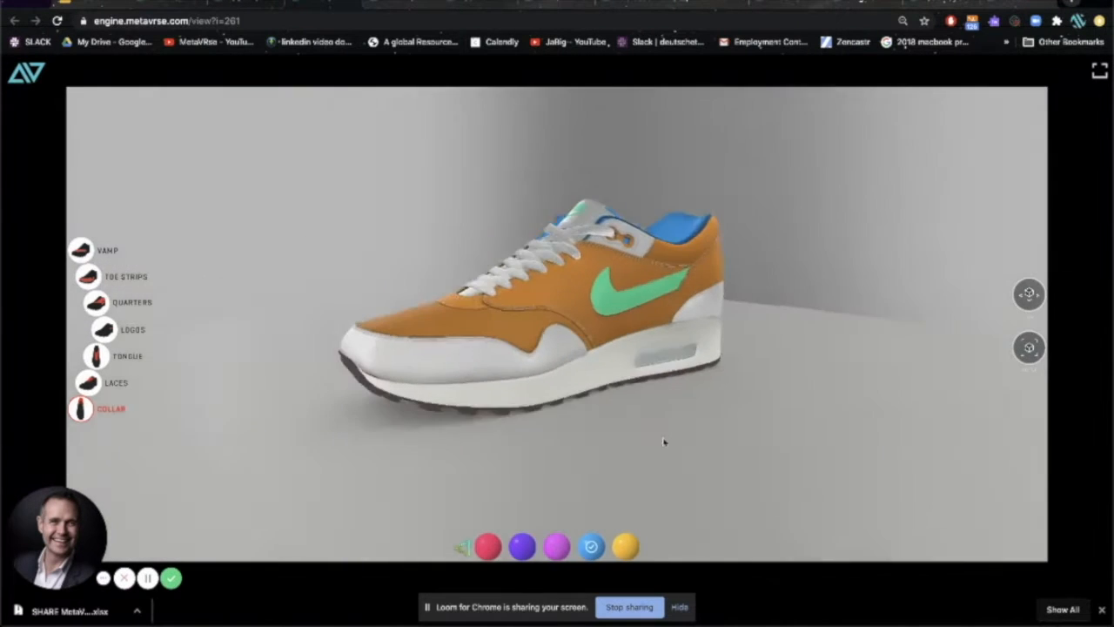
drag(662, 444, 361, 422)
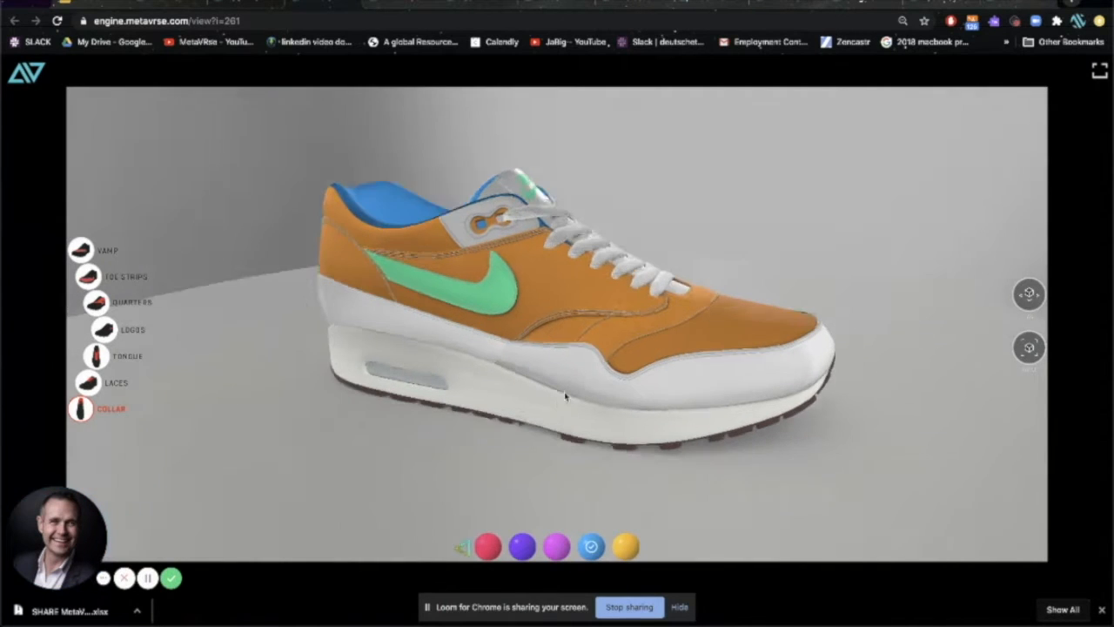
drag(566, 396, 522, 291)
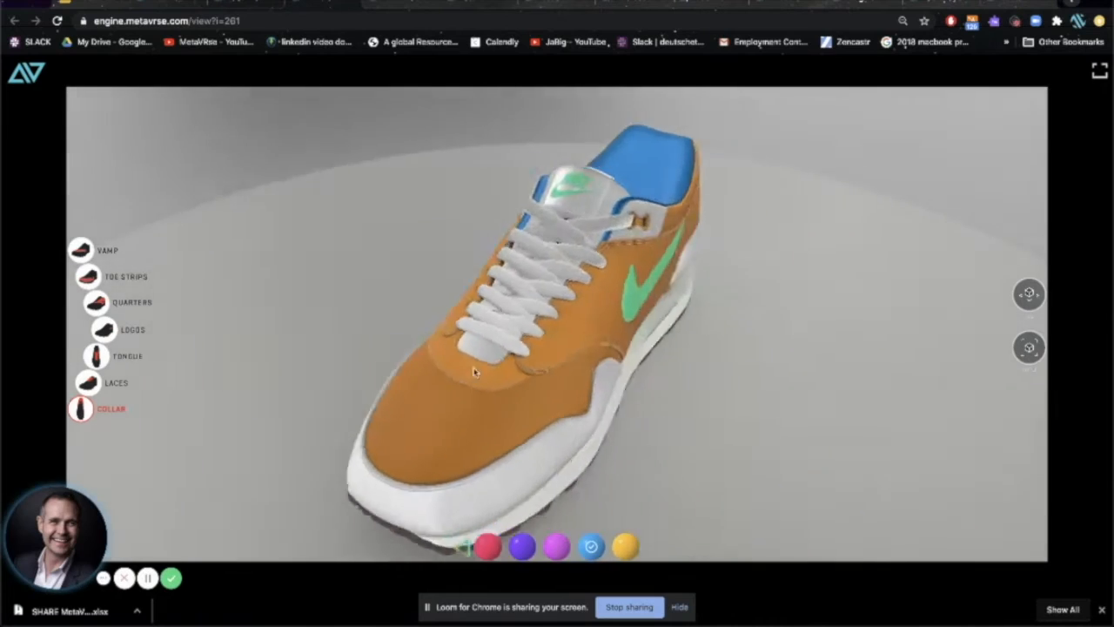
drag(474, 371, 622, 390)
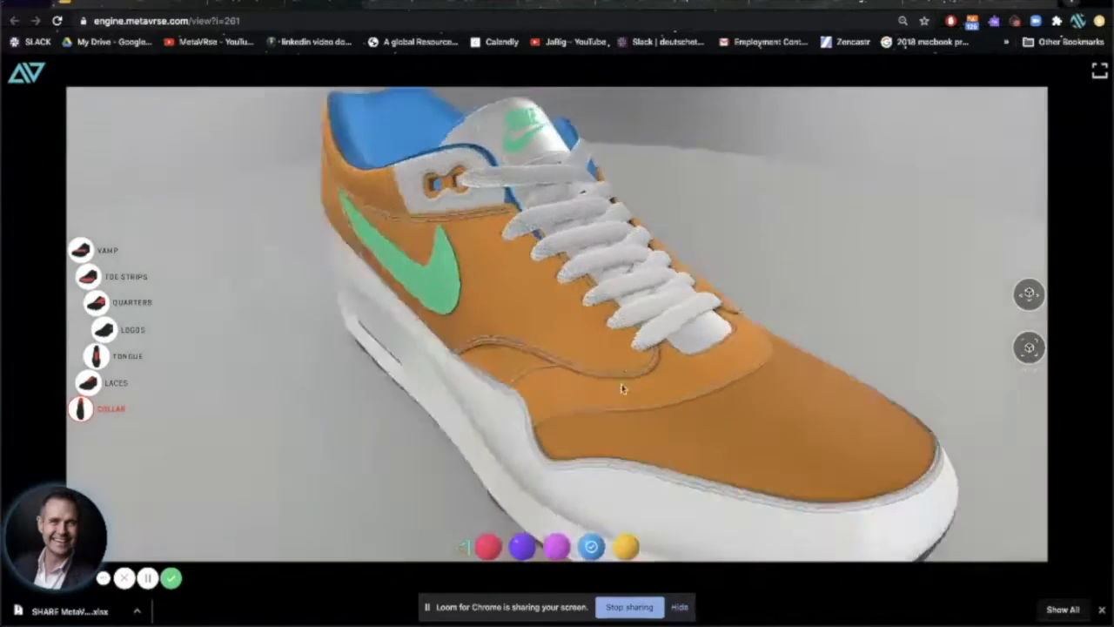
drag(622, 389, 511, 389)
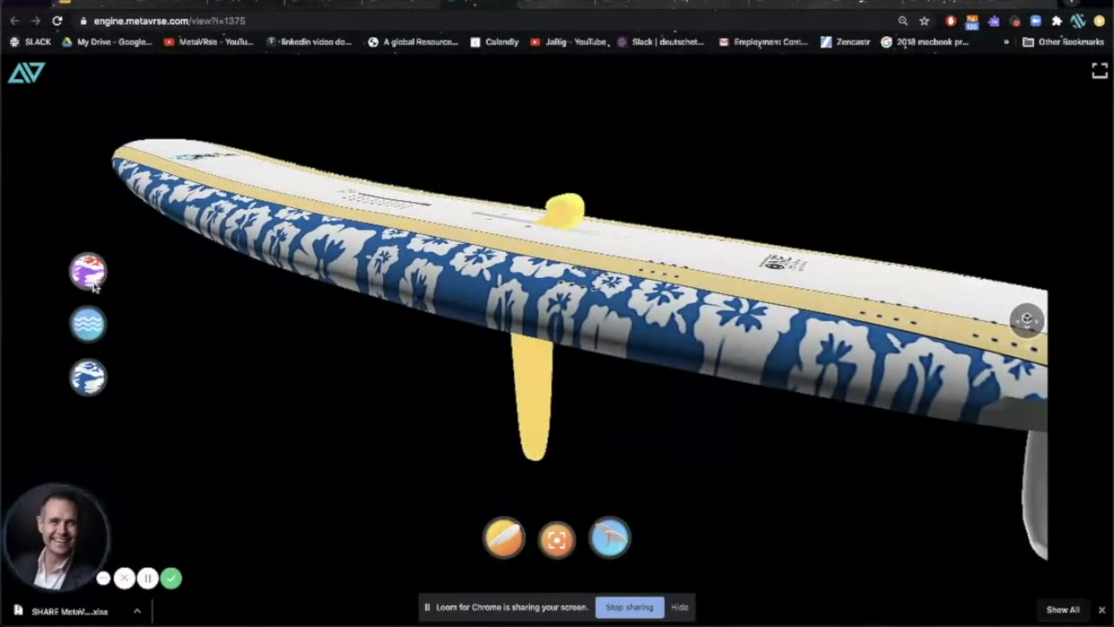
Apply the top purple-and-red pattern option to the paddleboard
click(87, 271)
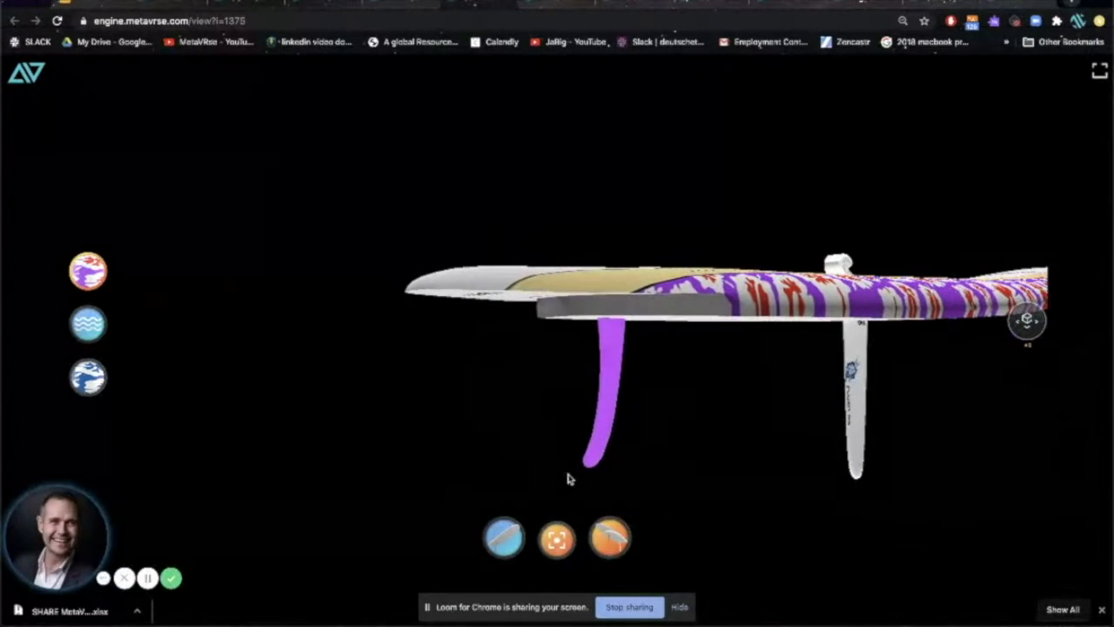
Orbit the smart glasses, open the arm's + hotspot, and play the audio demo
click(557, 538)
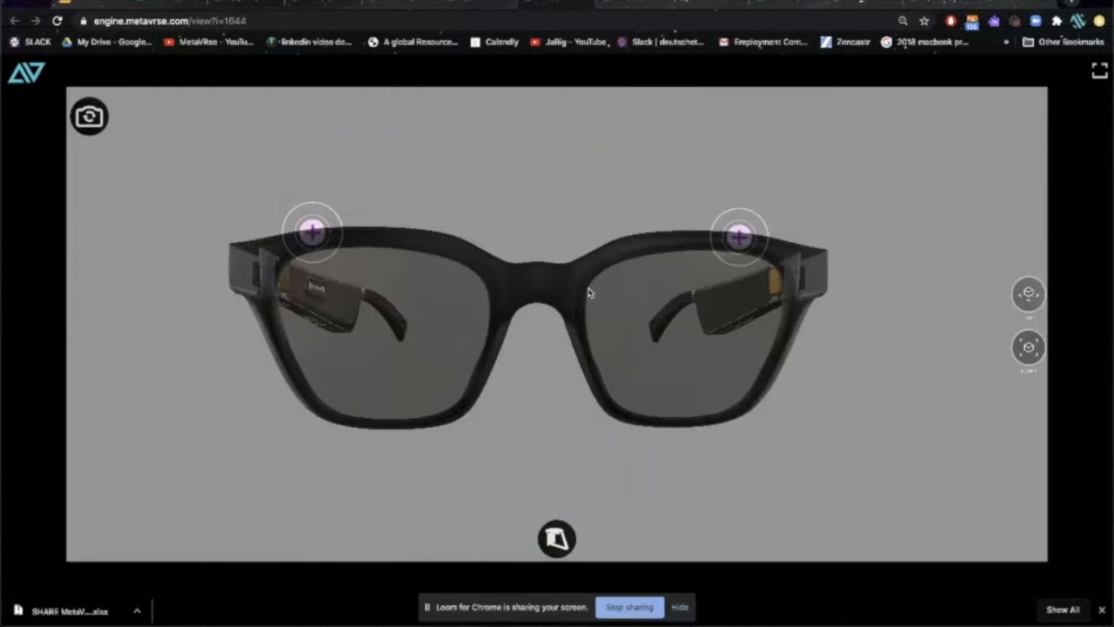
drag(588, 291, 470, 313)
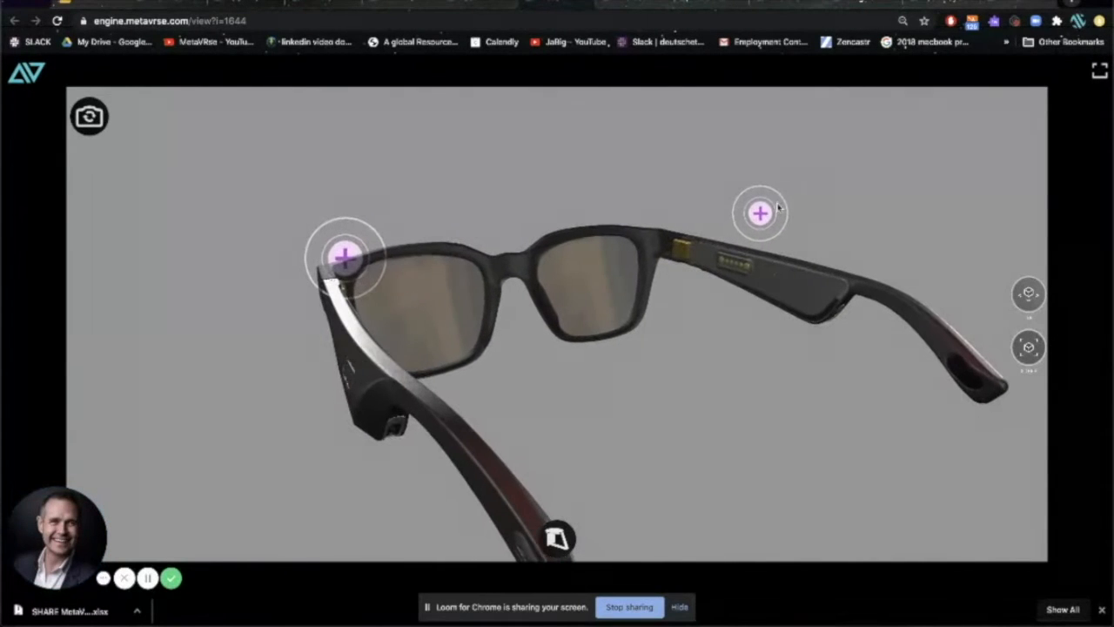
click(760, 212)
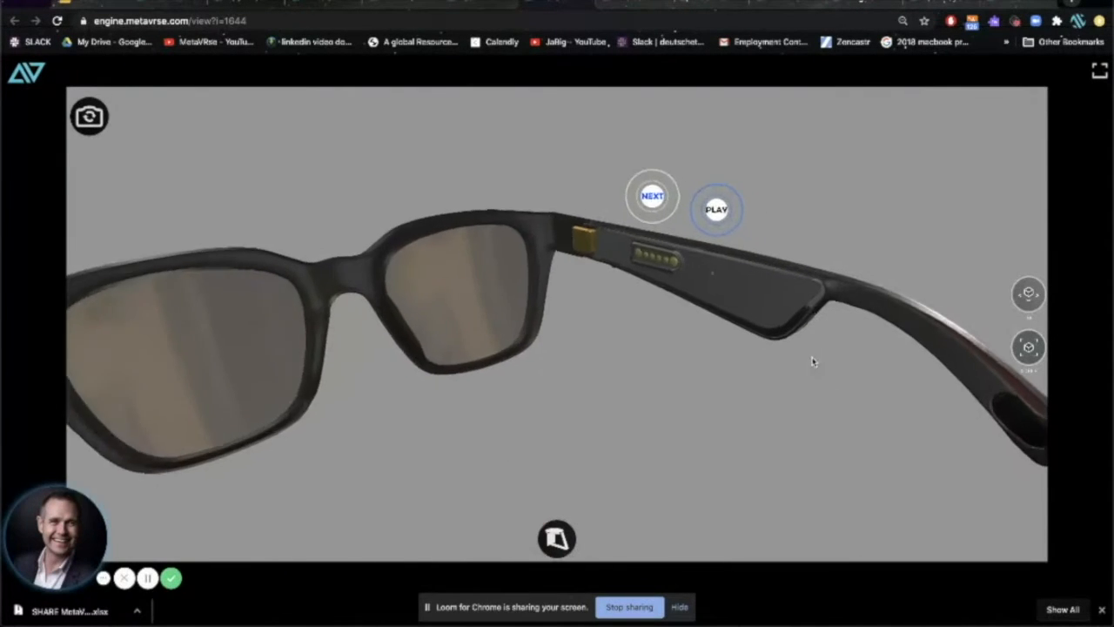
click(717, 209)
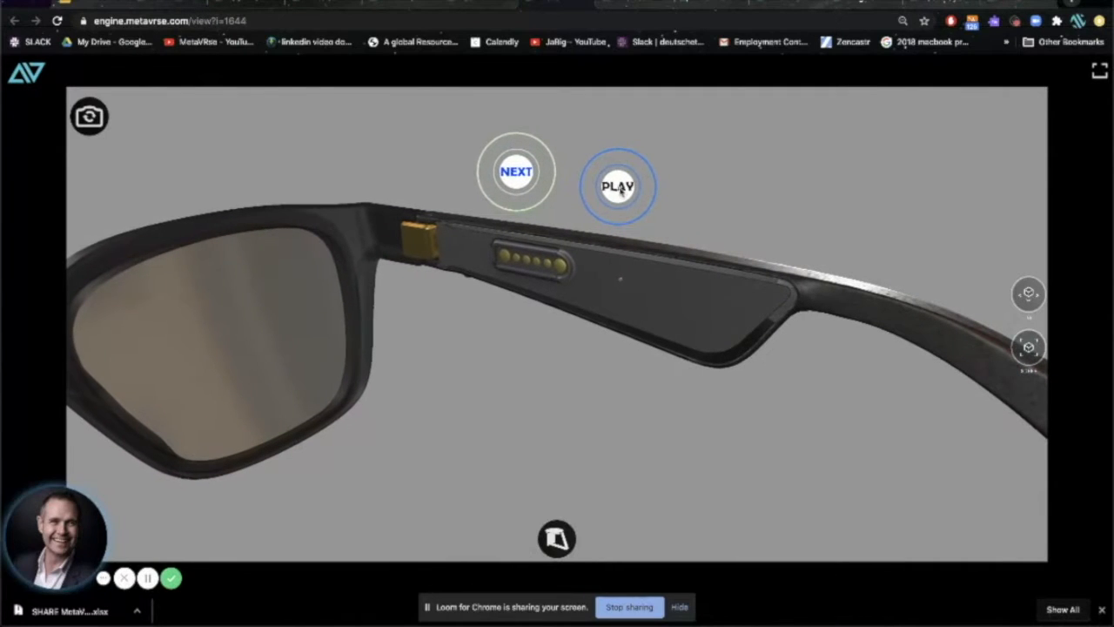
click(618, 186)
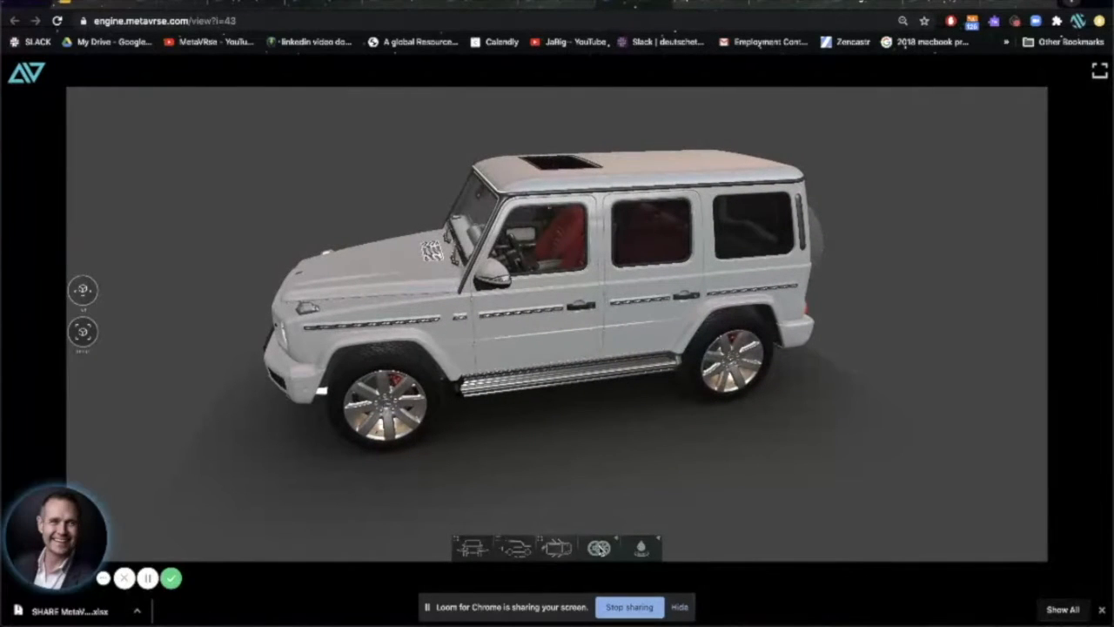
Switch the SUV's rims, paint it blue, and explore the red-seat cabin
click(618, 544)
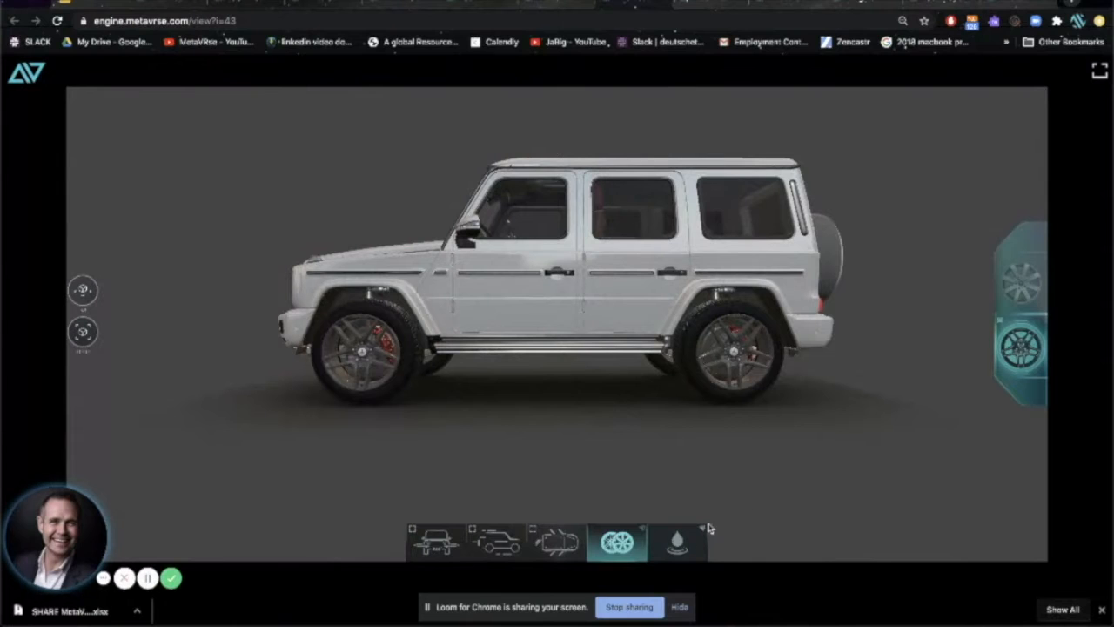
click(677, 539)
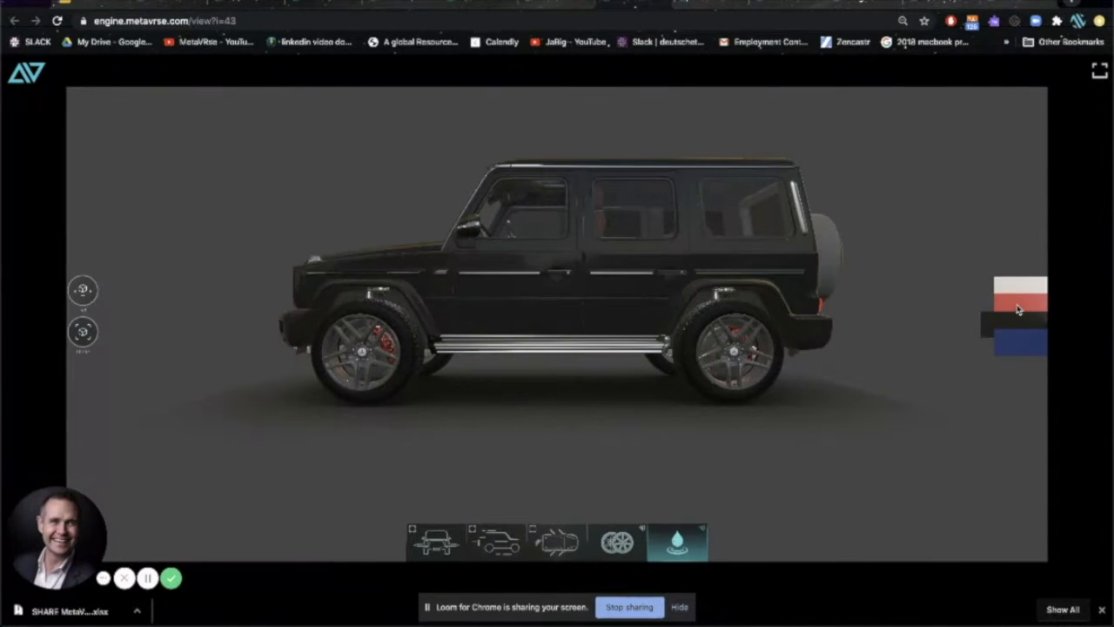
click(1018, 342)
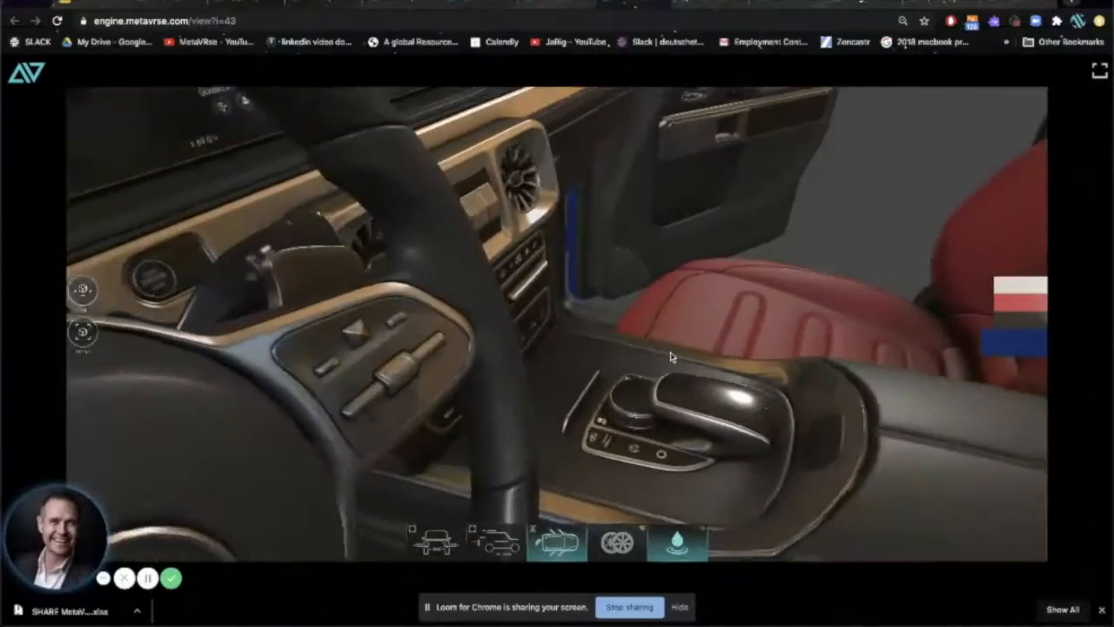
drag(670, 357, 688, 362)
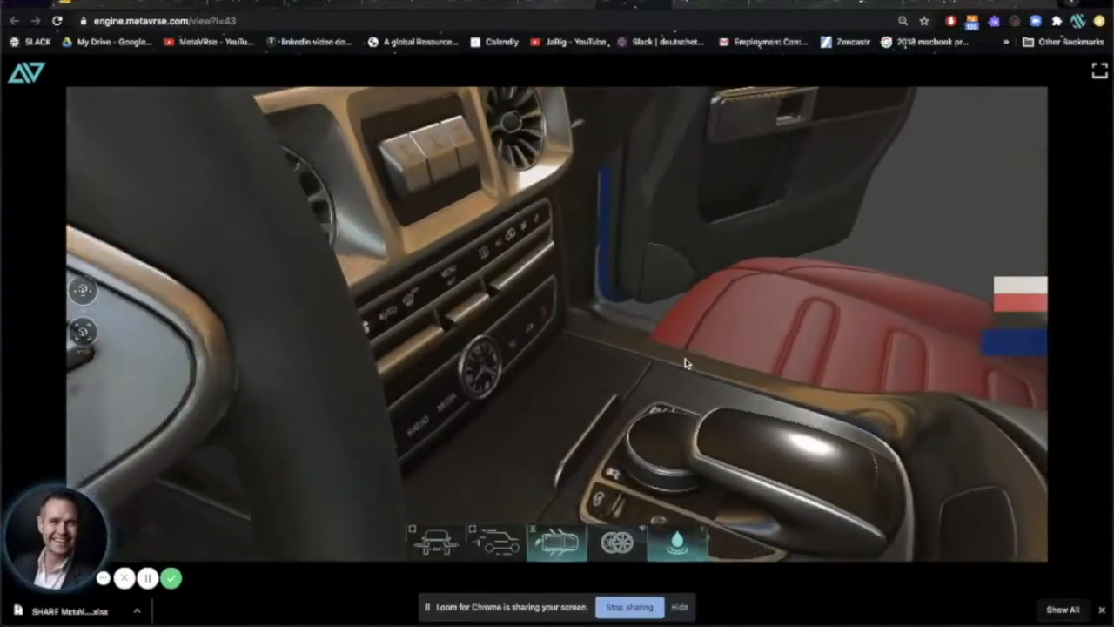
drag(685, 363, 873, 399)
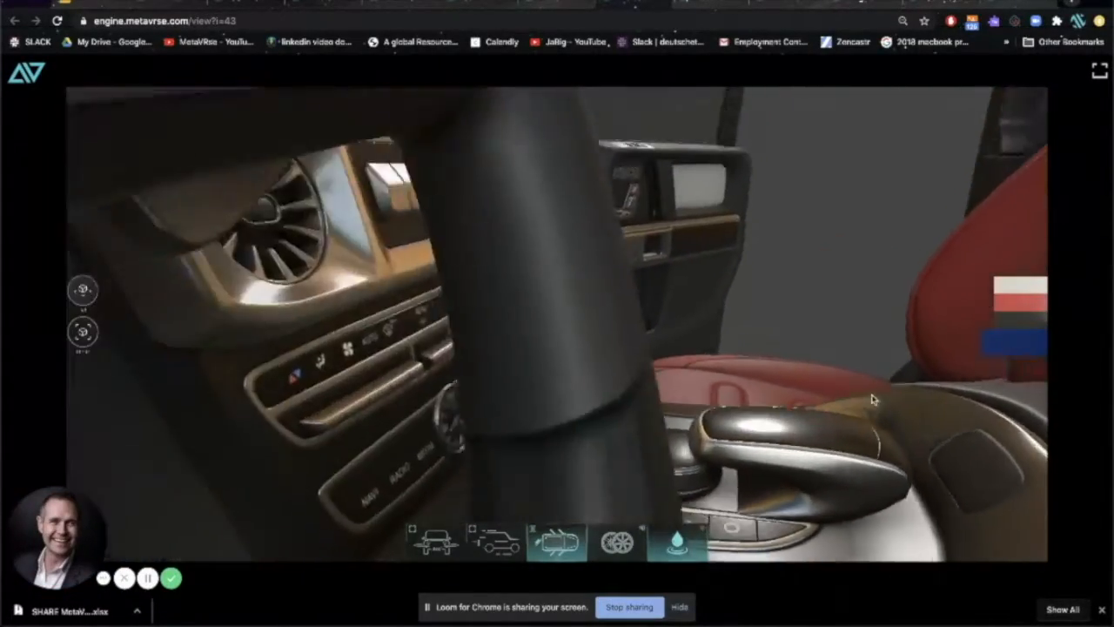
drag(870, 400, 623, 452)
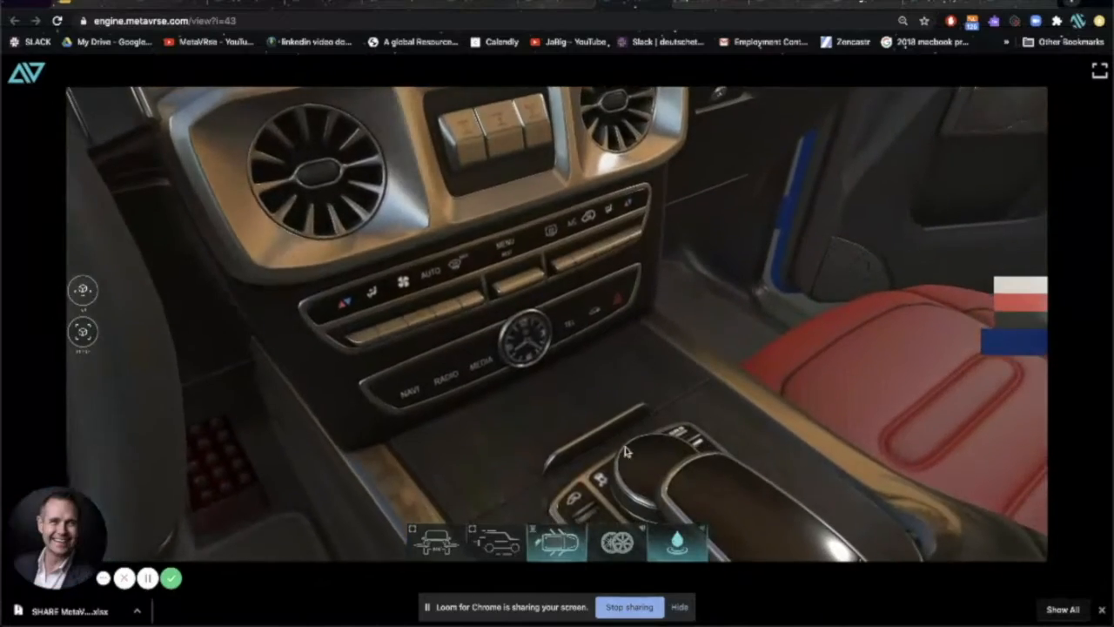
drag(622, 448, 613, 348)
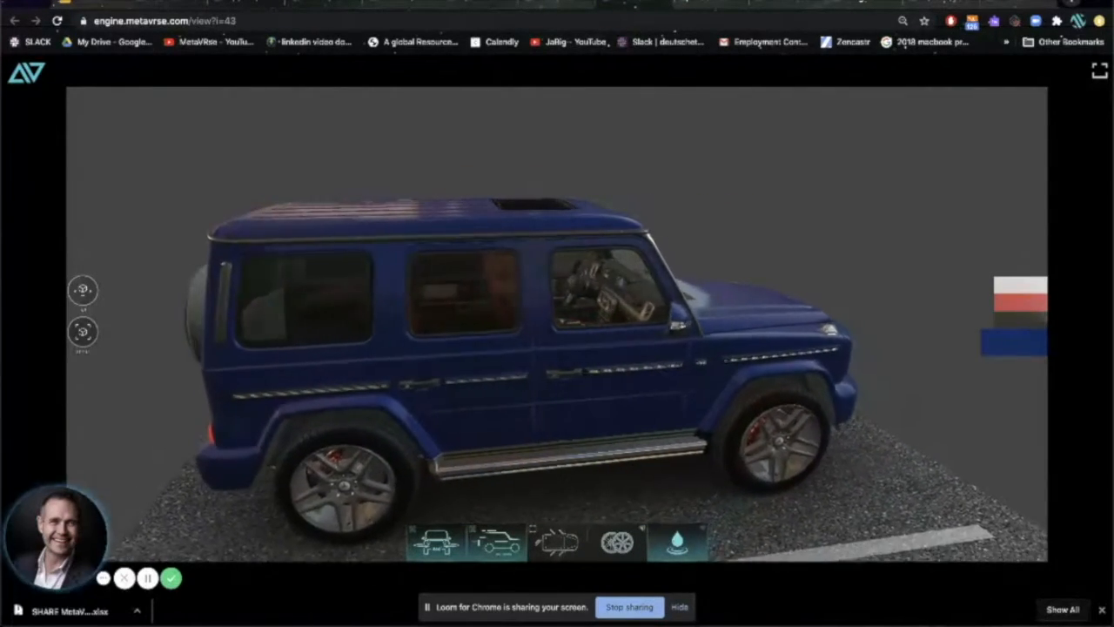
drag(610, 348, 435, 331)
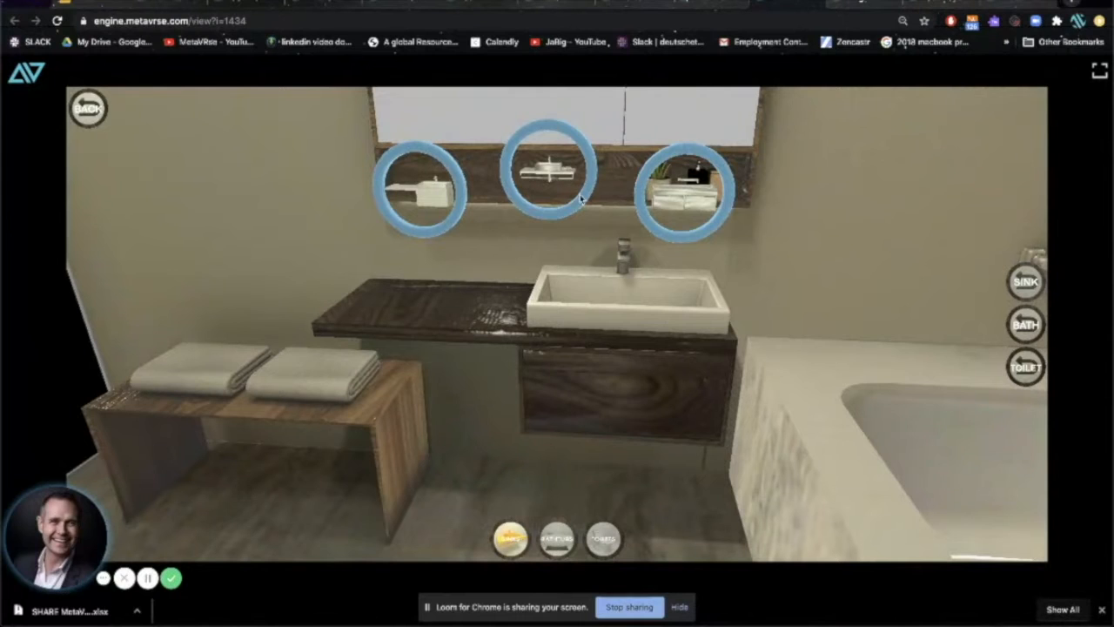
Replace the white sink with the metal bowl basin and move to the BATH view
click(548, 167)
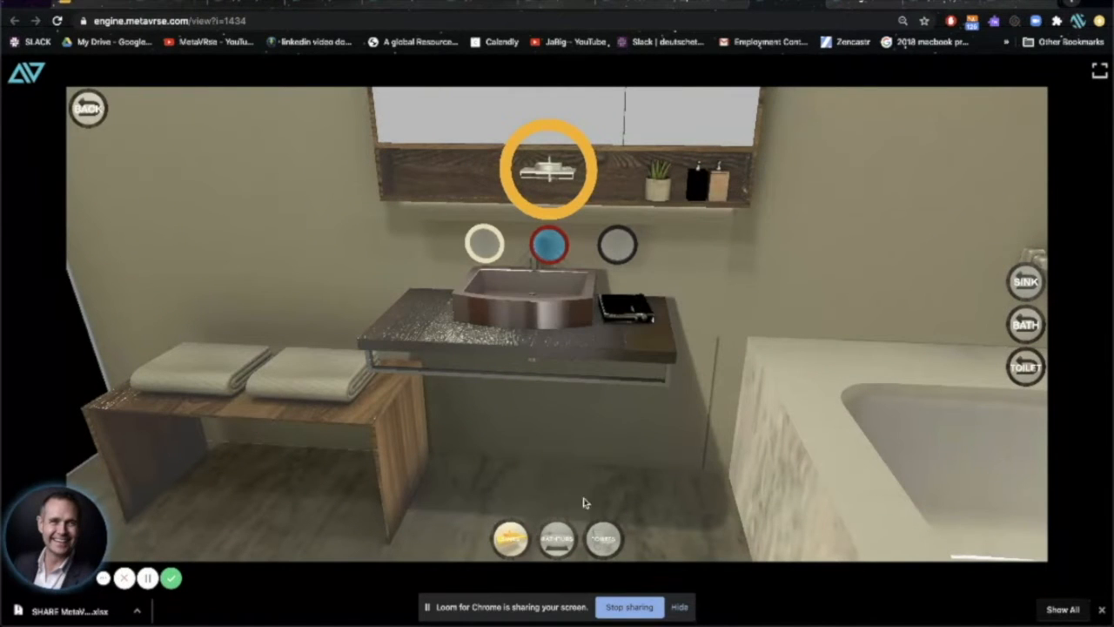
click(1025, 324)
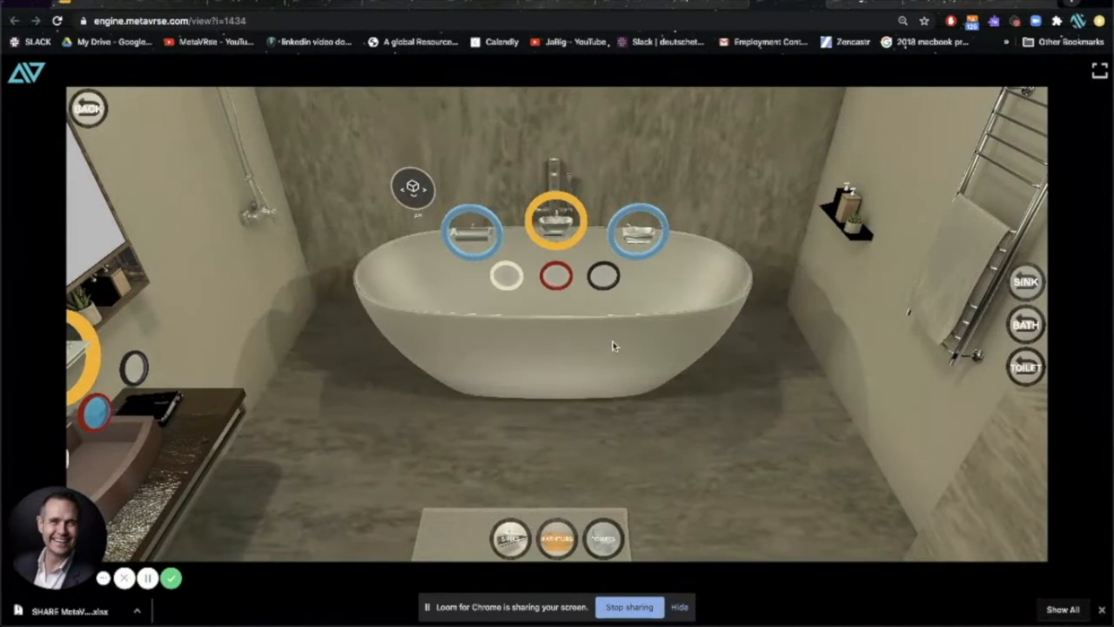
click(556, 275)
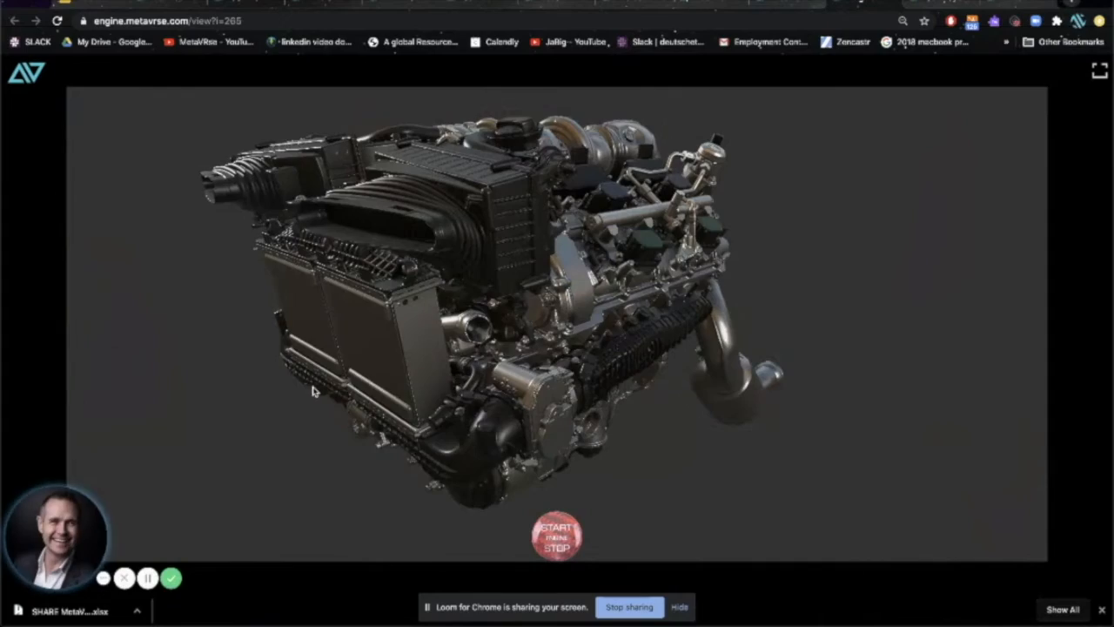
Orbit the engine model sideways to inspect it
drag(313, 391, 426, 409)
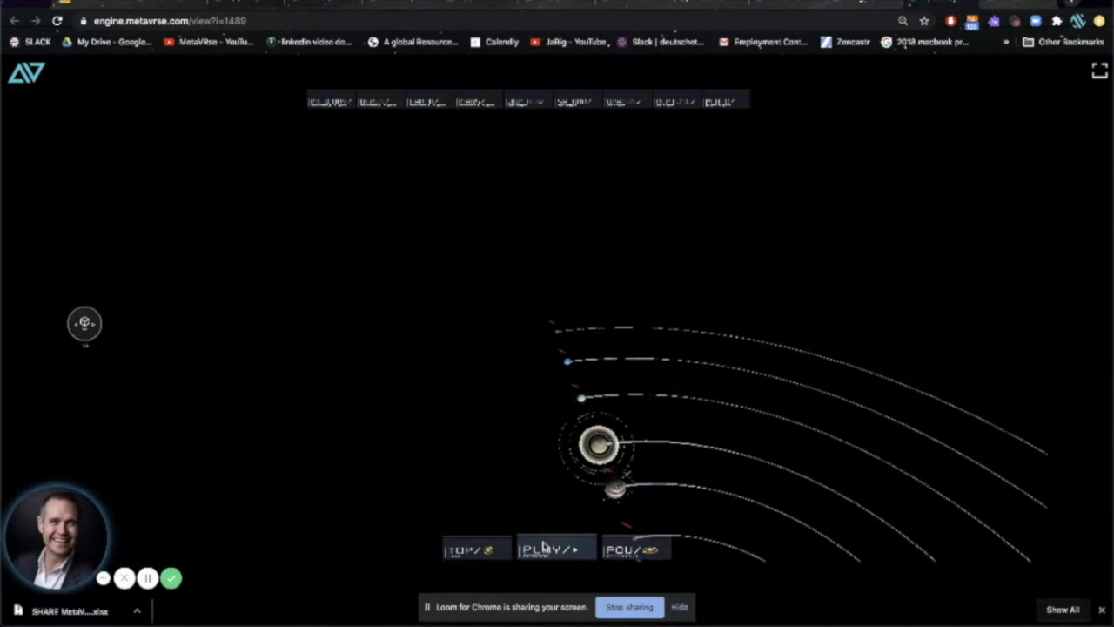
Press PLAY so the planets orbit the sun, then switch to the top view
click(556, 549)
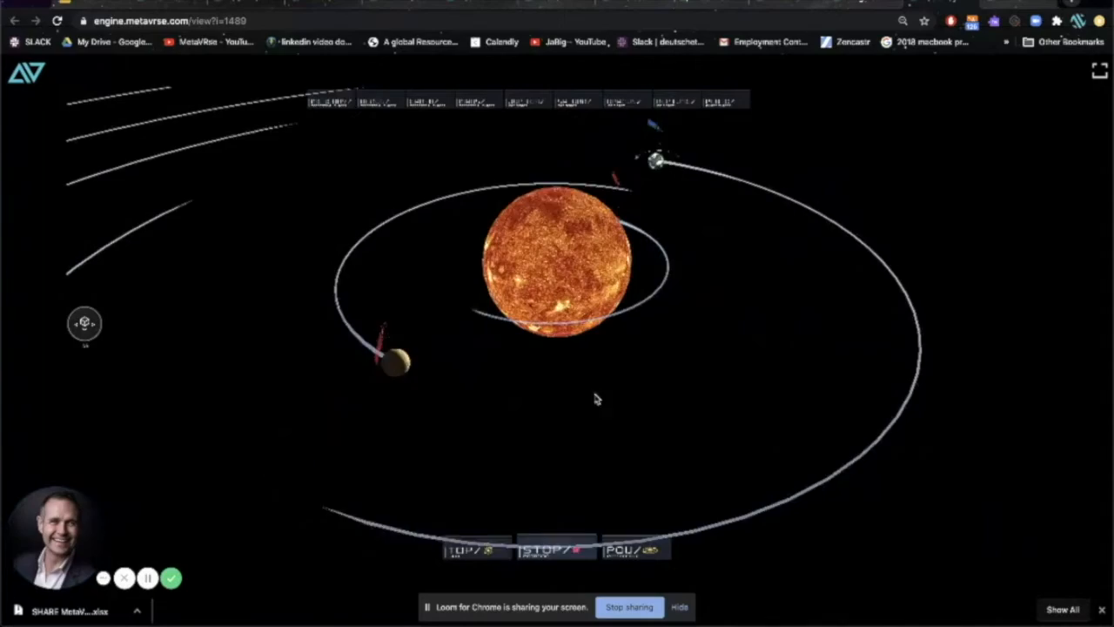
click(556, 549)
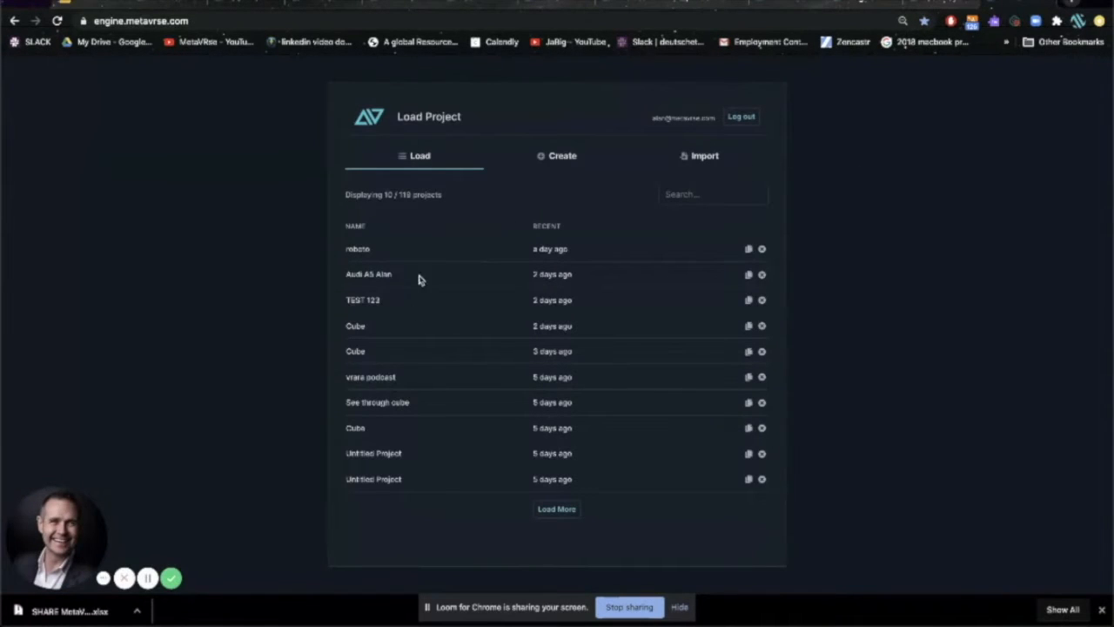
mouse_move(427, 258)
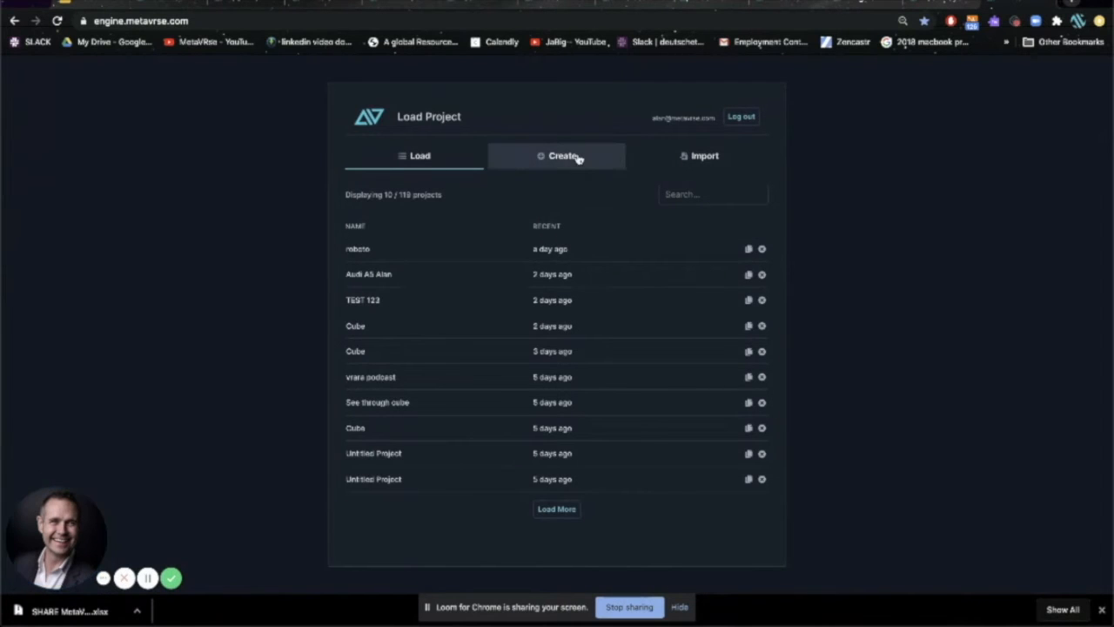
Browse the Create templates and Import tab, then choose Blank New Project
click(562, 155)
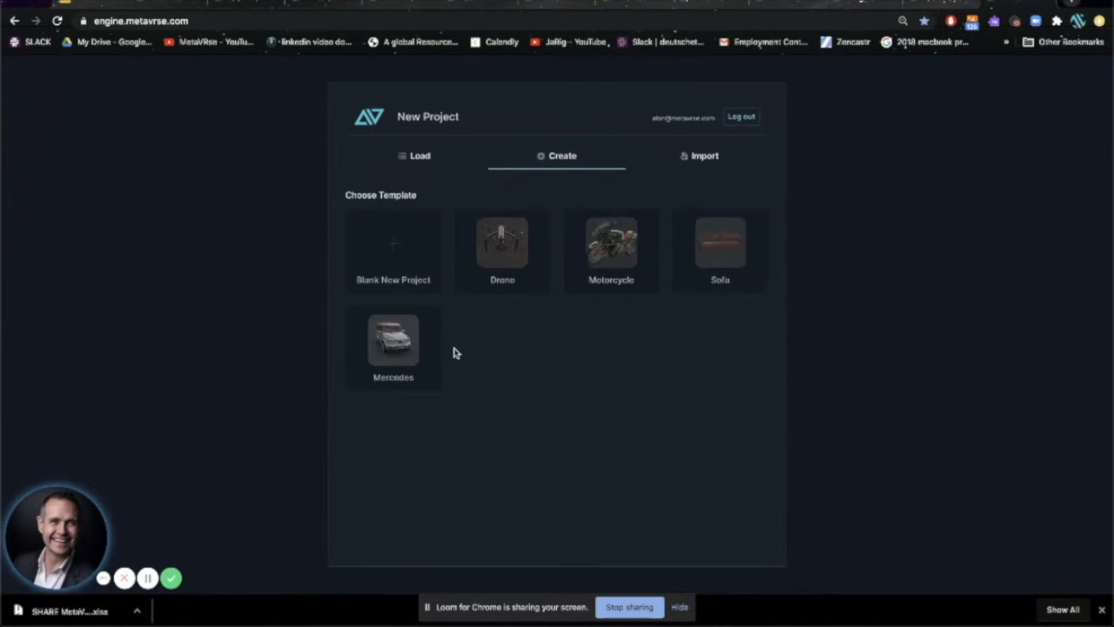
click(699, 156)
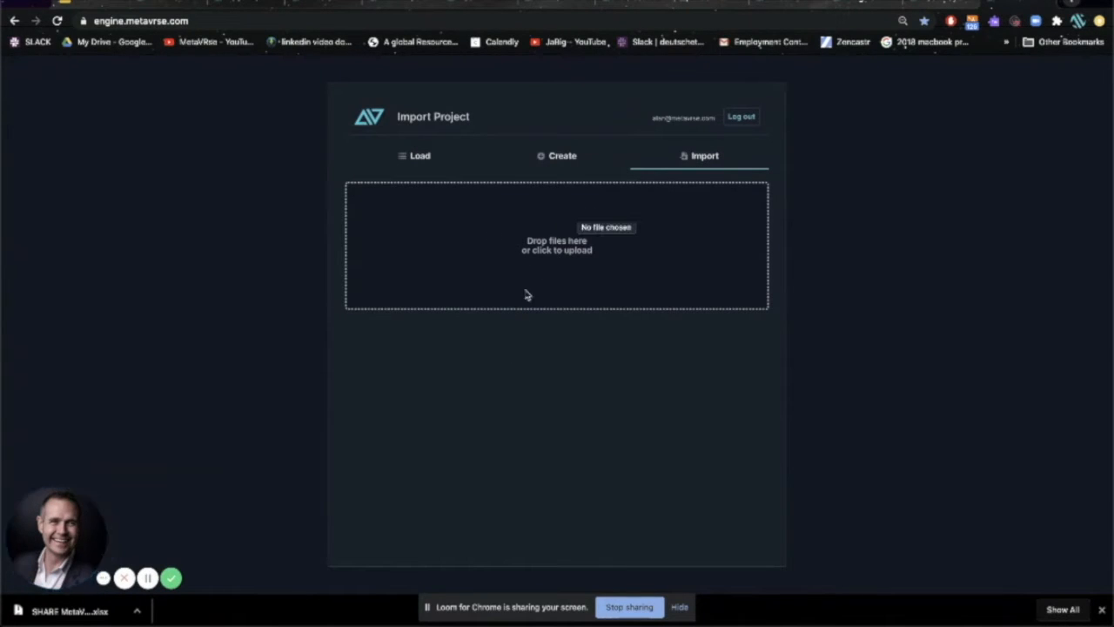
click(562, 155)
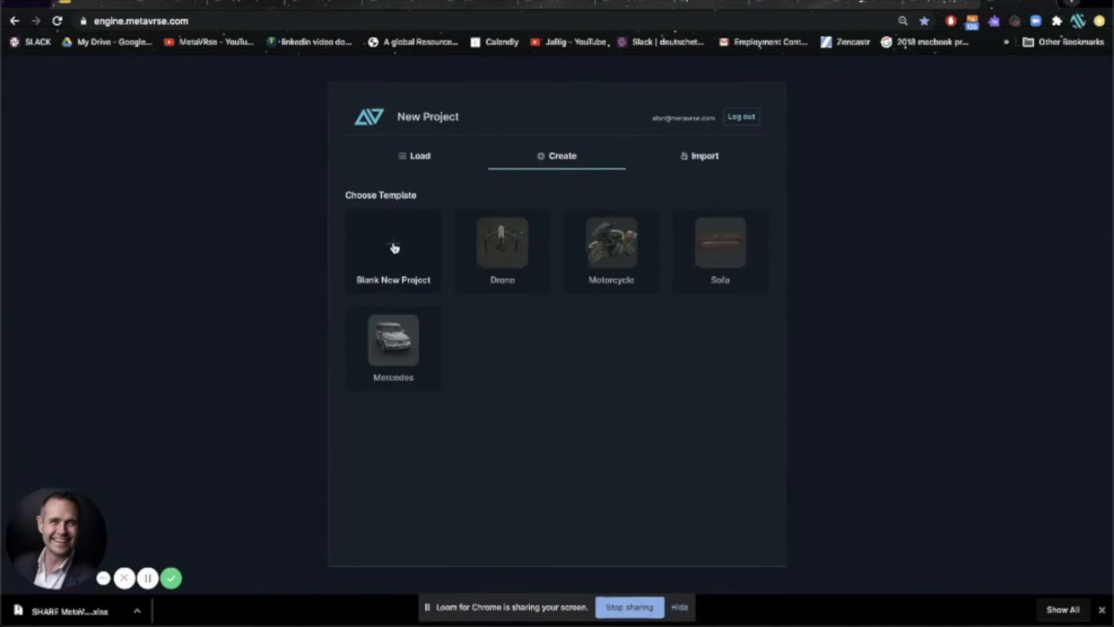
click(393, 253)
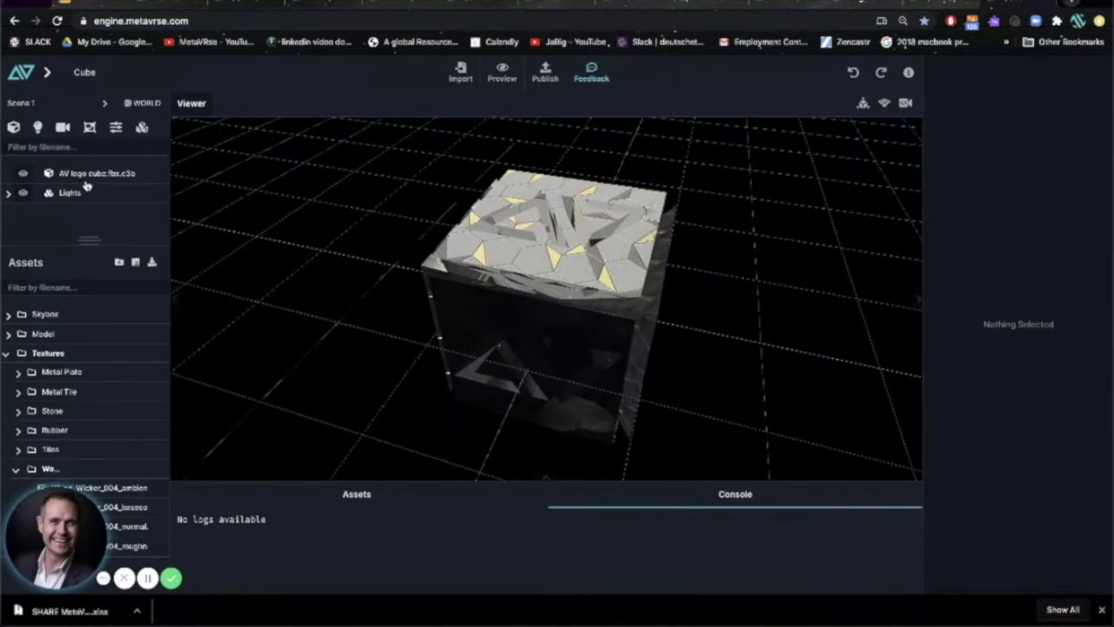
Delete the AV logo cube, leaving only the lights on an empty grid
right_click(95, 172)
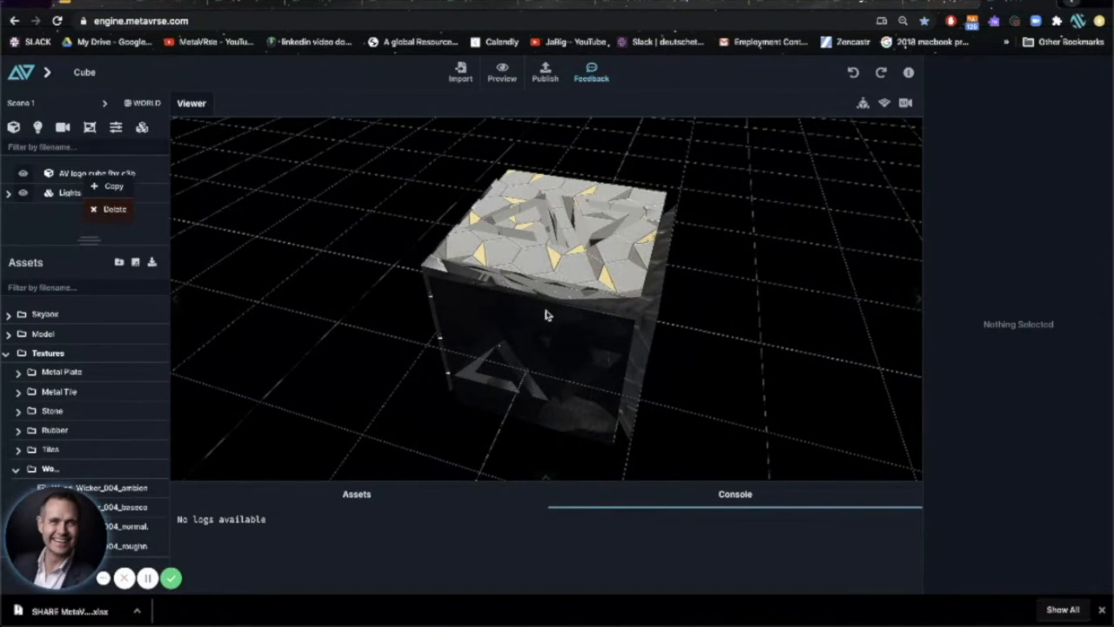
click(115, 209)
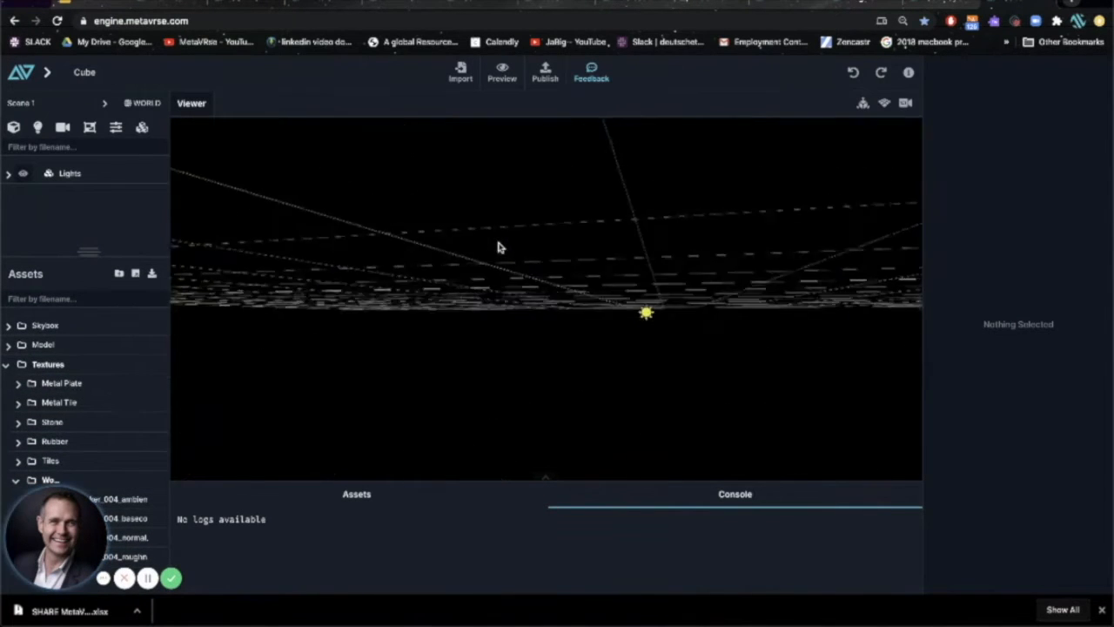
drag(500, 248, 587, 279)
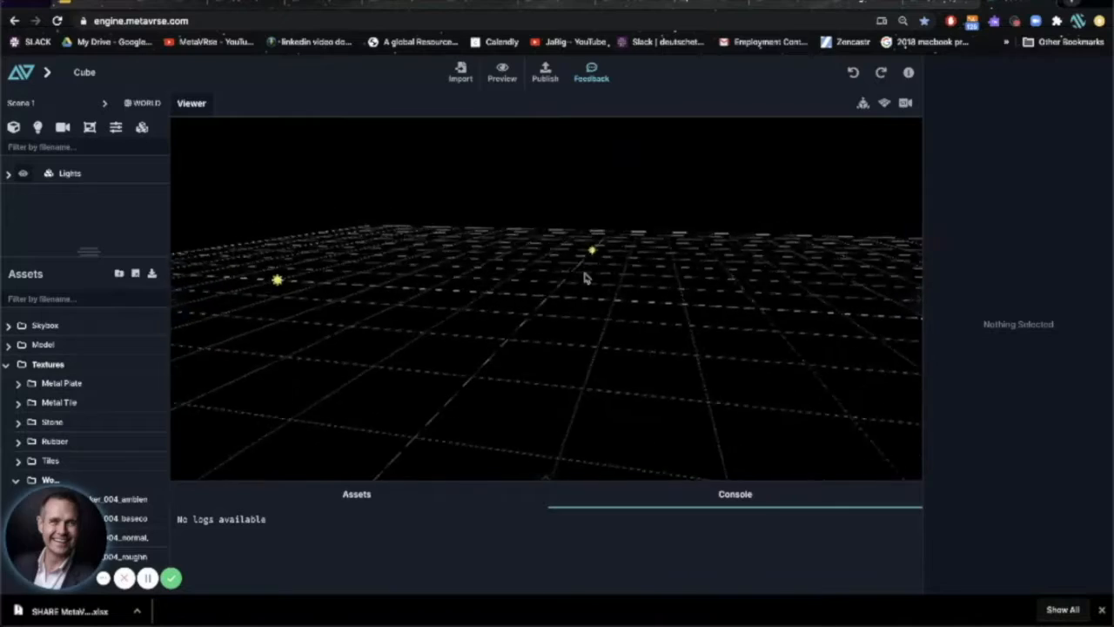
drag(585, 276, 420, 361)
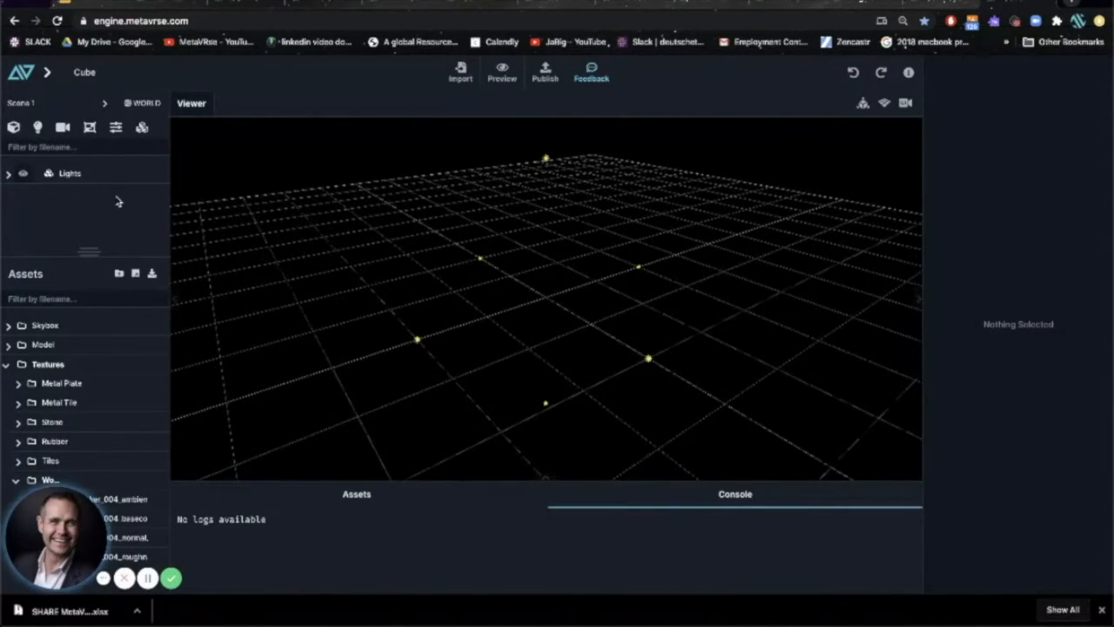
mouse_move(220, 192)
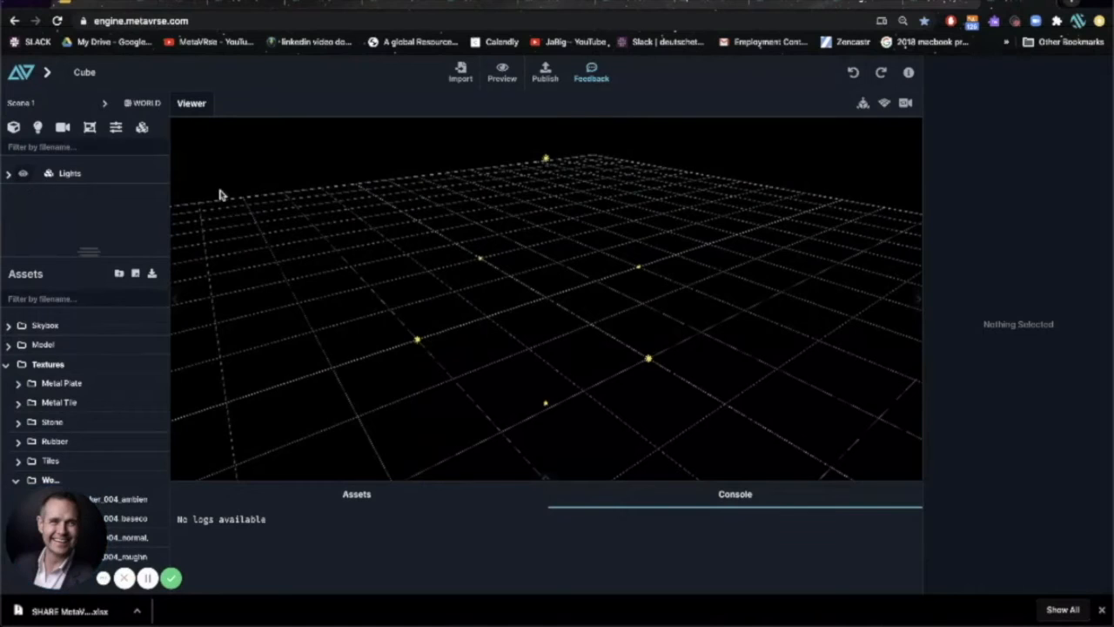
mouse_move(425, 126)
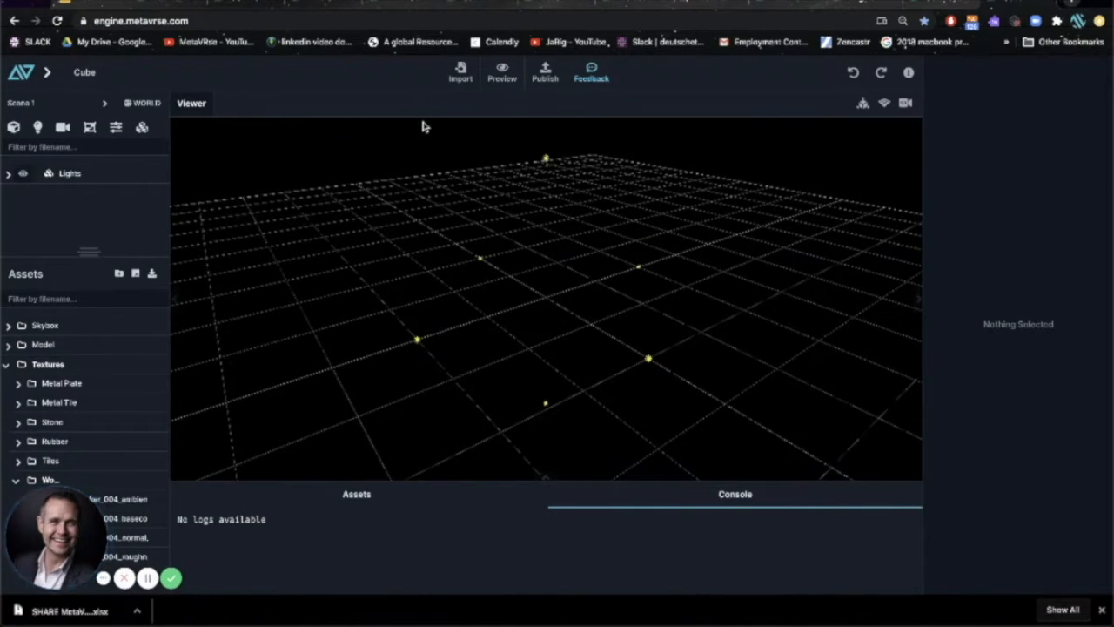
click(459, 73)
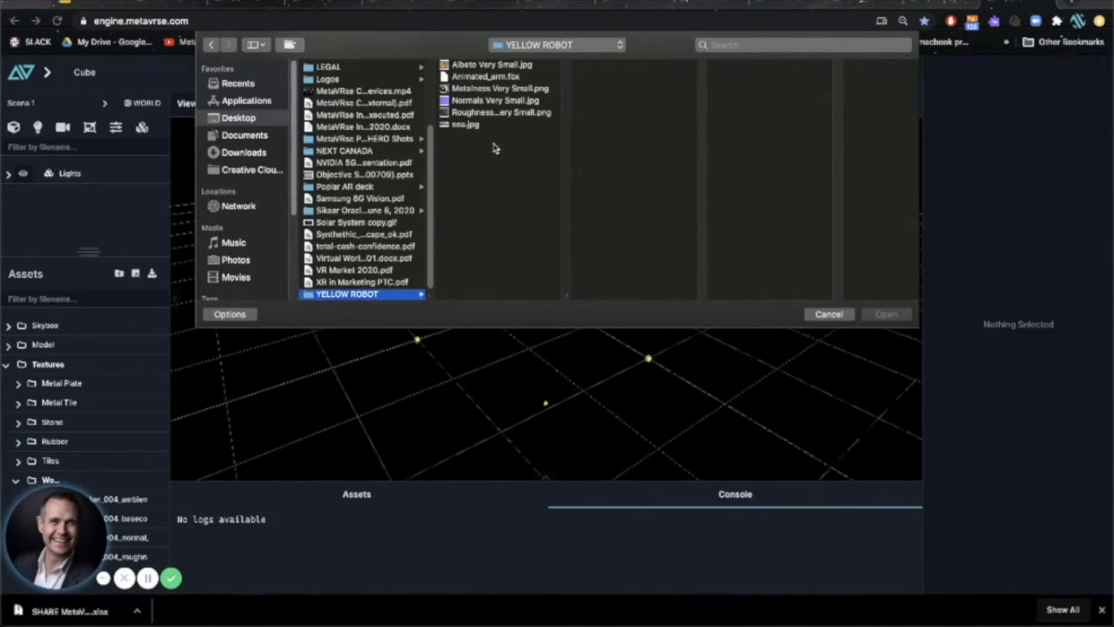
Import the YELLOW ROBOT arm model and texture files into a new asset folder
click(492, 63)
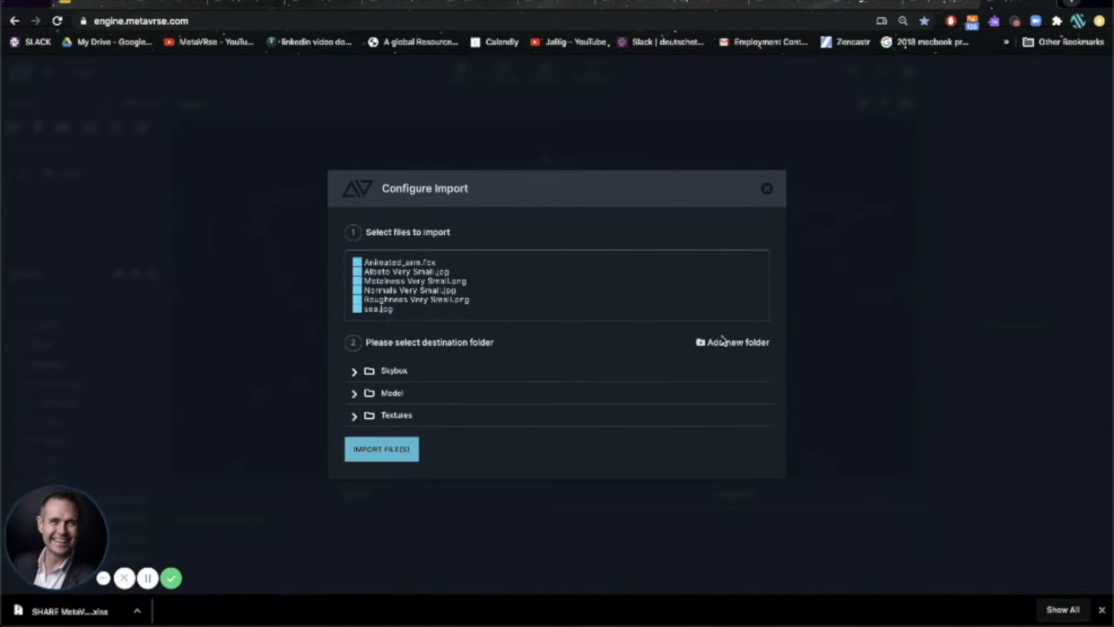
click(732, 341)
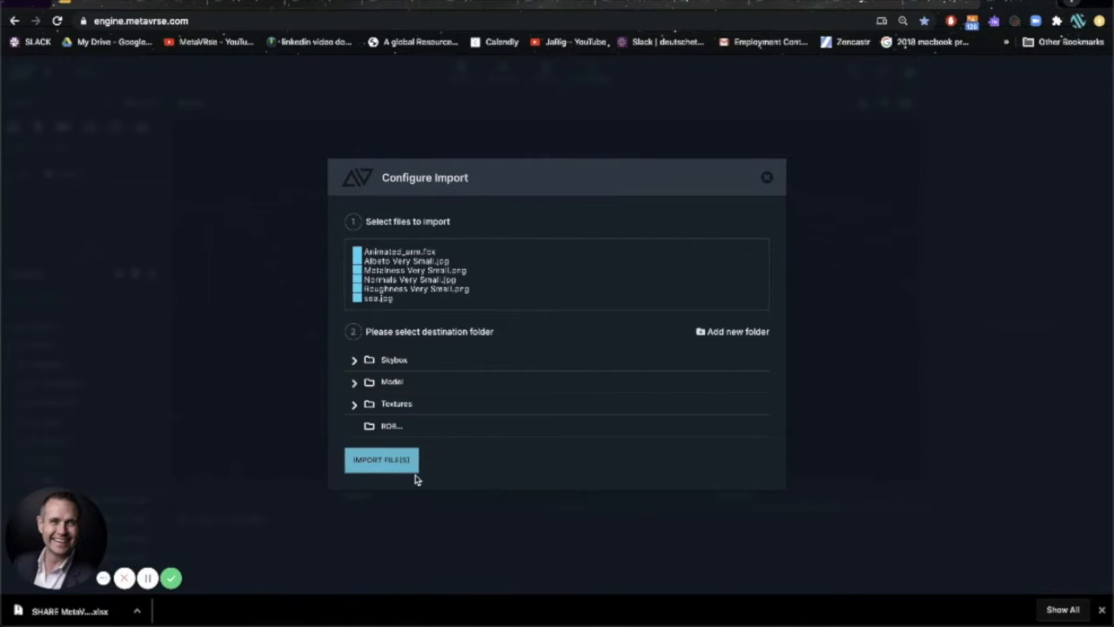
mouse_move(470, 402)
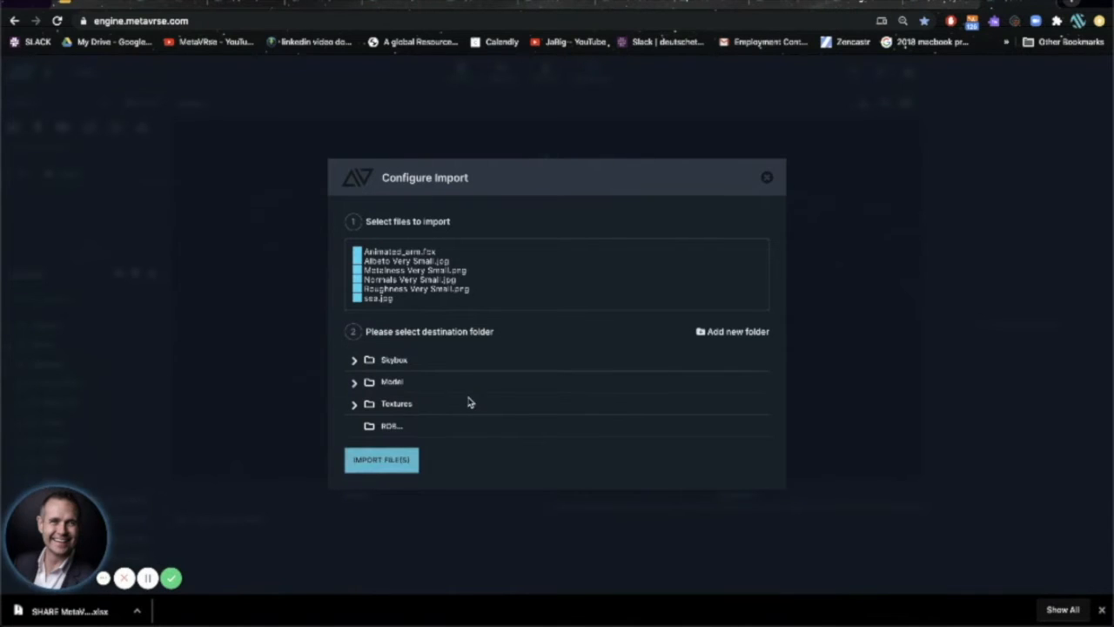
click(380, 460)
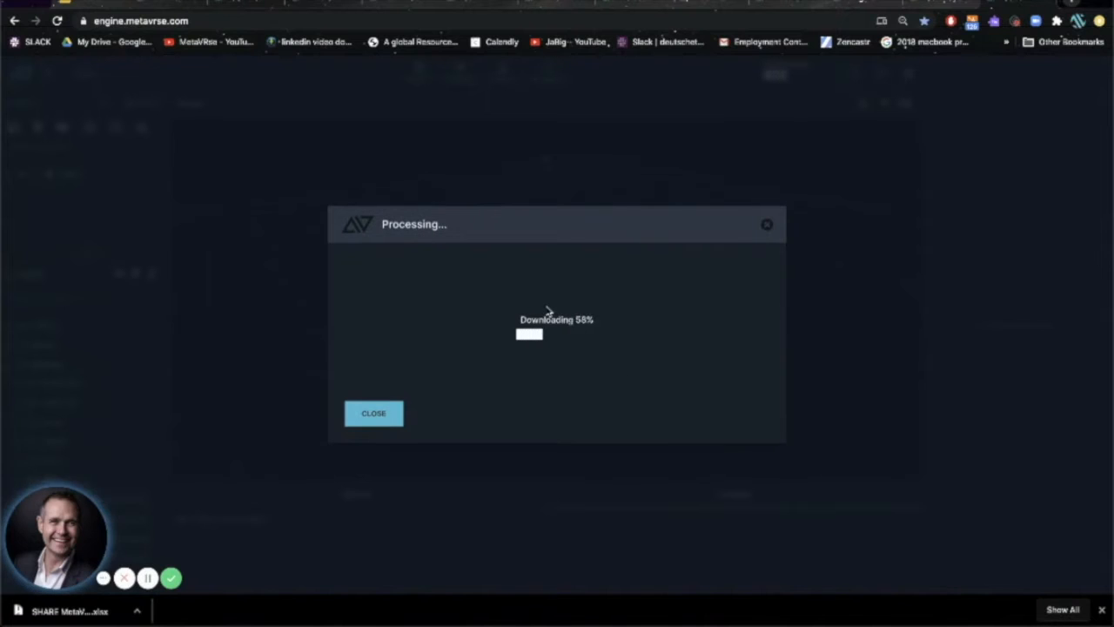
click(374, 413)
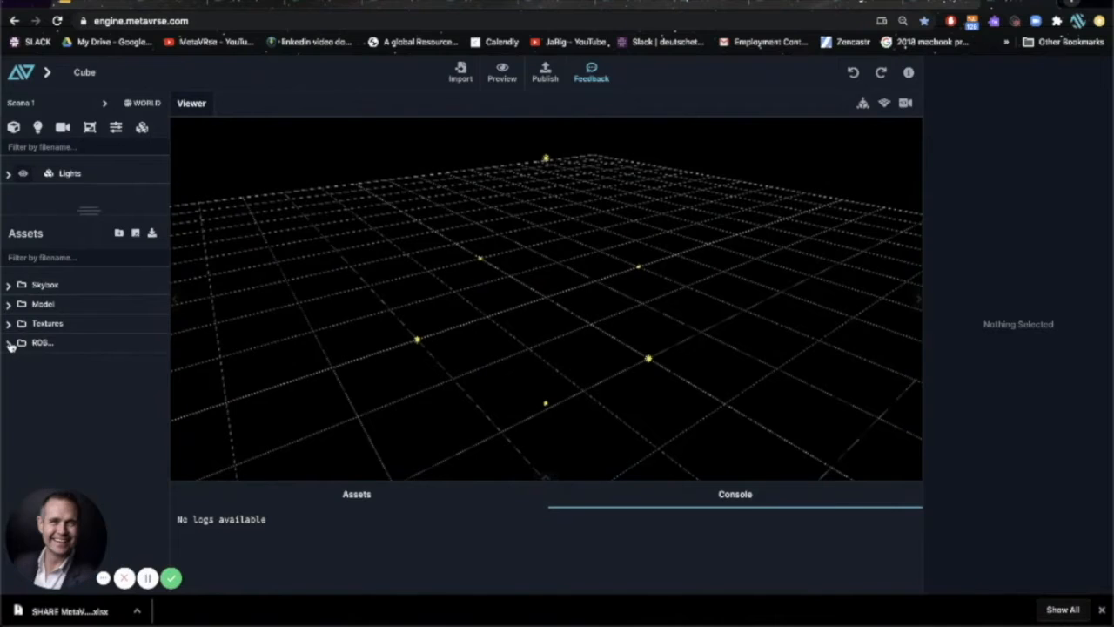
Add Animated_arm.fbx.c3b from the ROB folder to the scene and inspect its transform
click(21, 342)
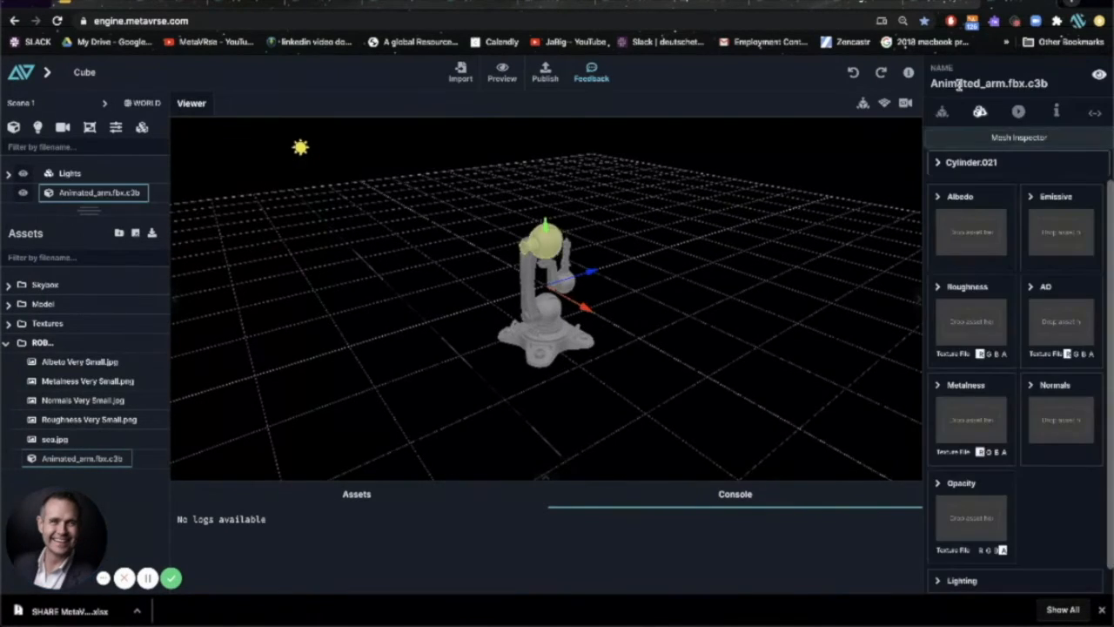
click(1018, 111)
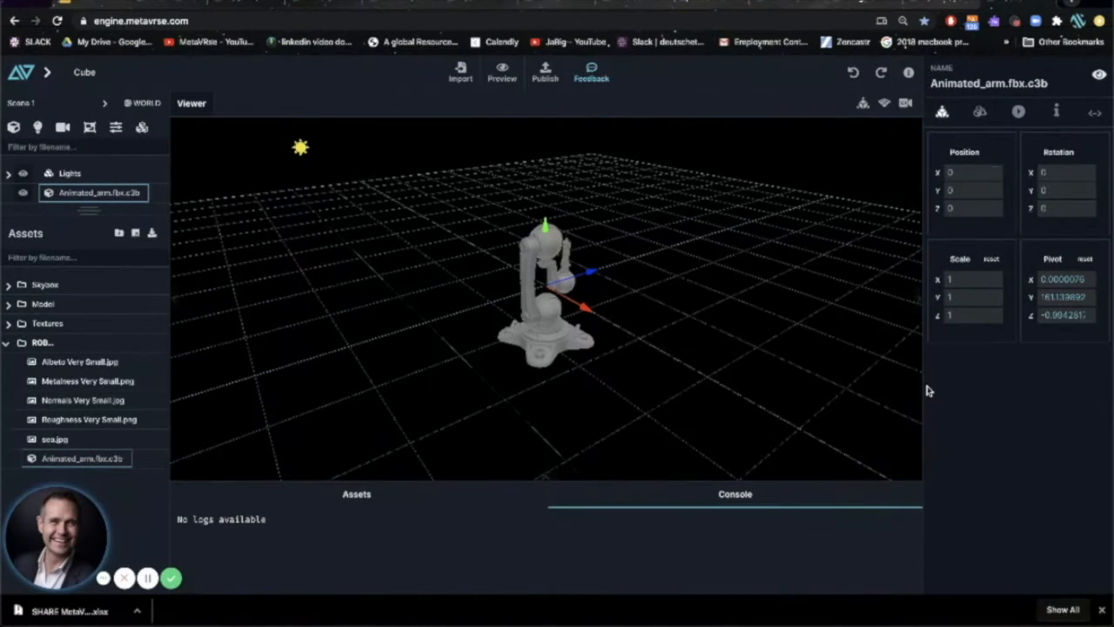
click(966, 172)
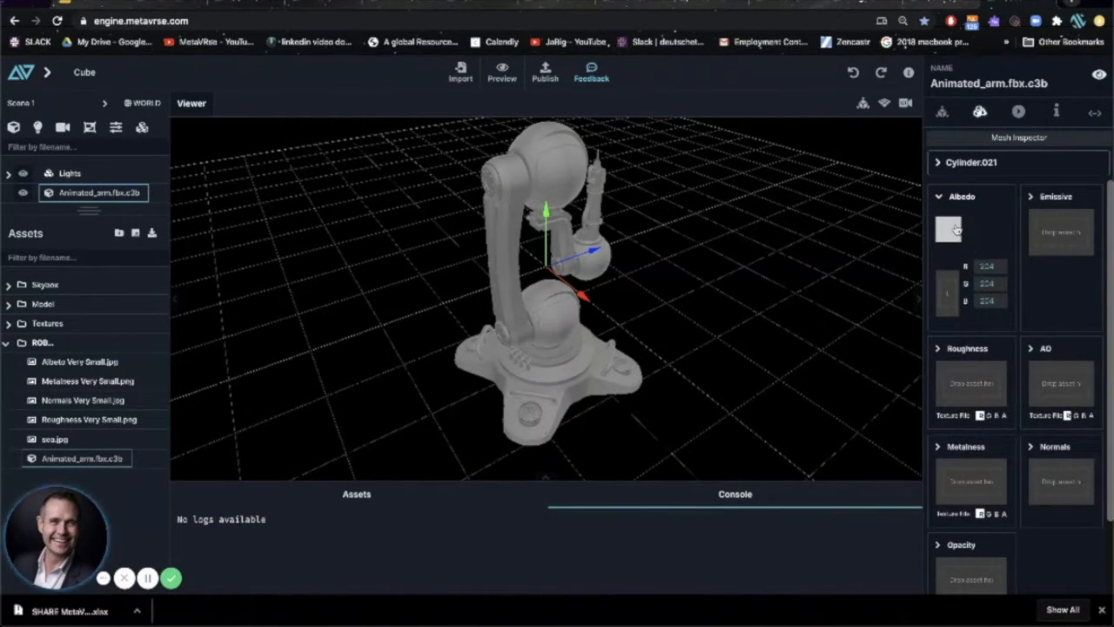
Open Material.001 in the Mesh Inspector and clear its albedo colour to plain grey
click(947, 228)
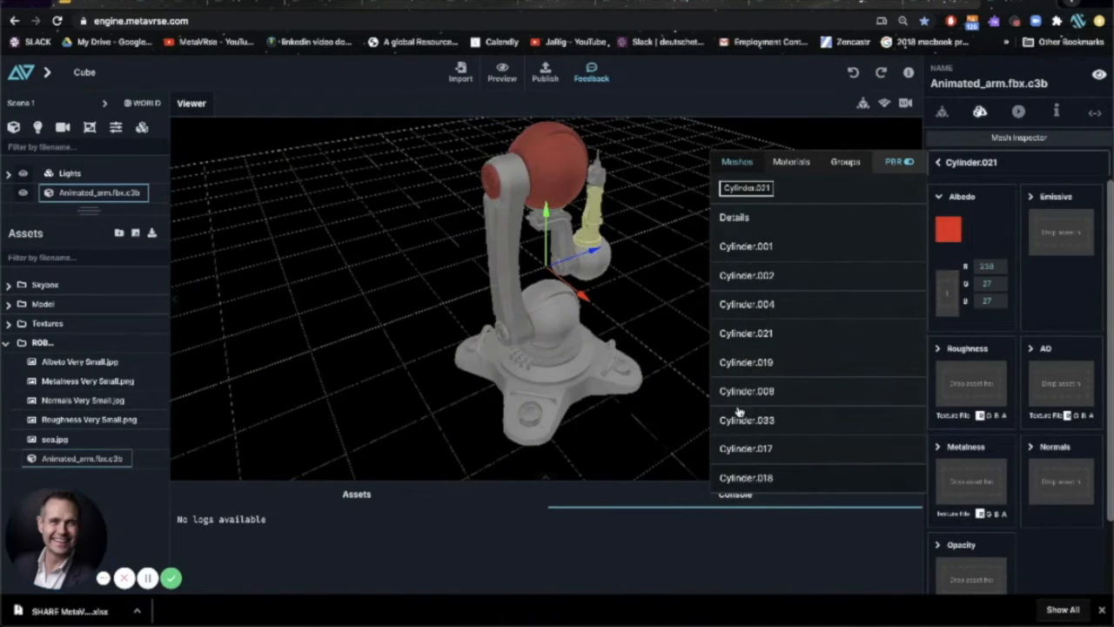
click(948, 228)
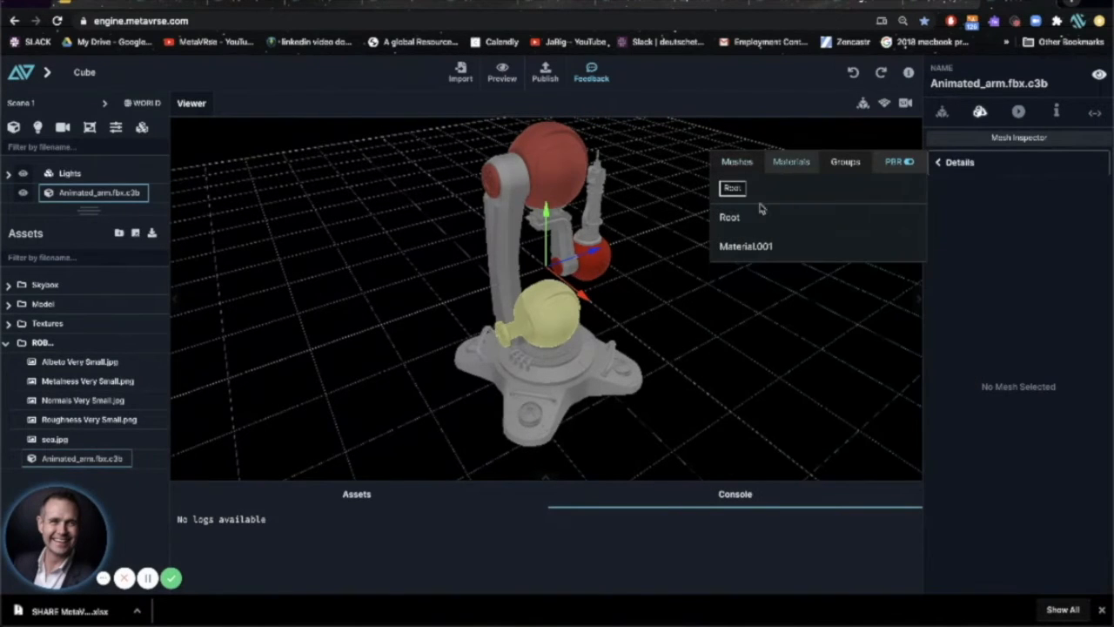
click(746, 245)
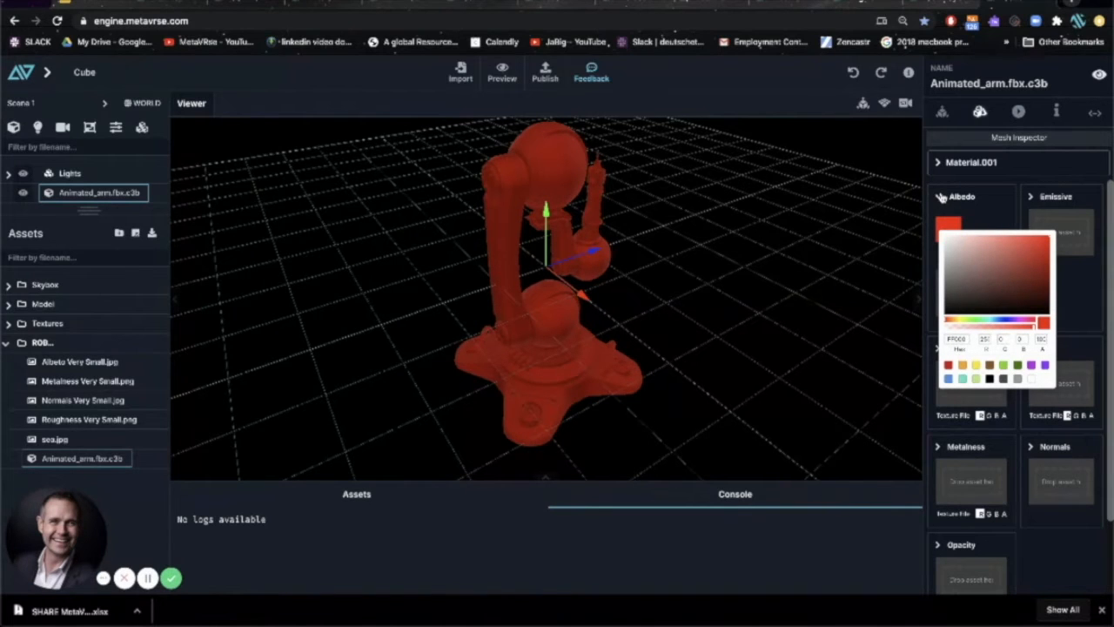
click(949, 230)
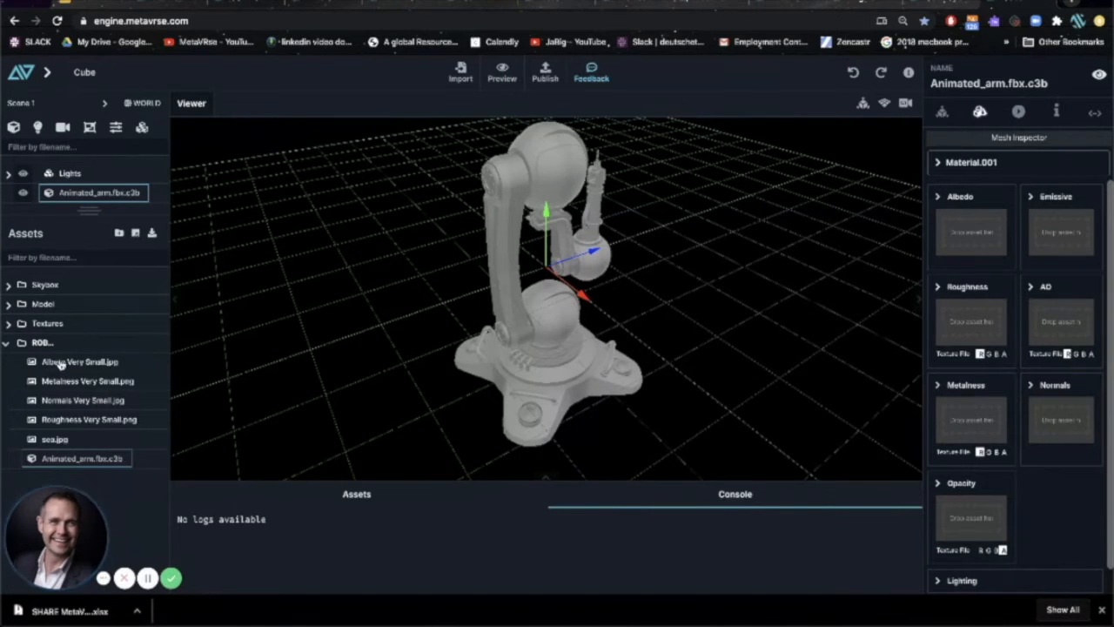
Drag the albedo, roughness, metalness and normal 'Very Small' maps onto the arm's material slots
drag(79, 361, 971, 231)
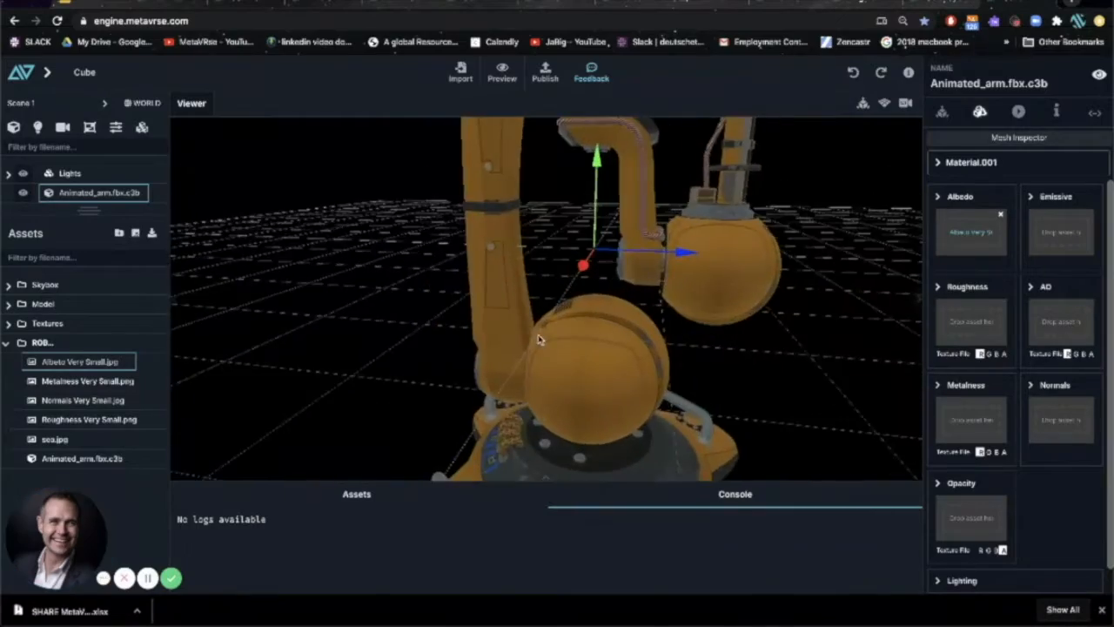
drag(540, 339, 635, 422)
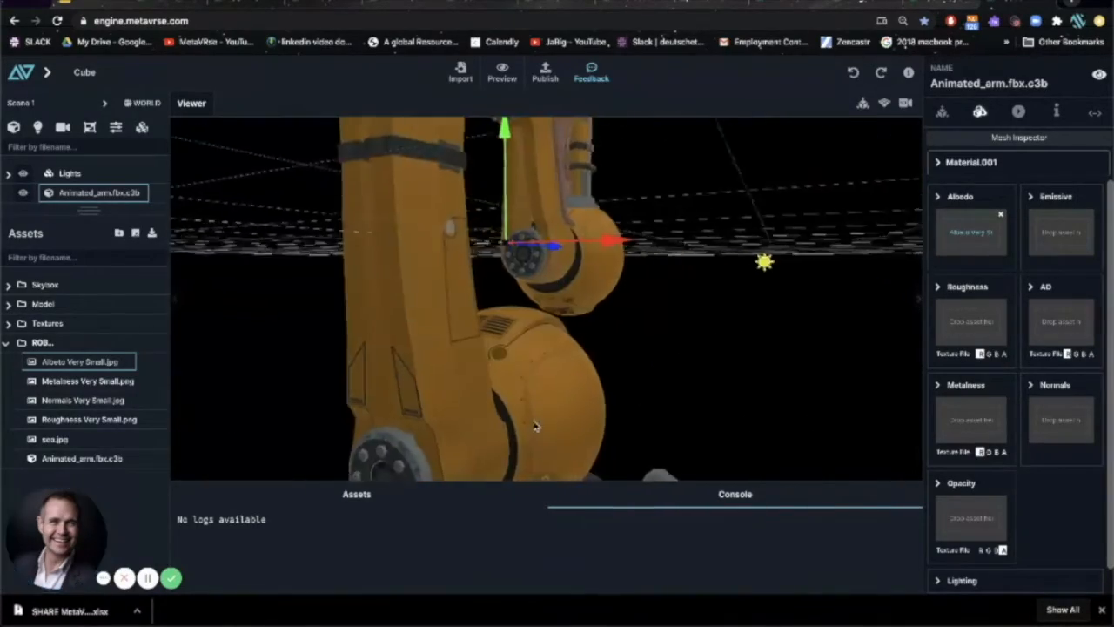
drag(536, 426, 316, 336)
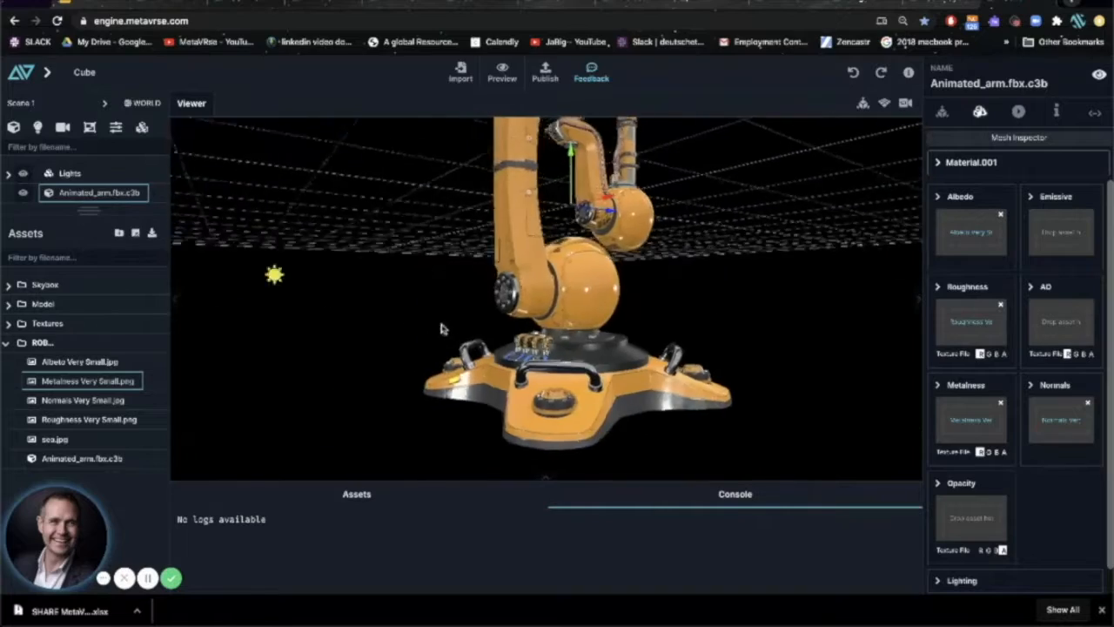
drag(441, 329, 621, 348)
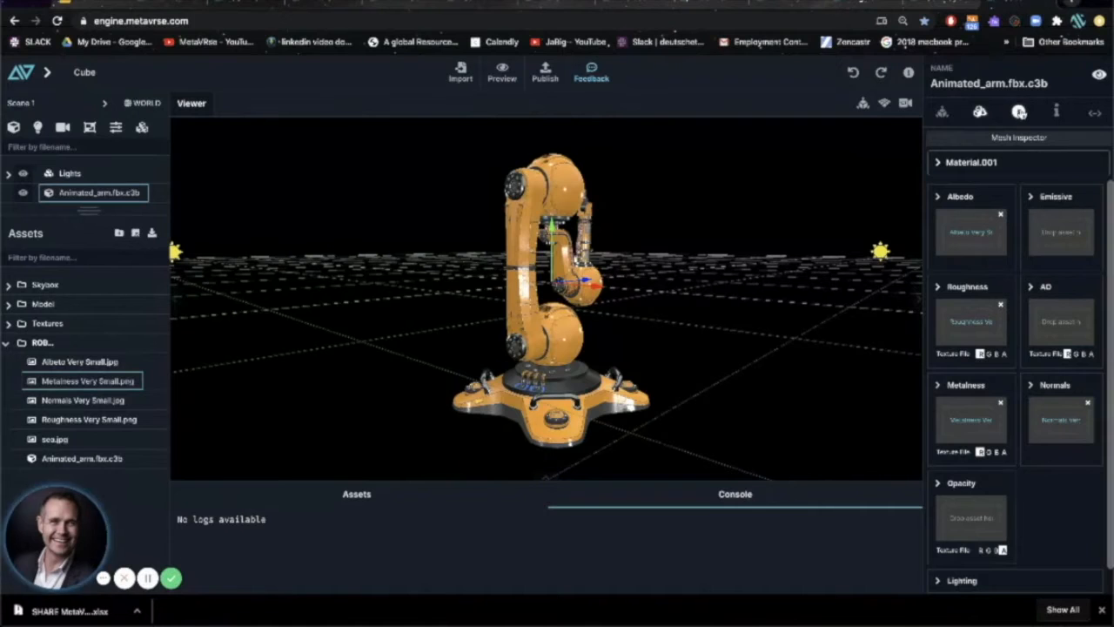
Play and pause the arm's animation, then view its triangle and vertex counts
click(1019, 111)
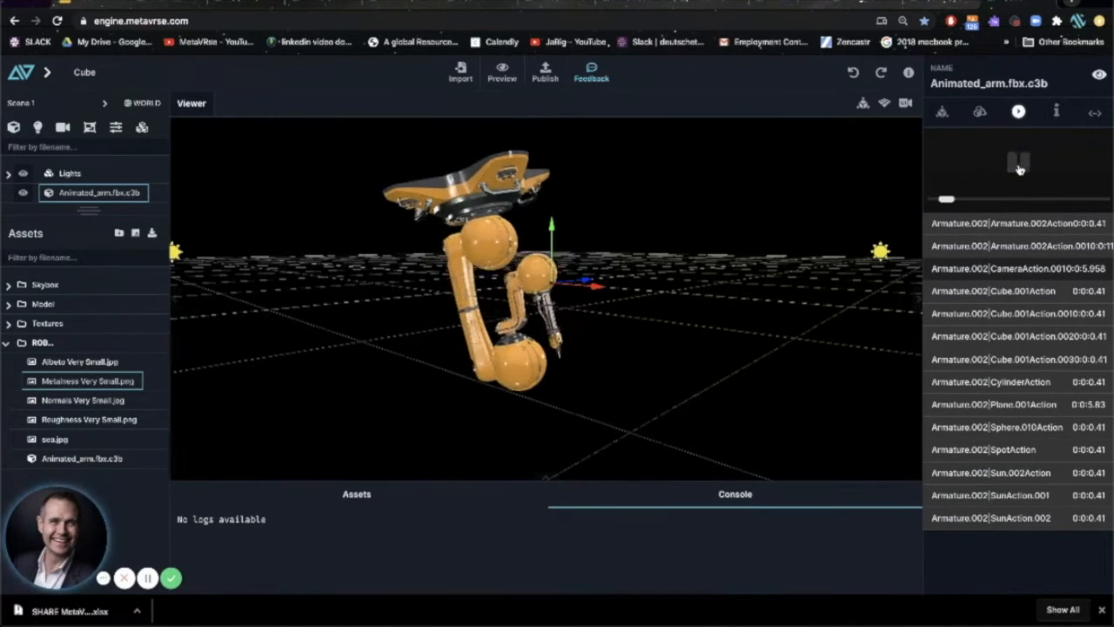
click(1018, 163)
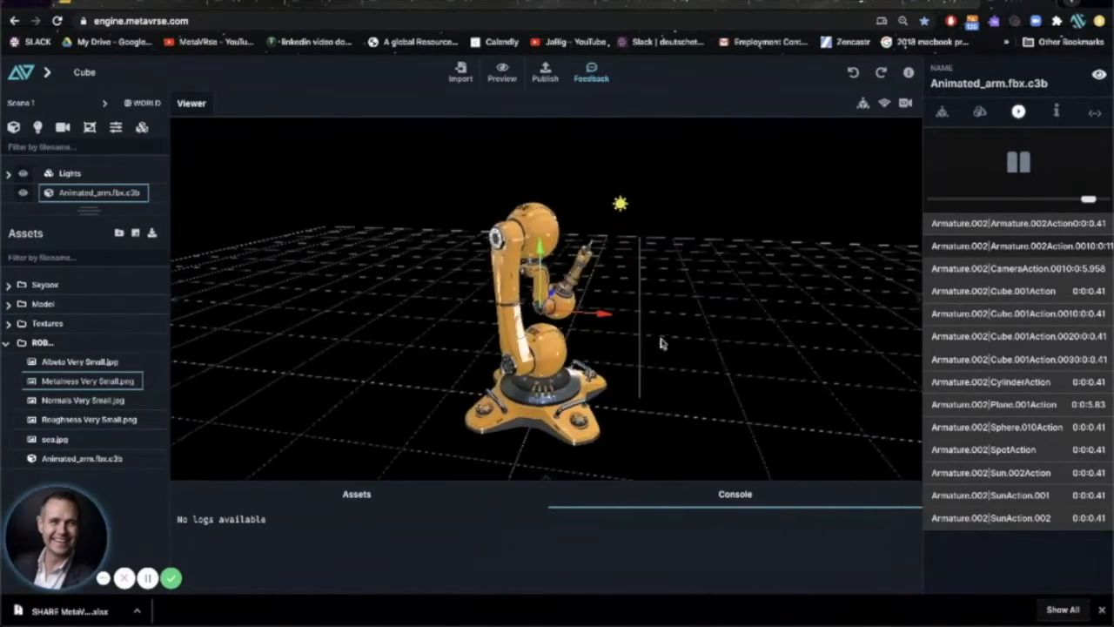
click(1019, 162)
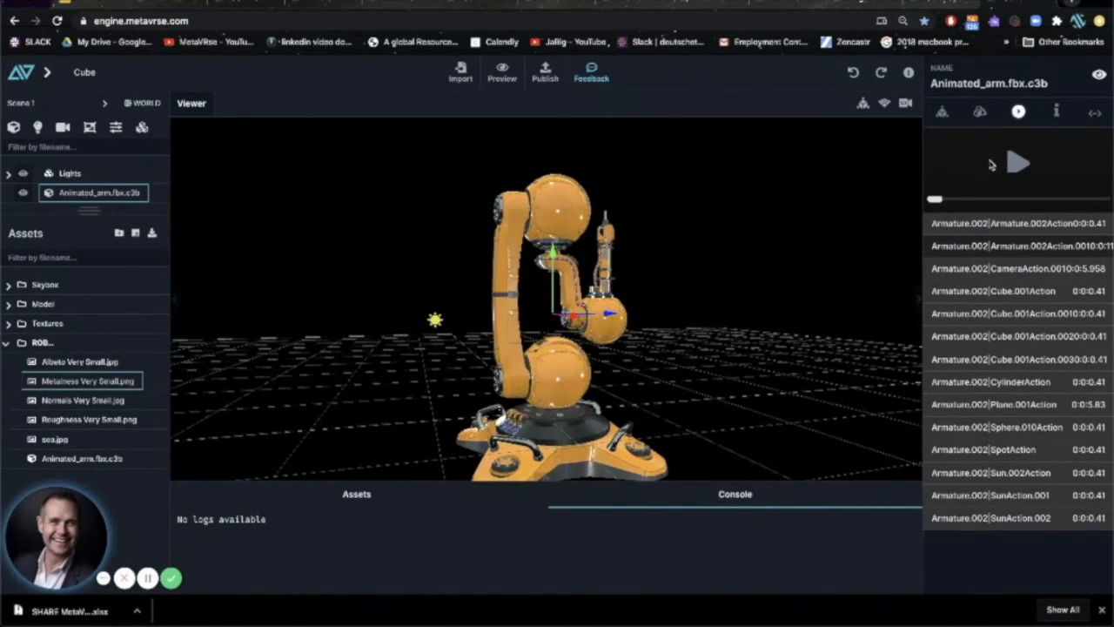
click(1055, 111)
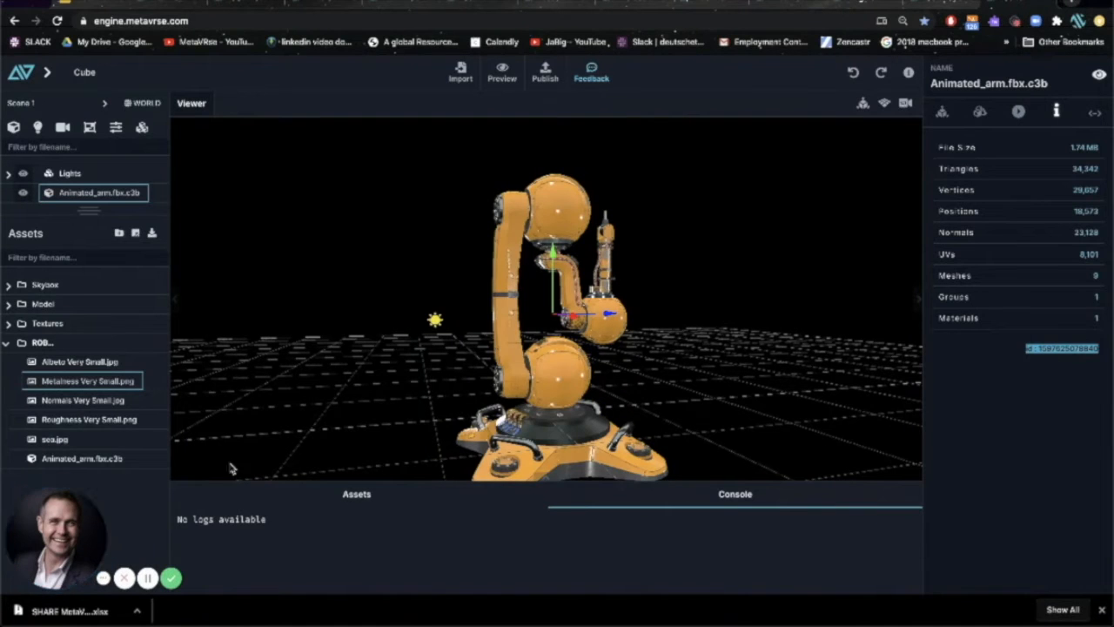
mouse_move(485, 310)
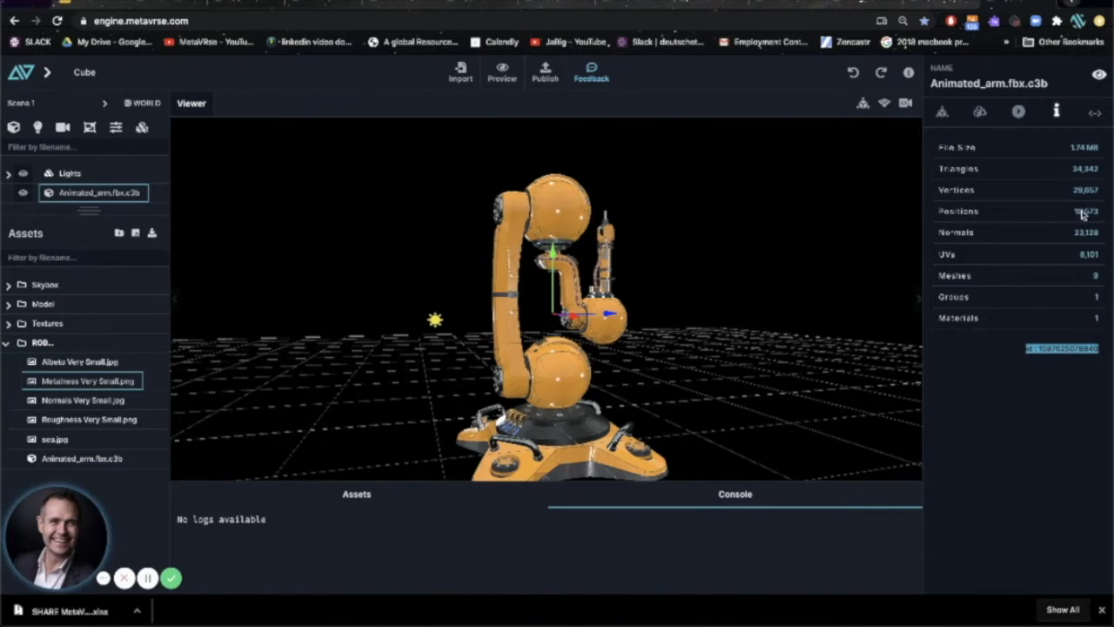
Show the arm's Code tab with its empty Object Controller slot
click(1095, 112)
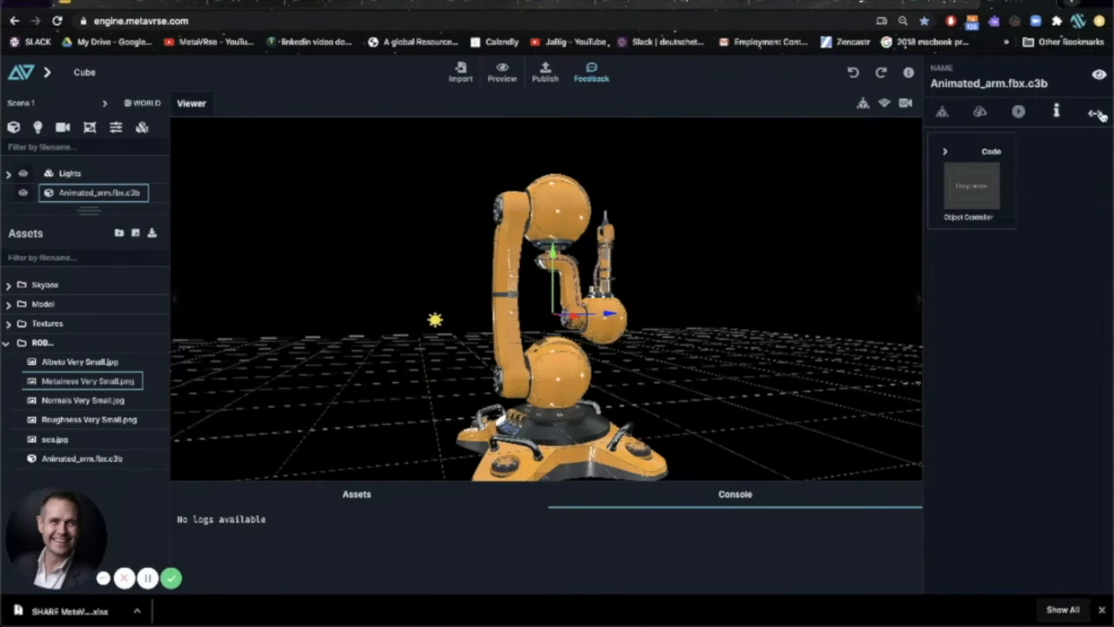
mouse_move(949, 155)
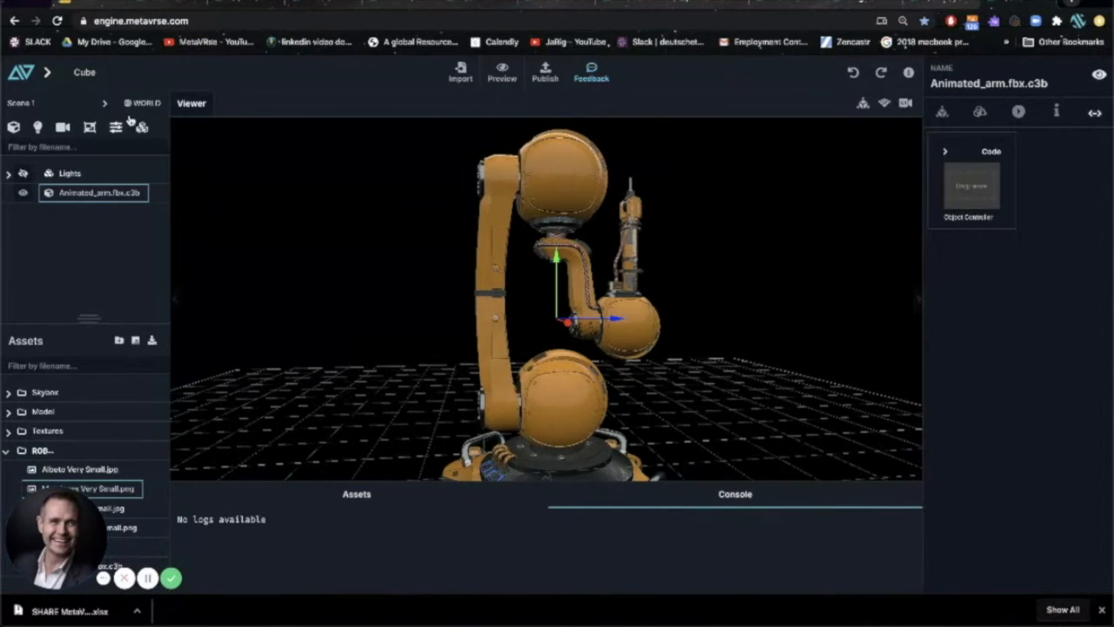
mouse_move(105, 87)
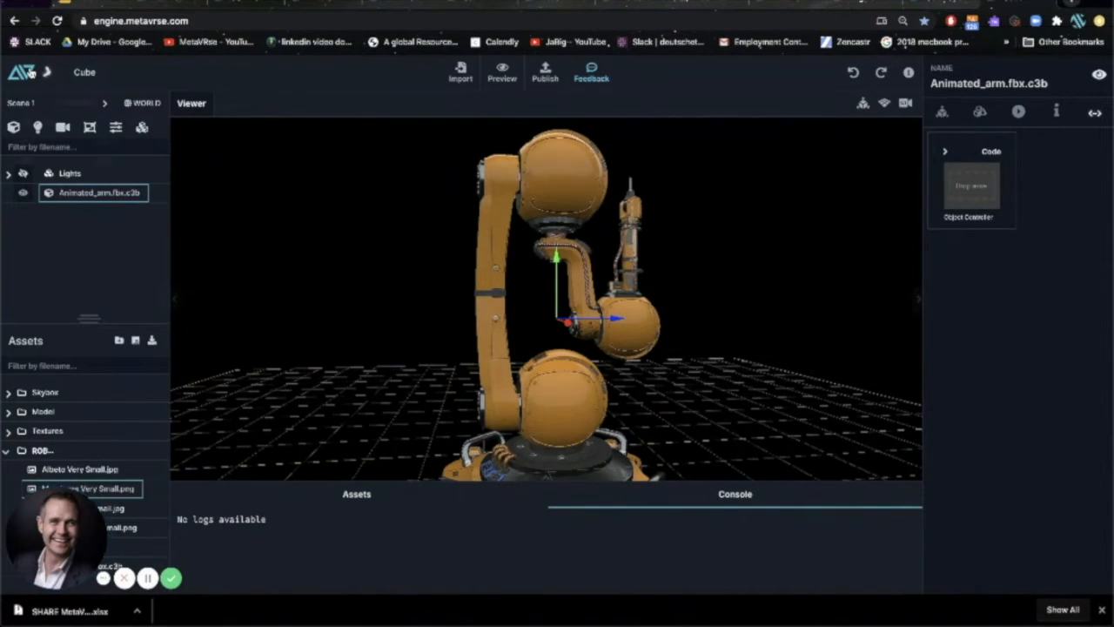
Replace the project name Cube with ROBOT 1 and confirm it
click(47, 73)
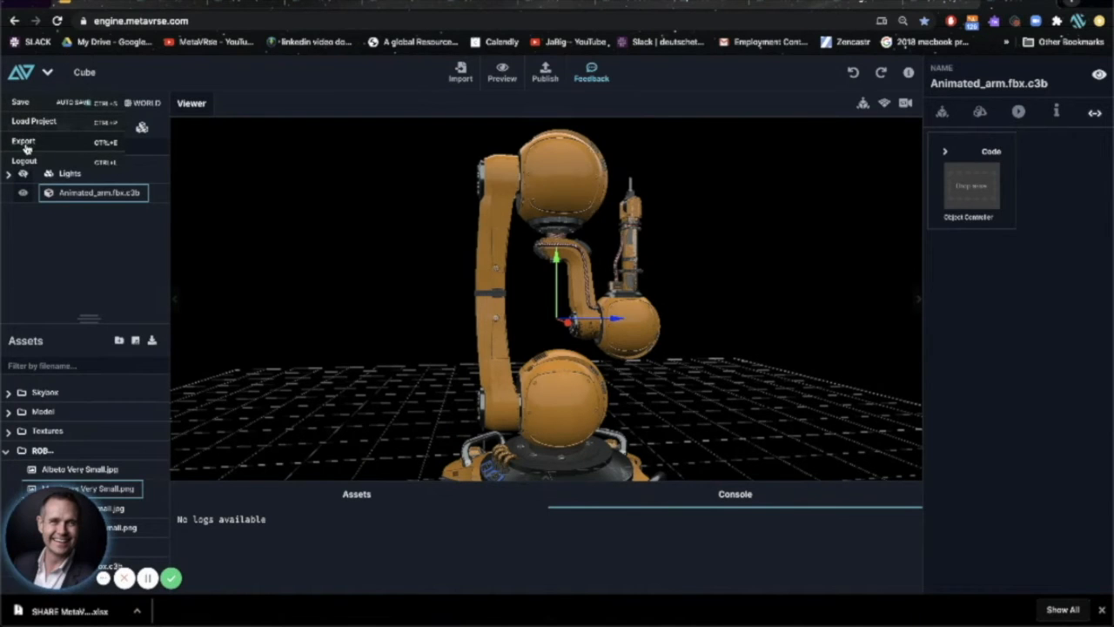
mouse_move(37, 130)
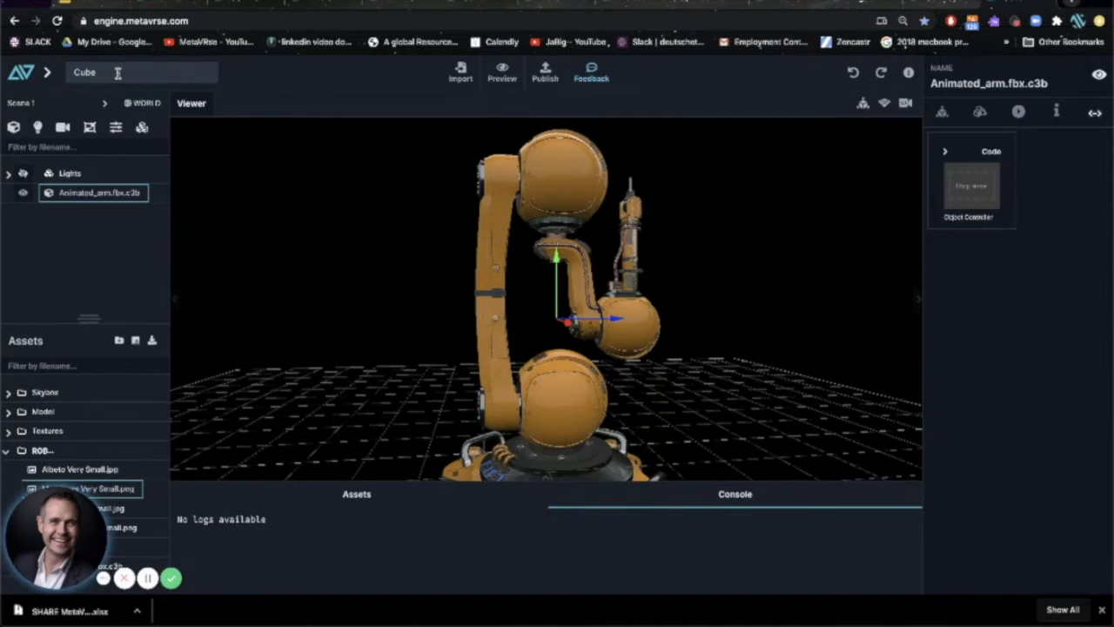
triple_click(84, 73)
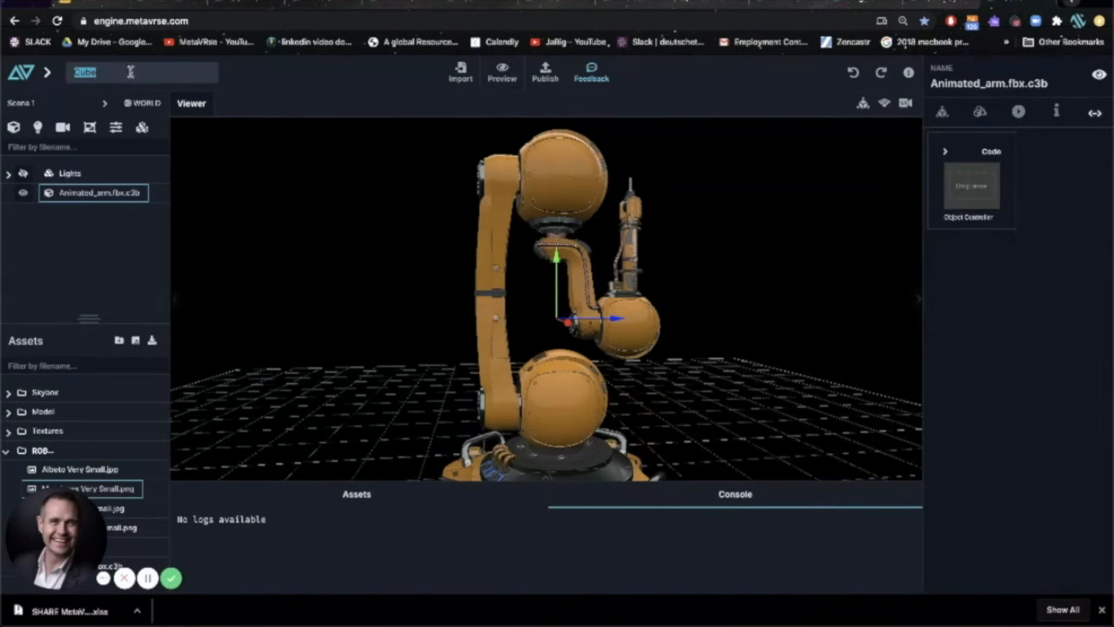
text(ROBOT 1)
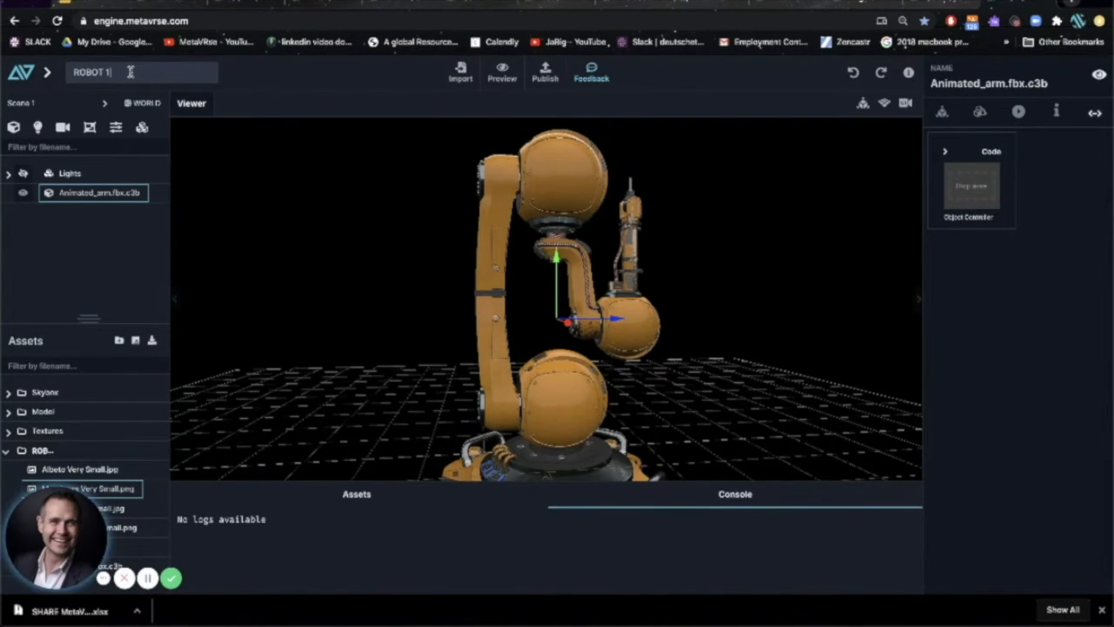
click(20, 103)
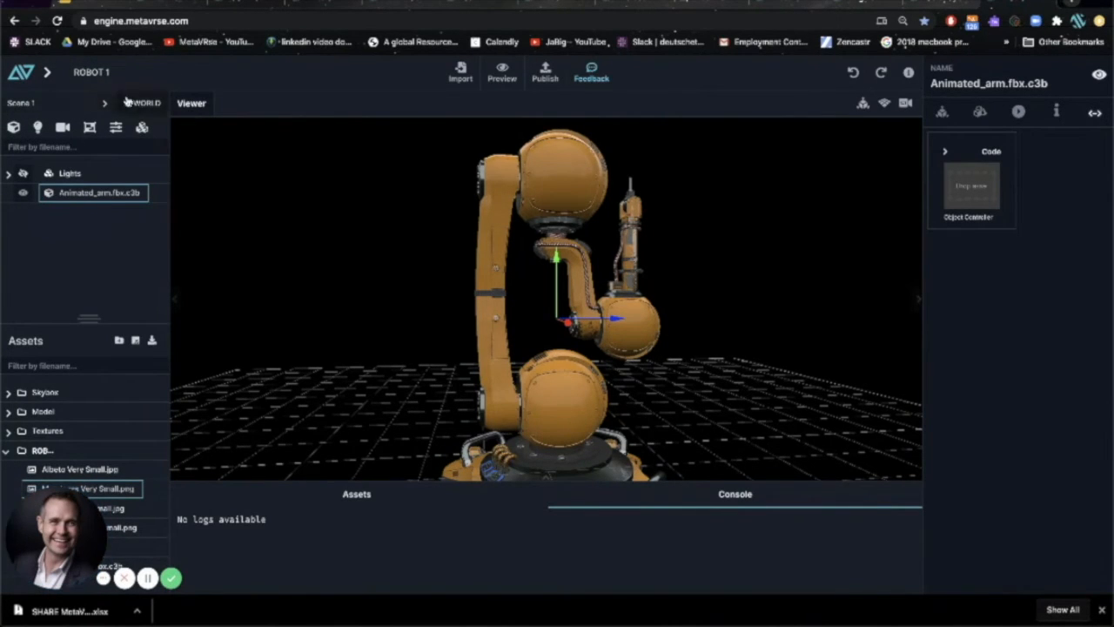
Remove skybox.hdr and turn on Show Skybox in the World settings
click(141, 102)
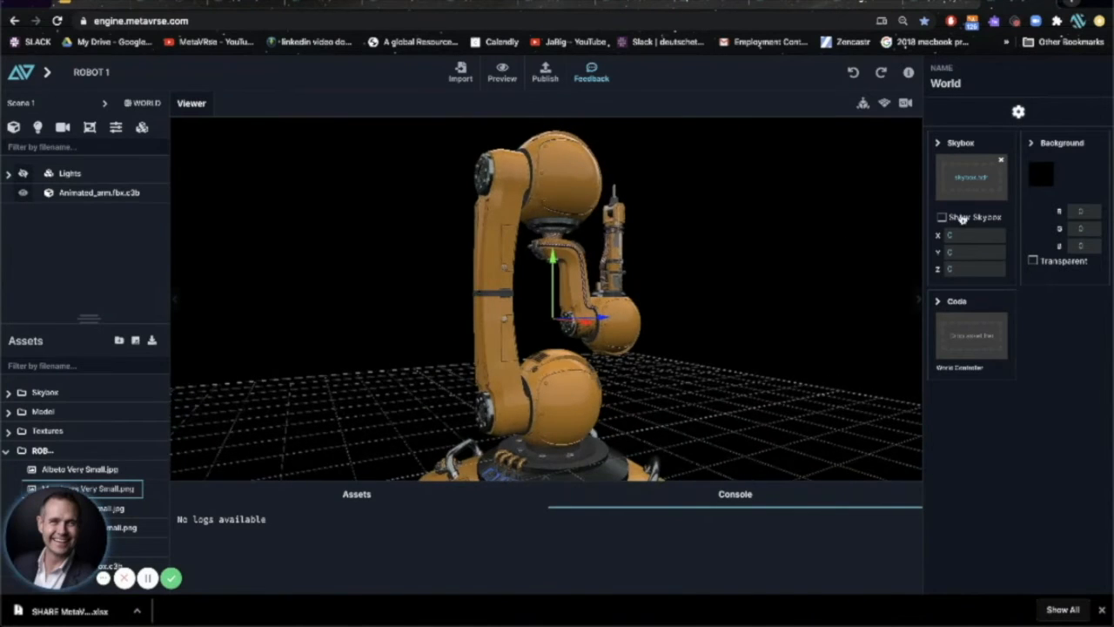
click(943, 217)
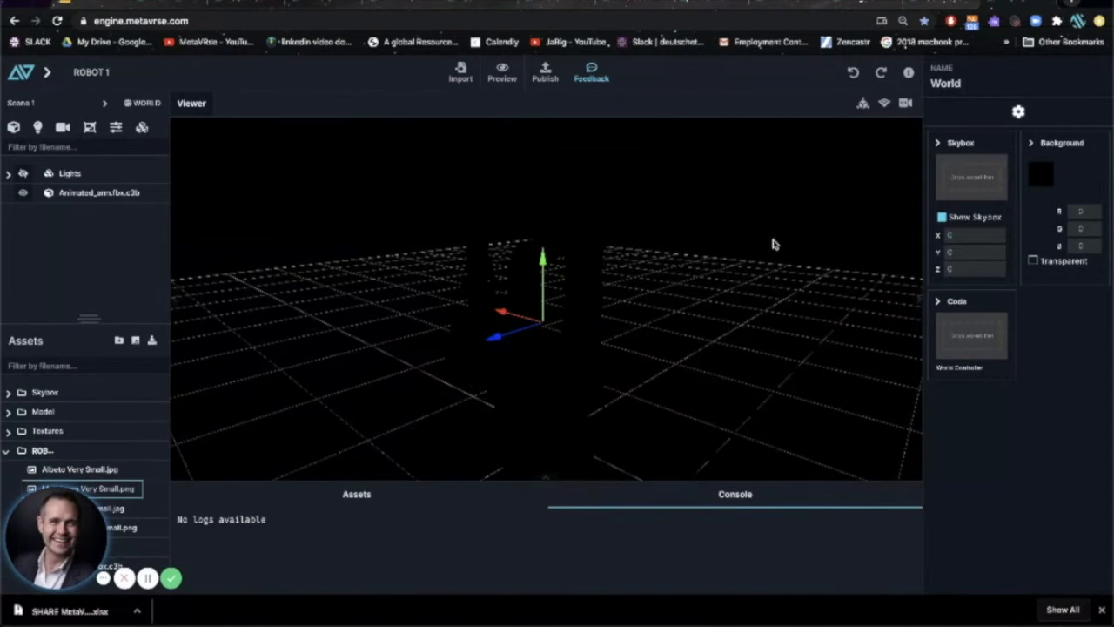
drag(775, 244, 624, 261)
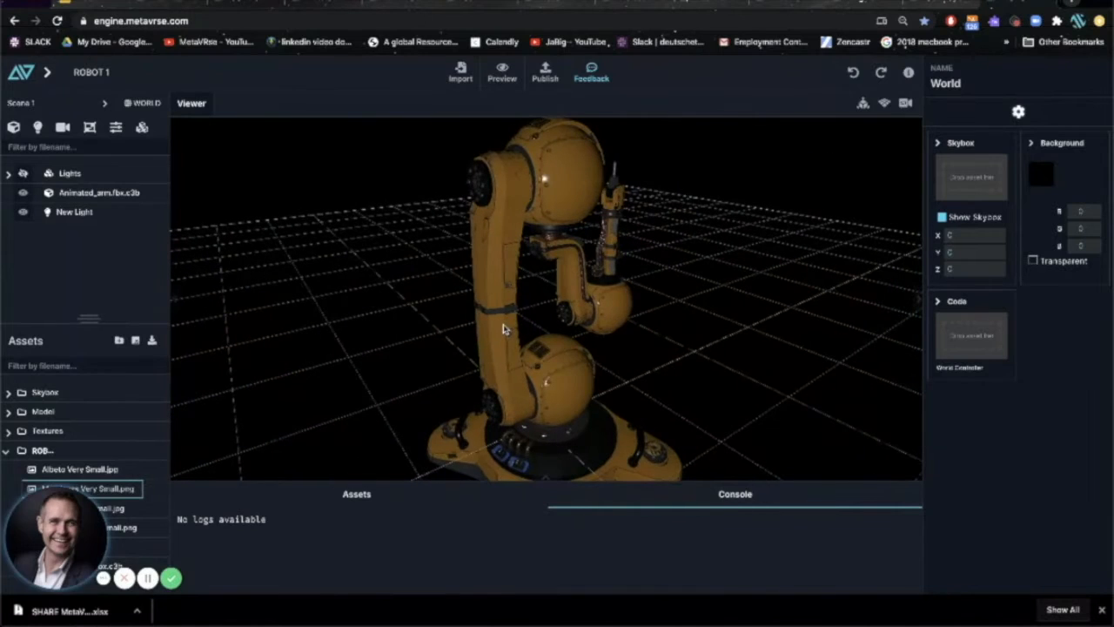
Select the newly added light in the hierarchy and collapse the Lights group
click(75, 211)
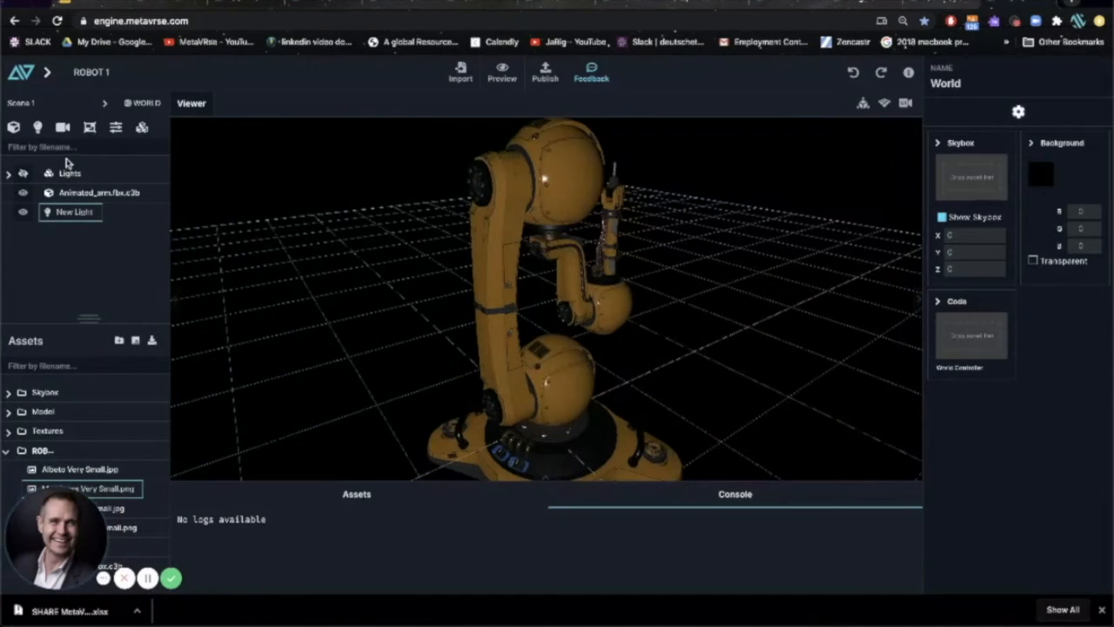
right_click(69, 212)
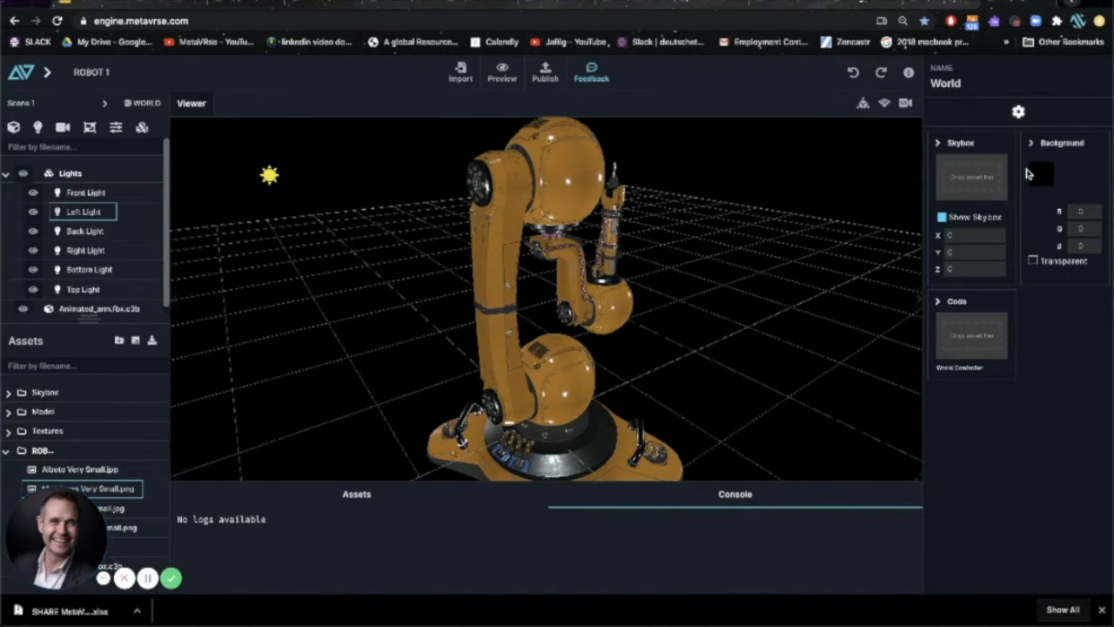
click(83, 230)
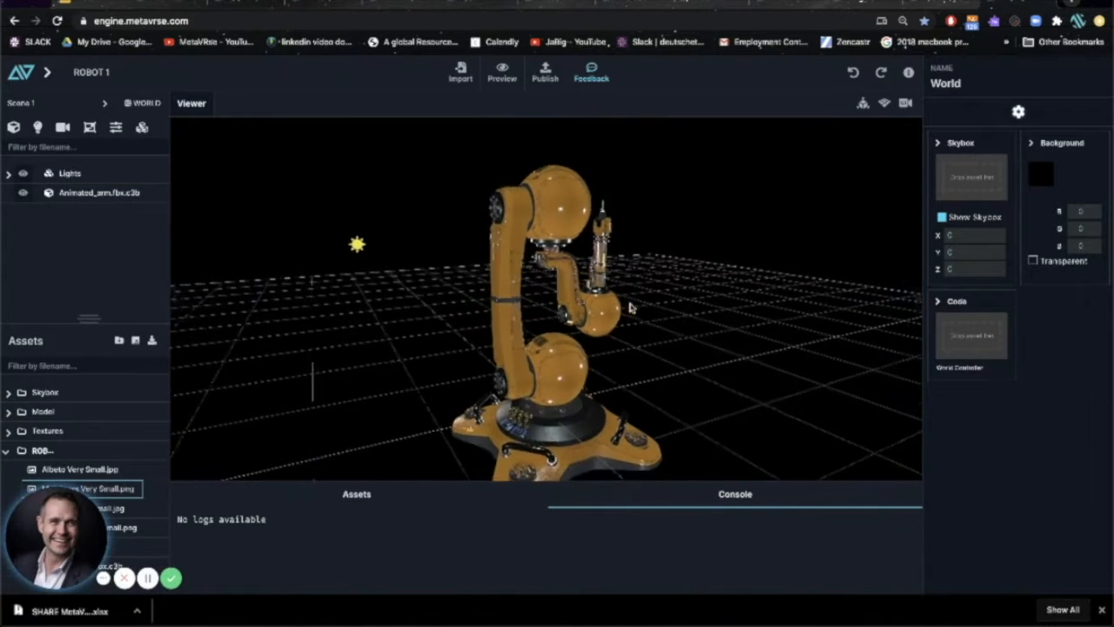
Assign sea.jpg as the world skybox, then untick Show Skybox for a black background
click(1041, 173)
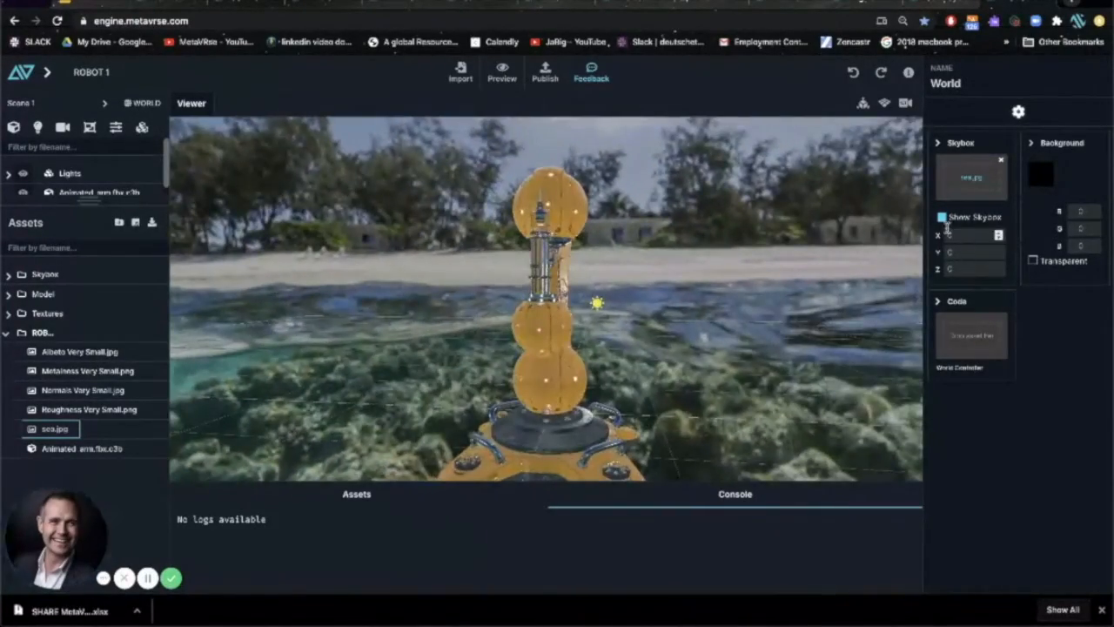
click(942, 217)
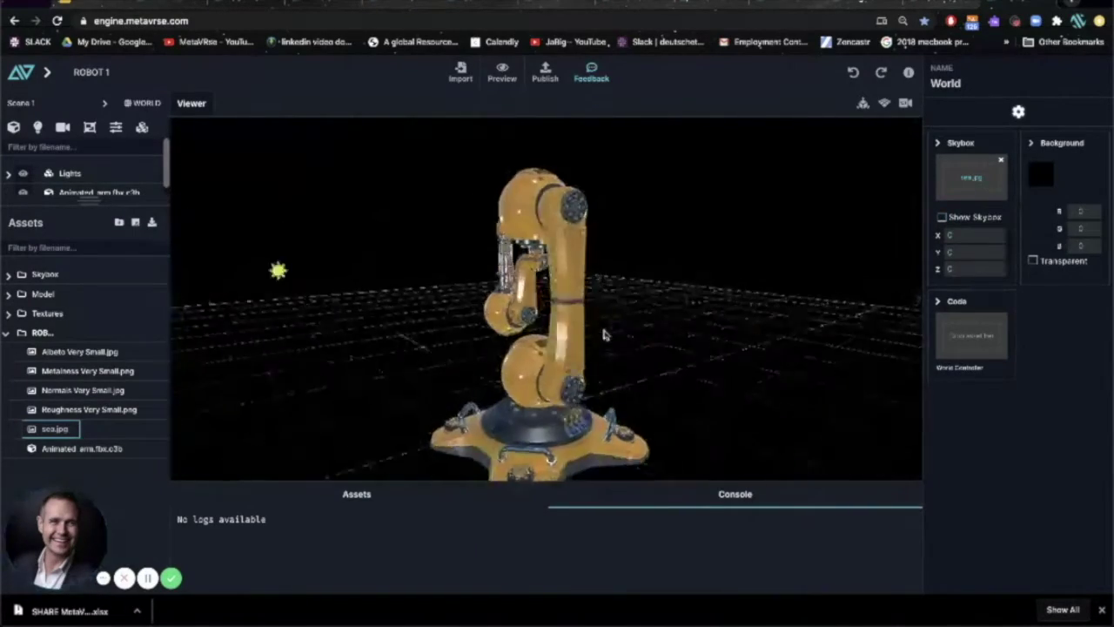
drag(605, 336, 470, 322)
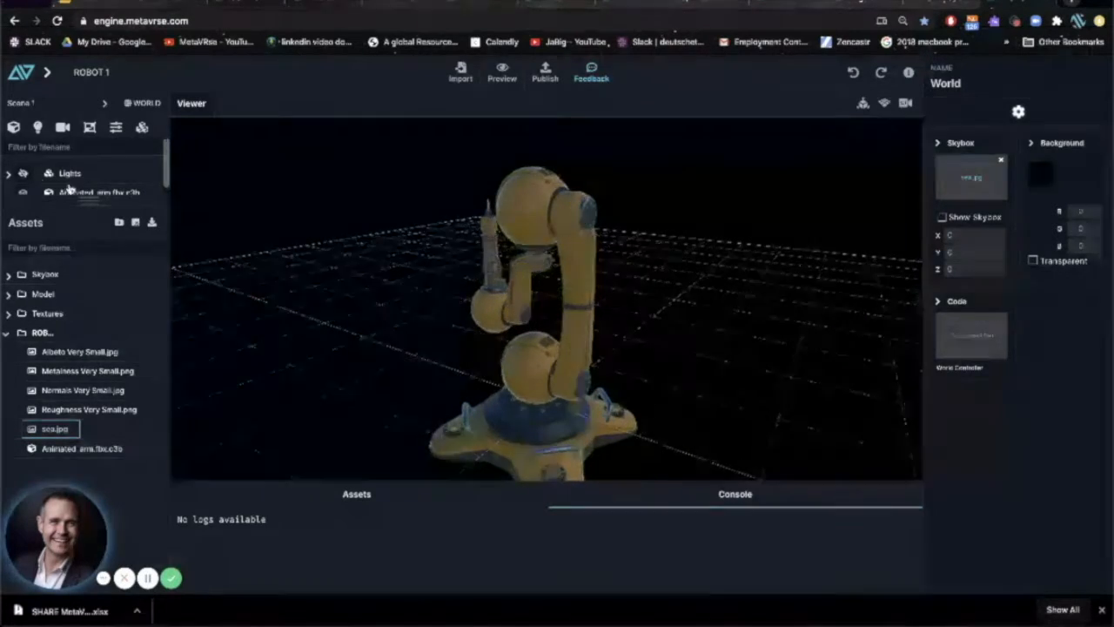
click(9, 333)
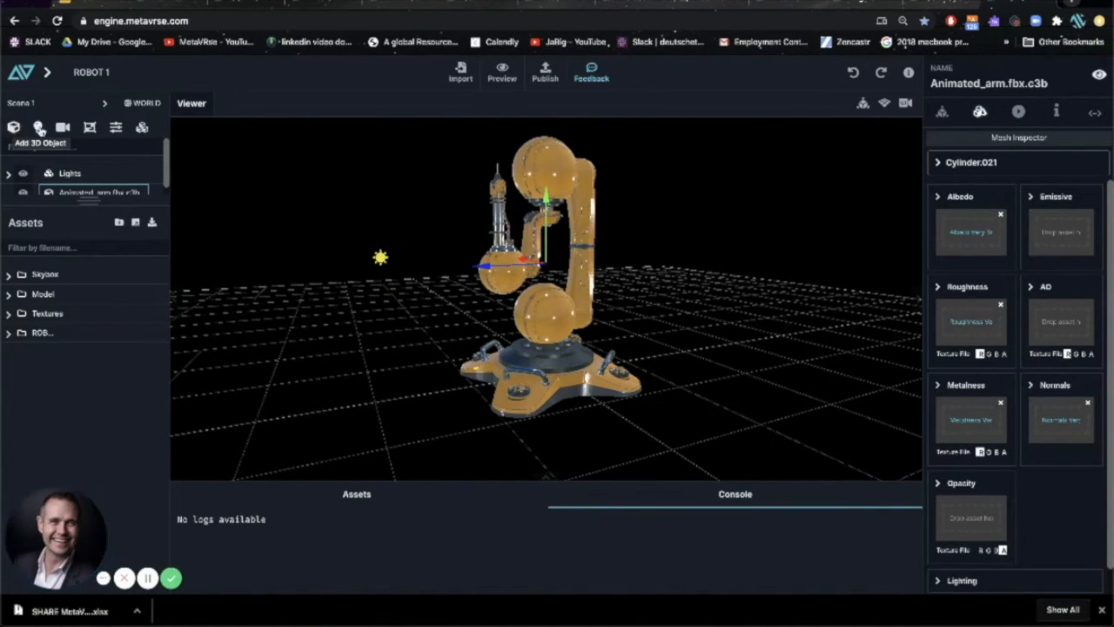
mouse_move(37, 128)
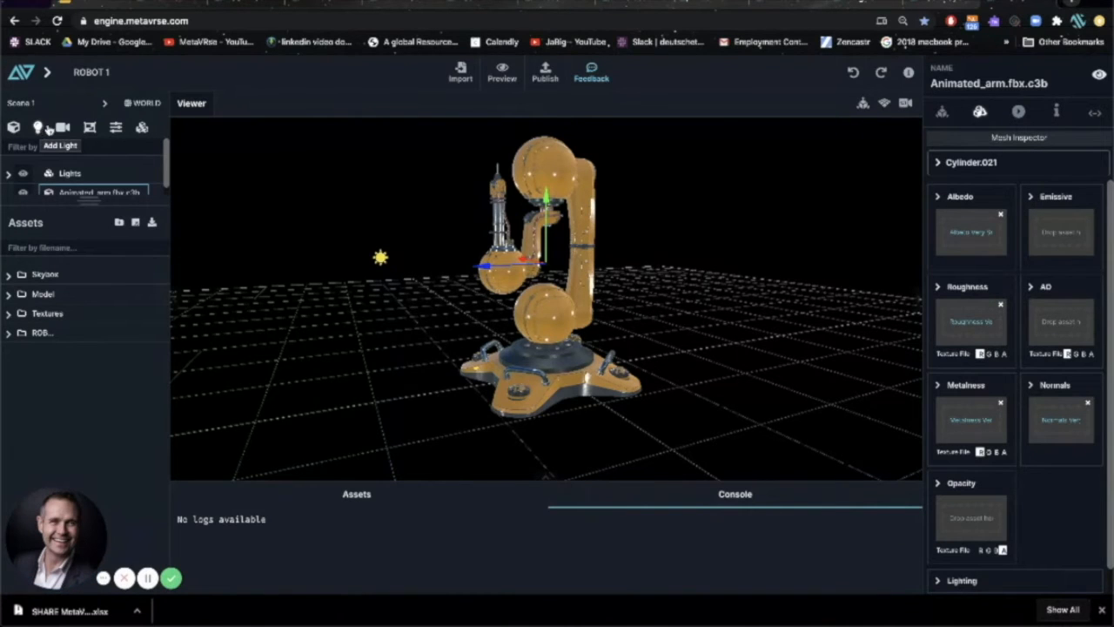
mouse_move(89, 127)
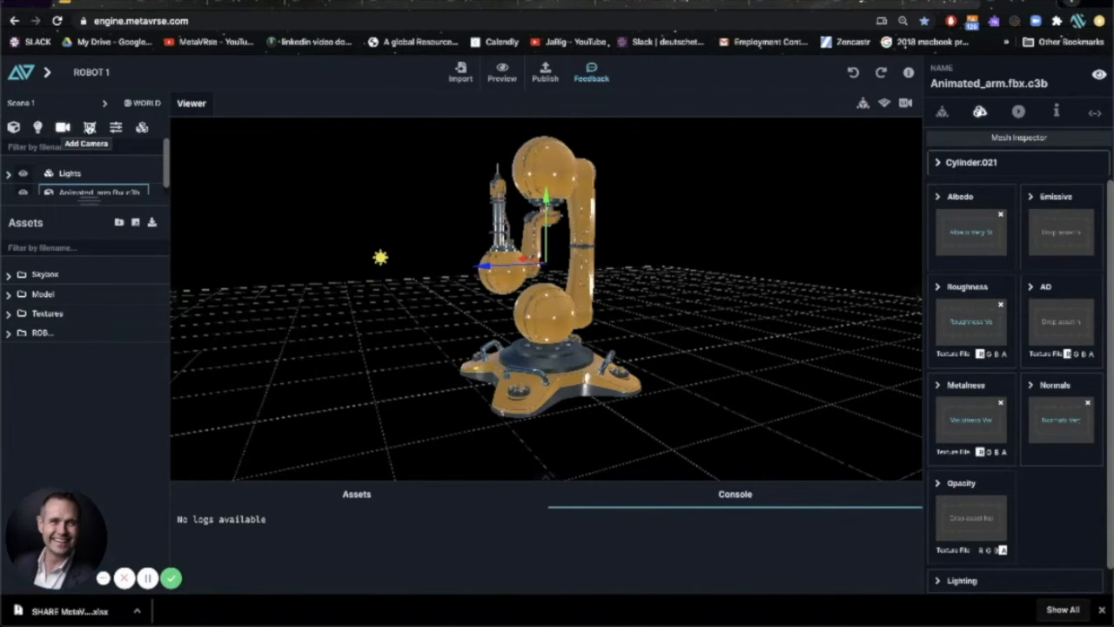
mouse_move(89, 127)
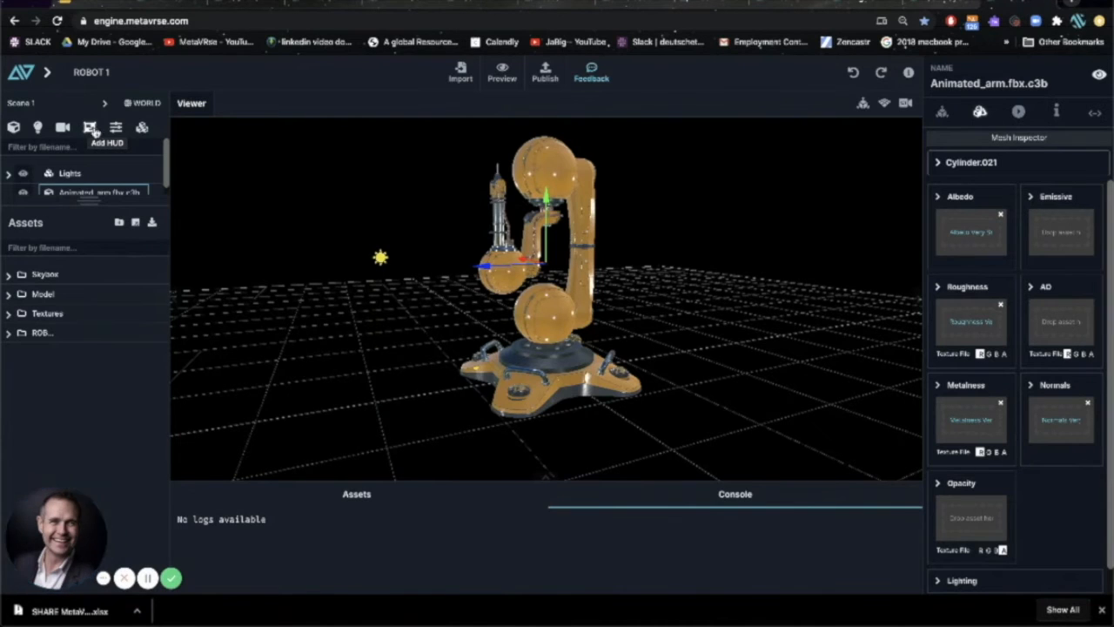
mouse_move(116, 127)
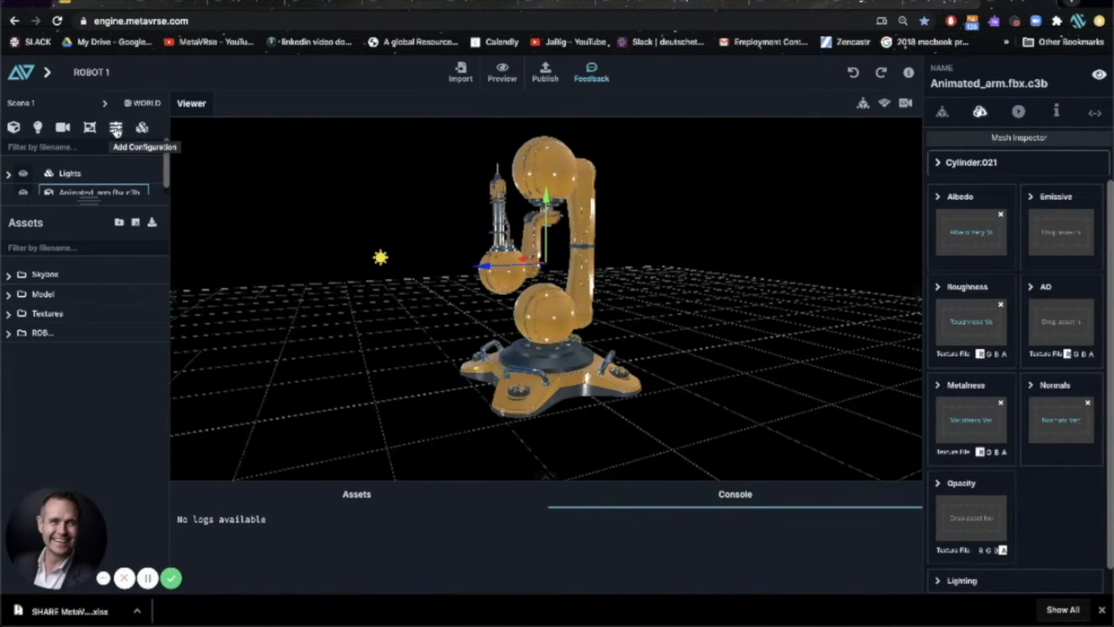
mouse_move(142, 128)
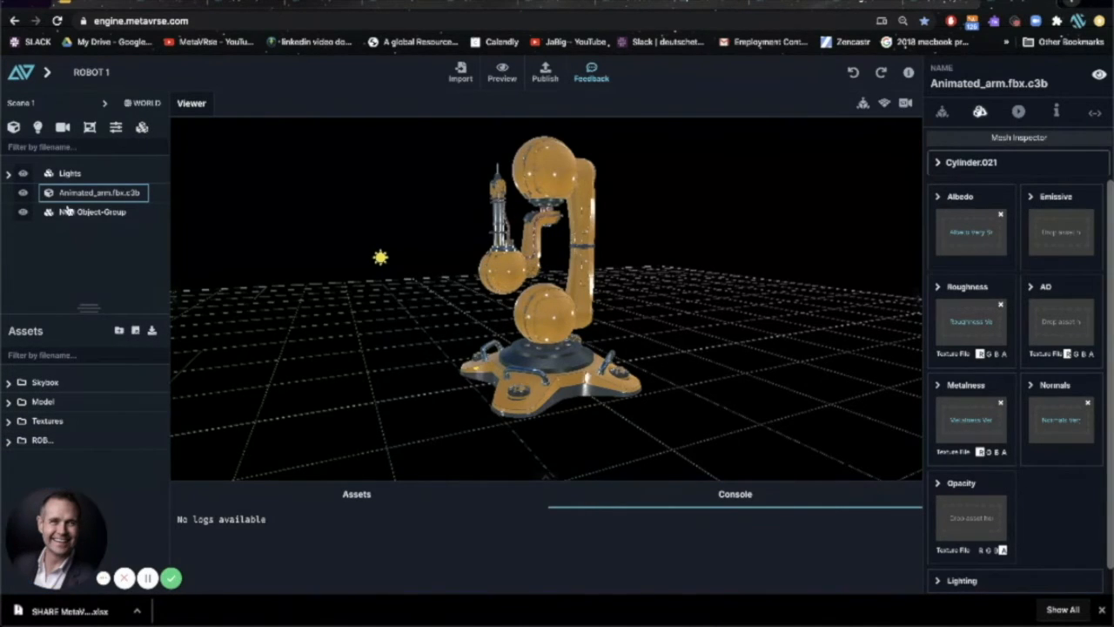
Create a New Object-Group, move the scene's Lights into it, and collapse it
click(92, 211)
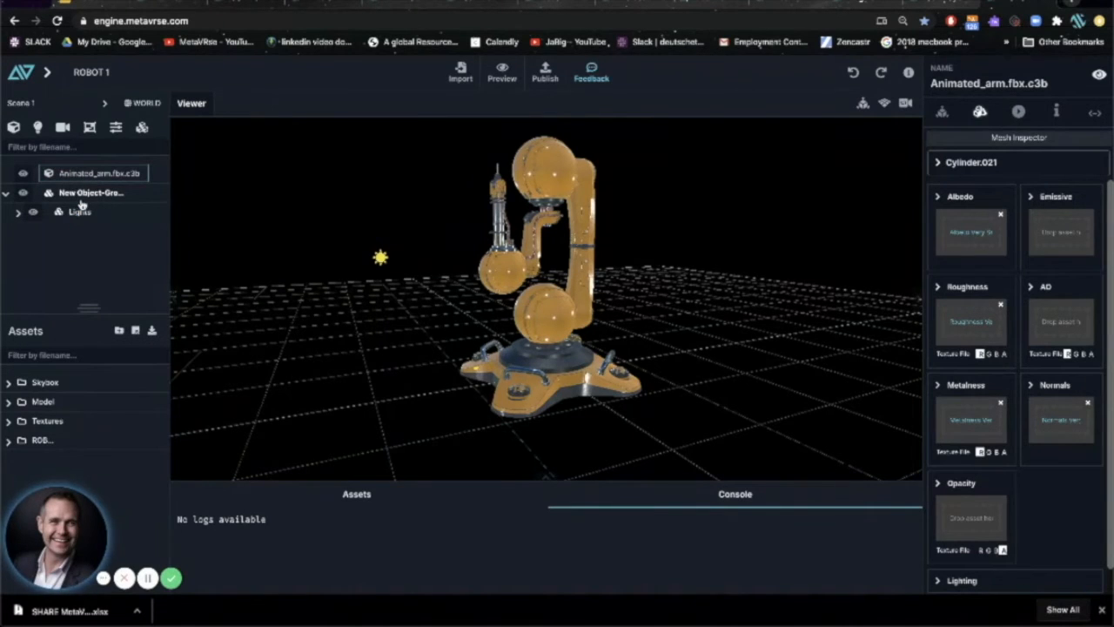
click(89, 193)
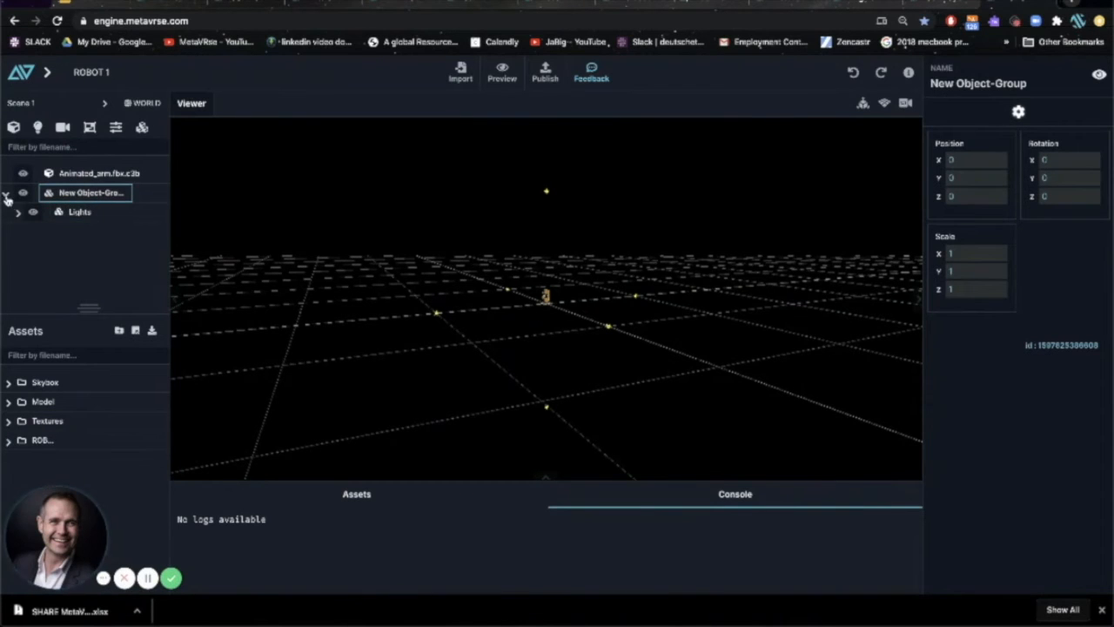
click(98, 172)
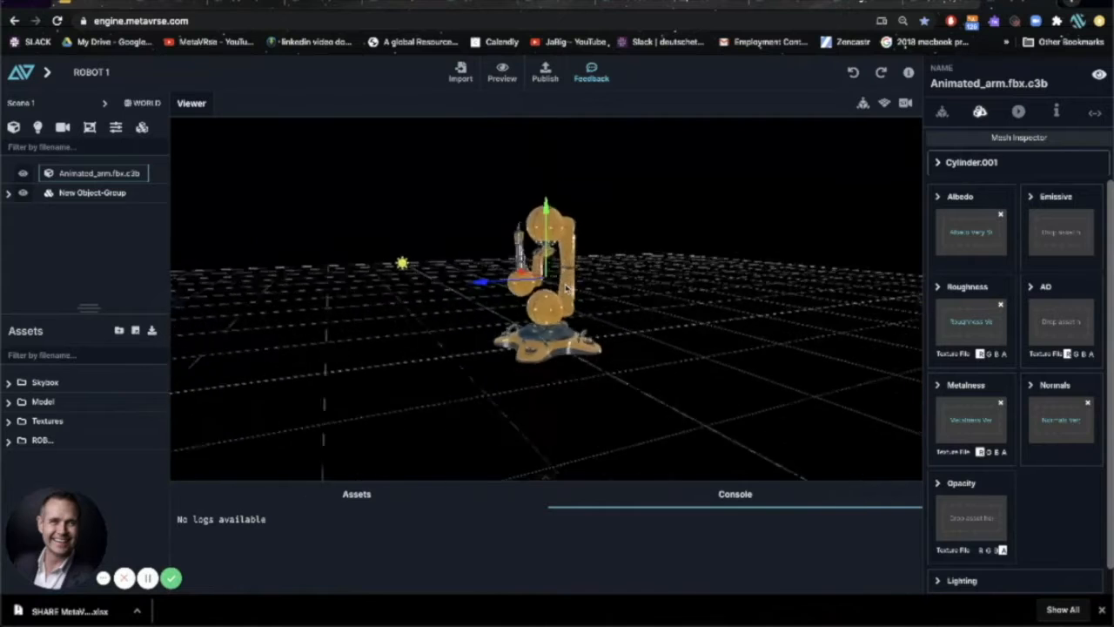
Add a New Configuration and start editing its variant in Config Mode
drag(565, 287, 539, 326)
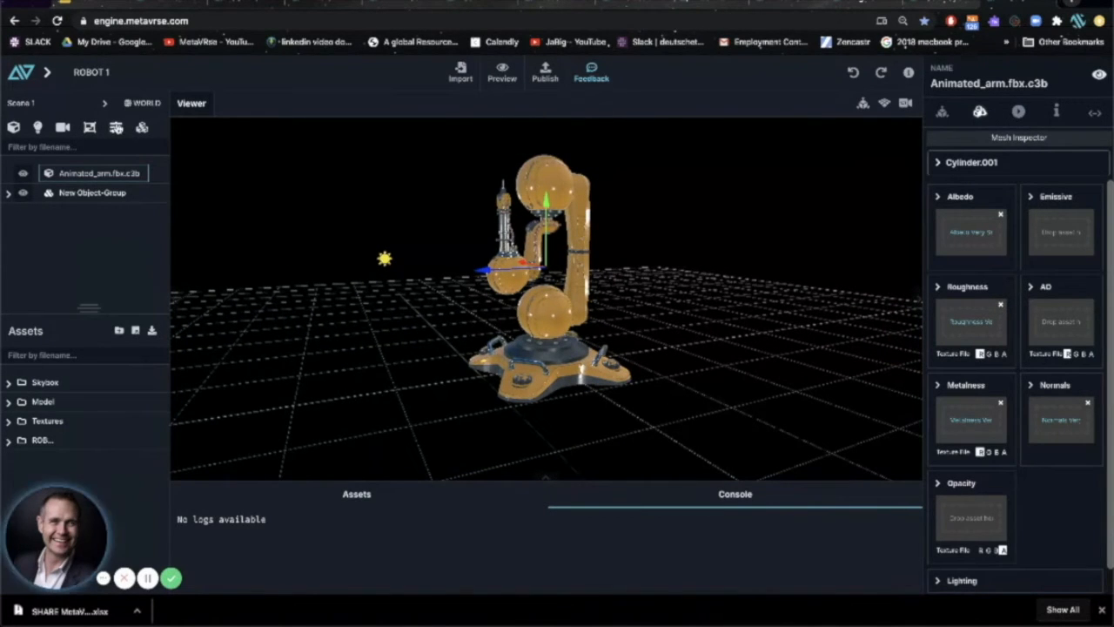
click(8, 192)
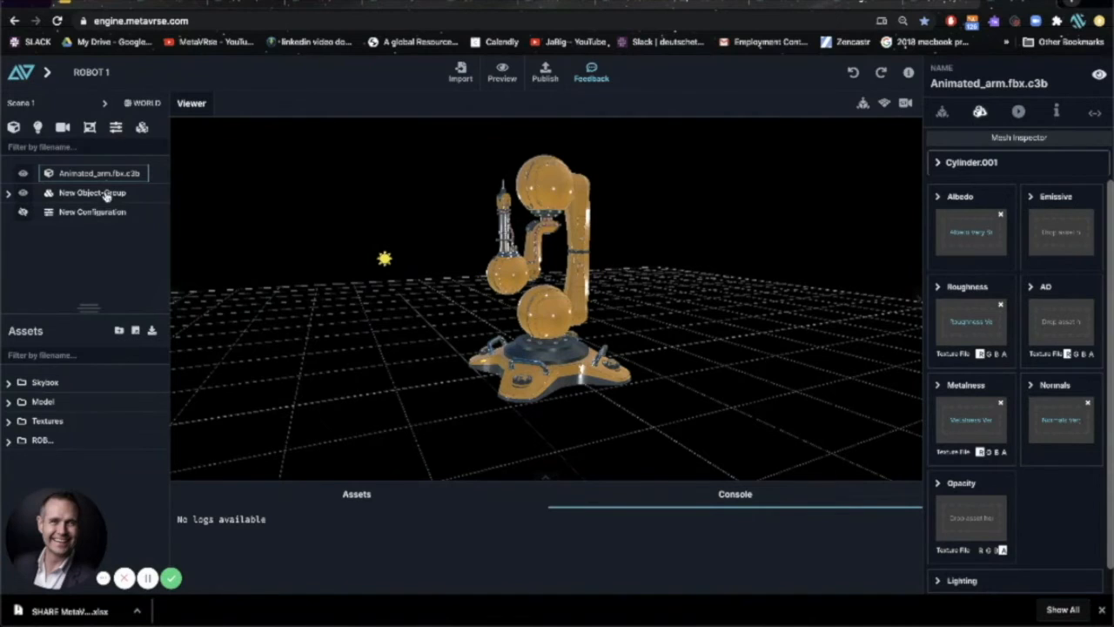
click(91, 212)
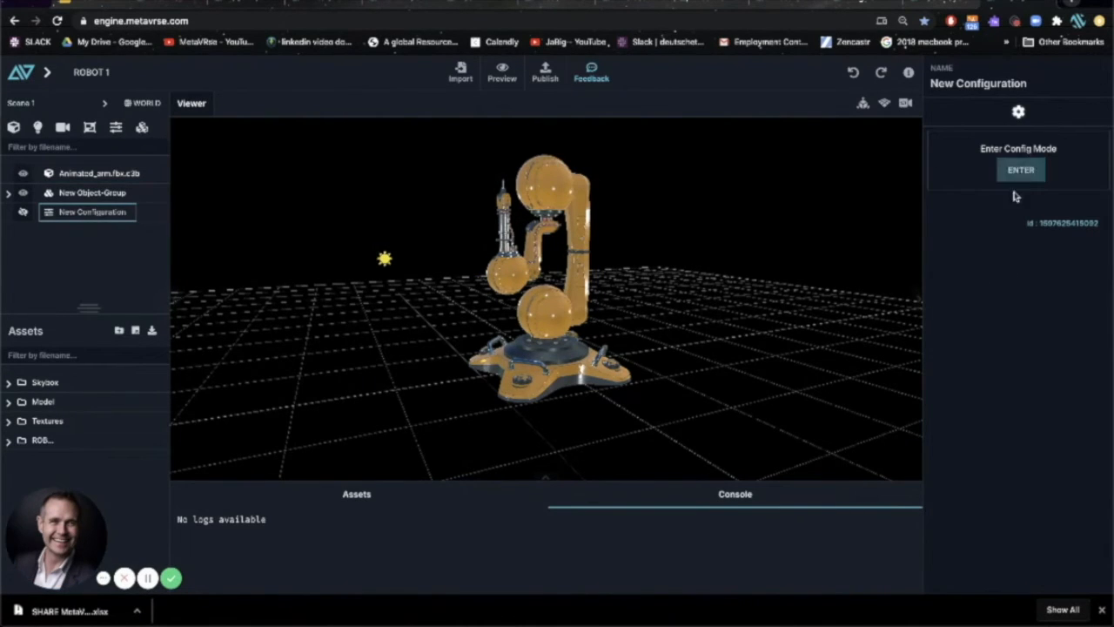
click(1019, 170)
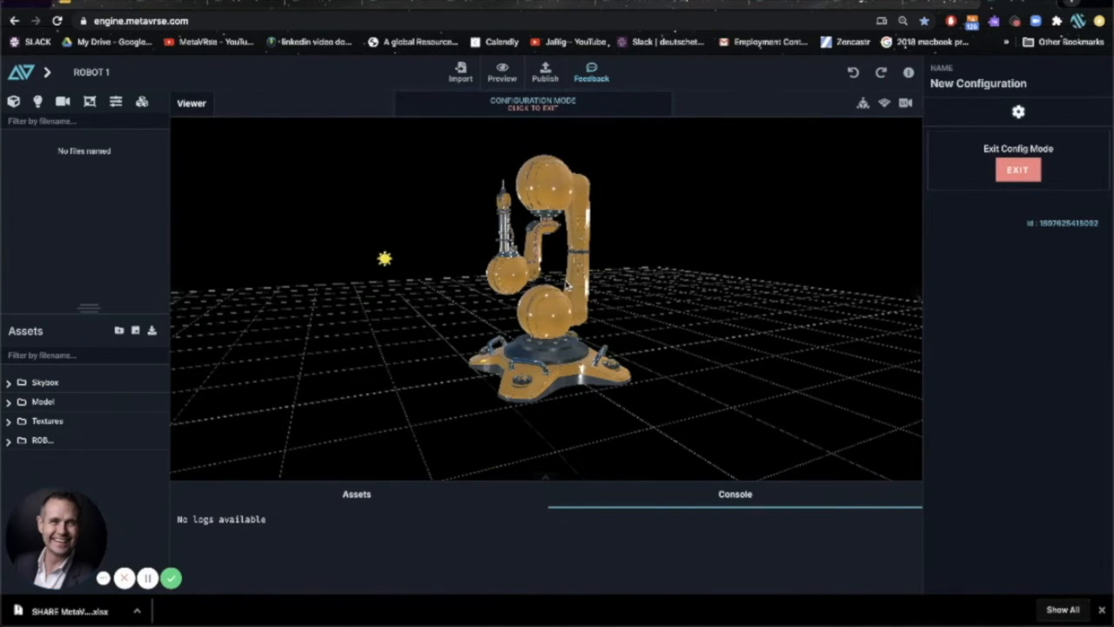
mouse_move(618, 348)
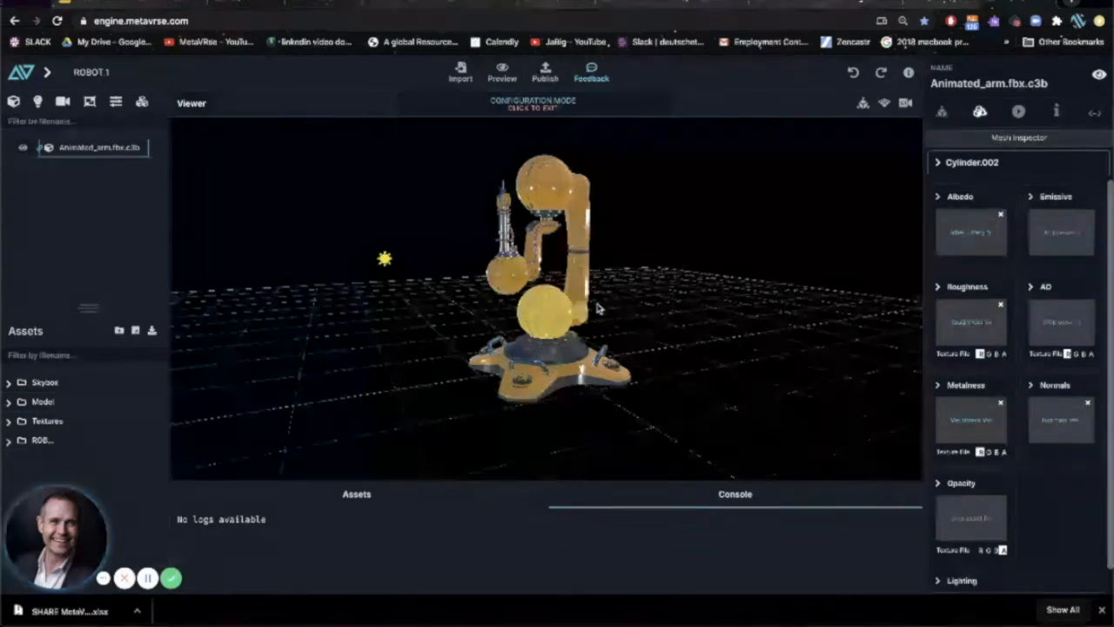
Set the arm spheres' Albedo colours to blue, green and red
click(938, 196)
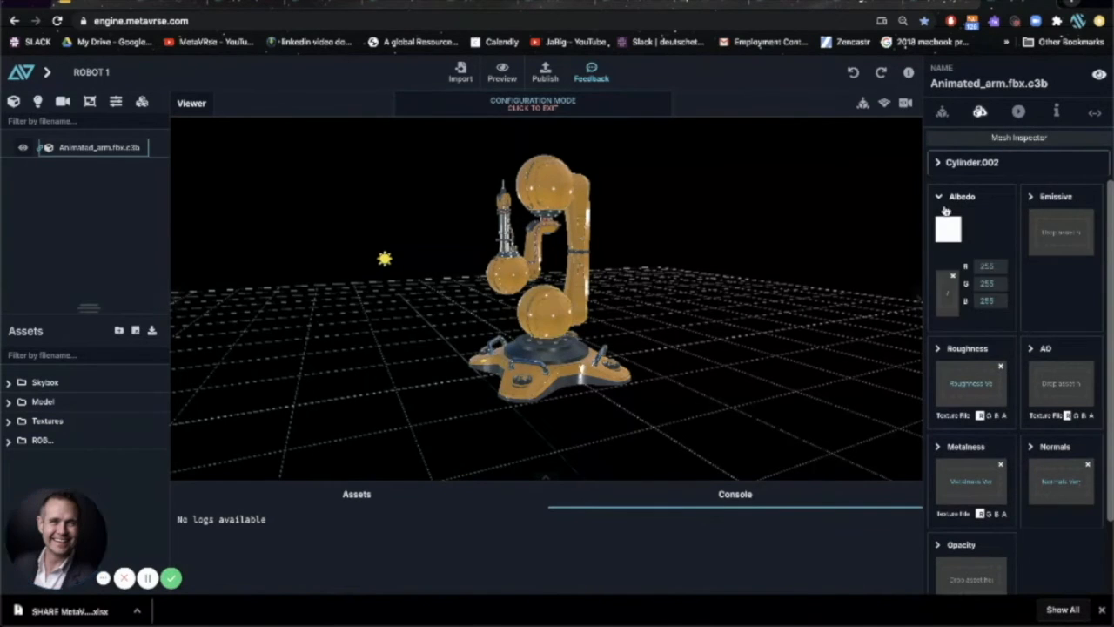
click(948, 228)
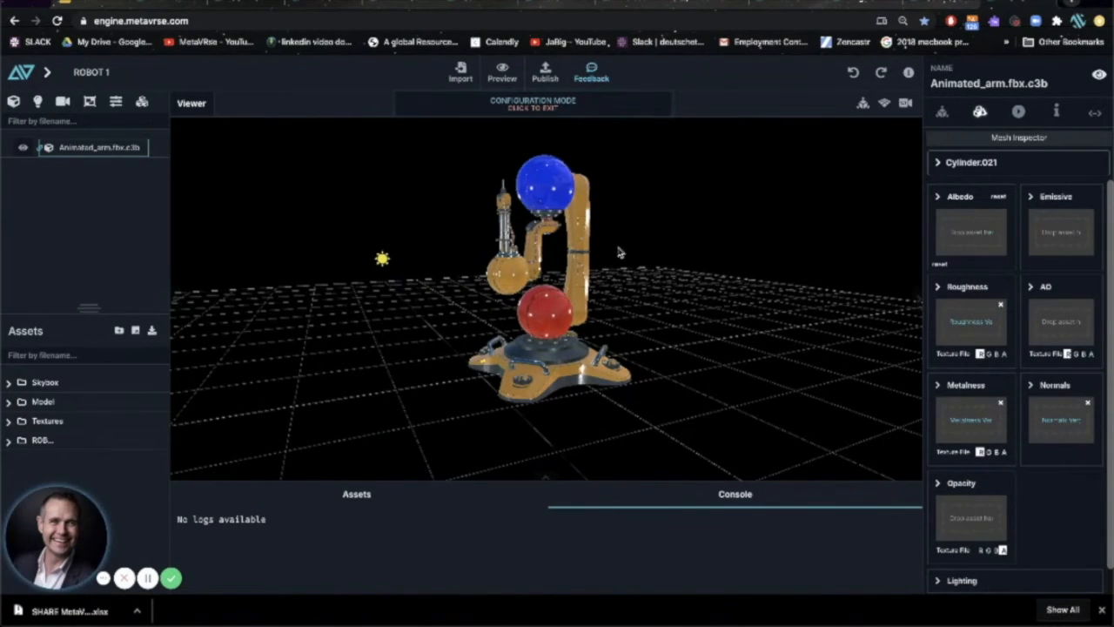
click(509, 274)
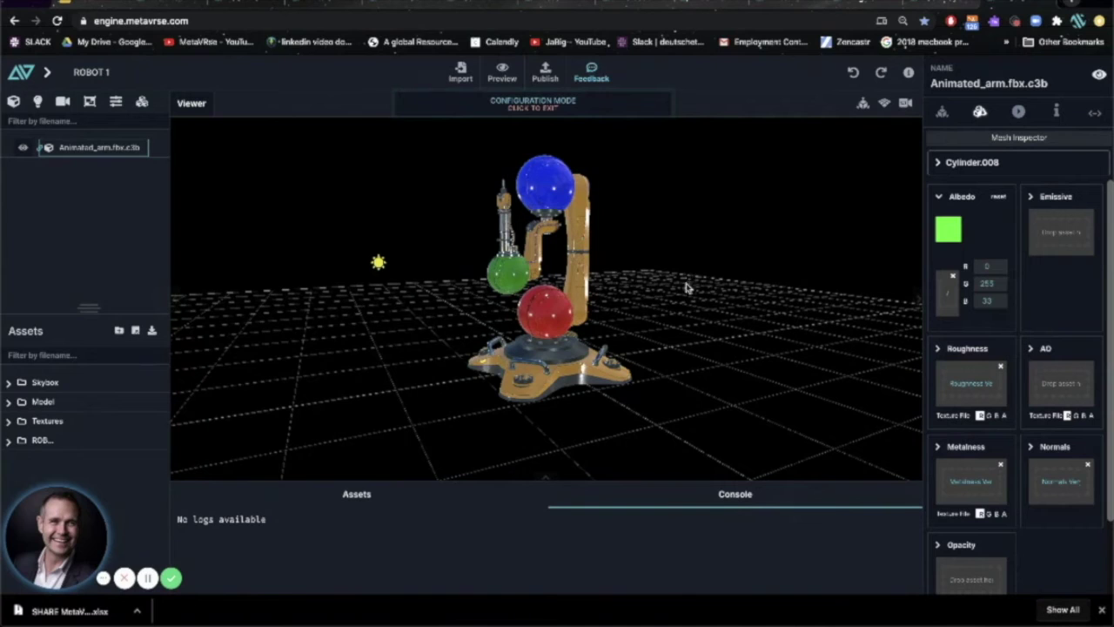
click(941, 111)
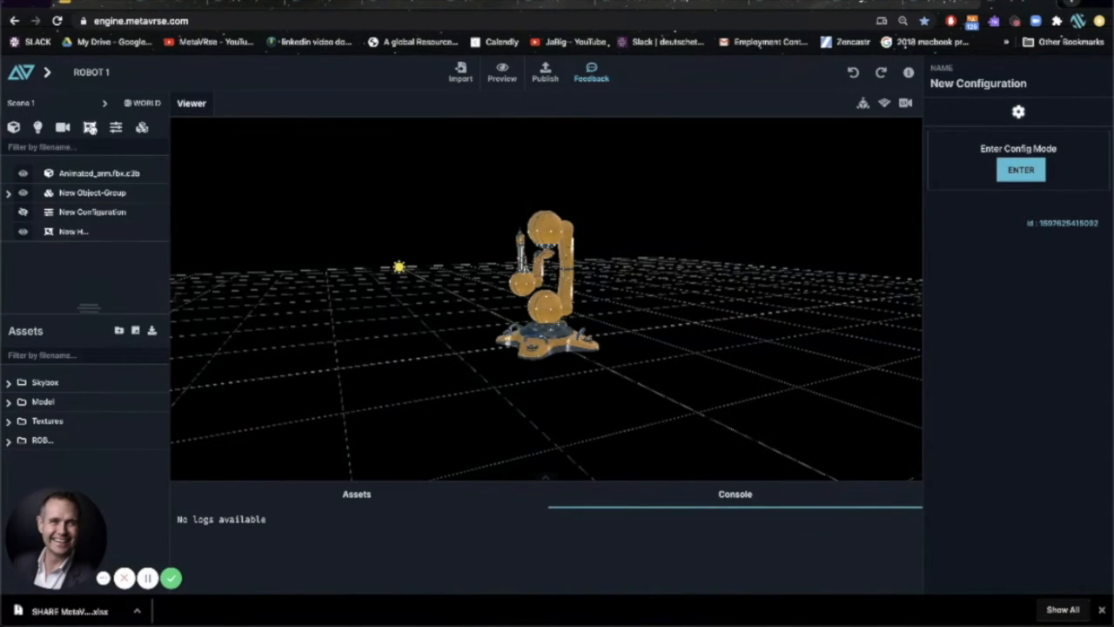
Add a square to the New HUD and drop sea.jpg onto its Ambient slot
right_click(72, 231)
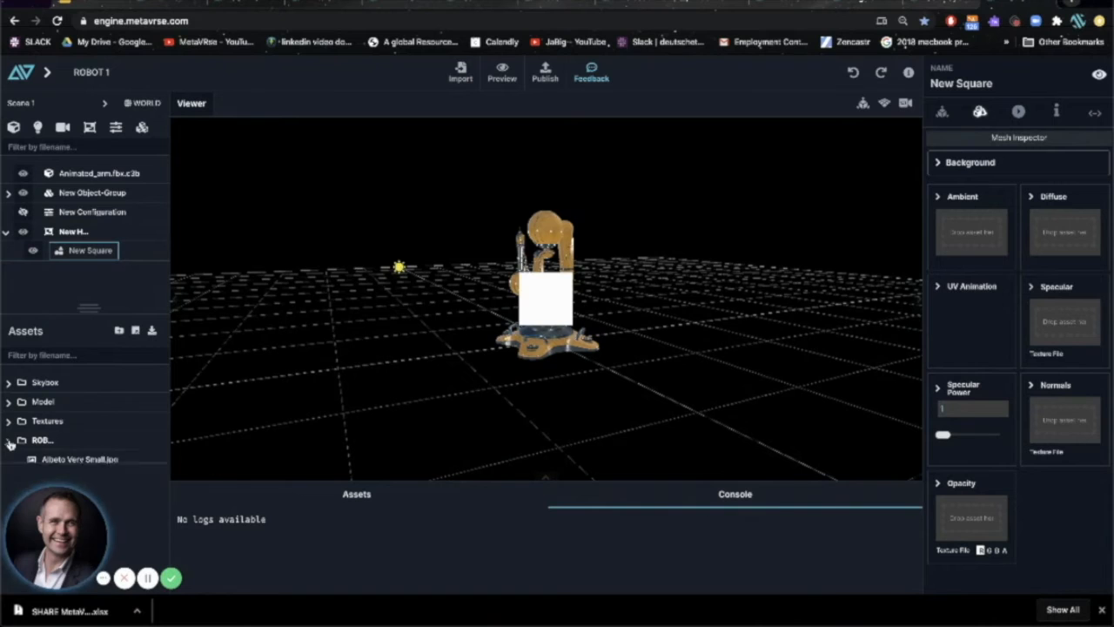
click(9, 439)
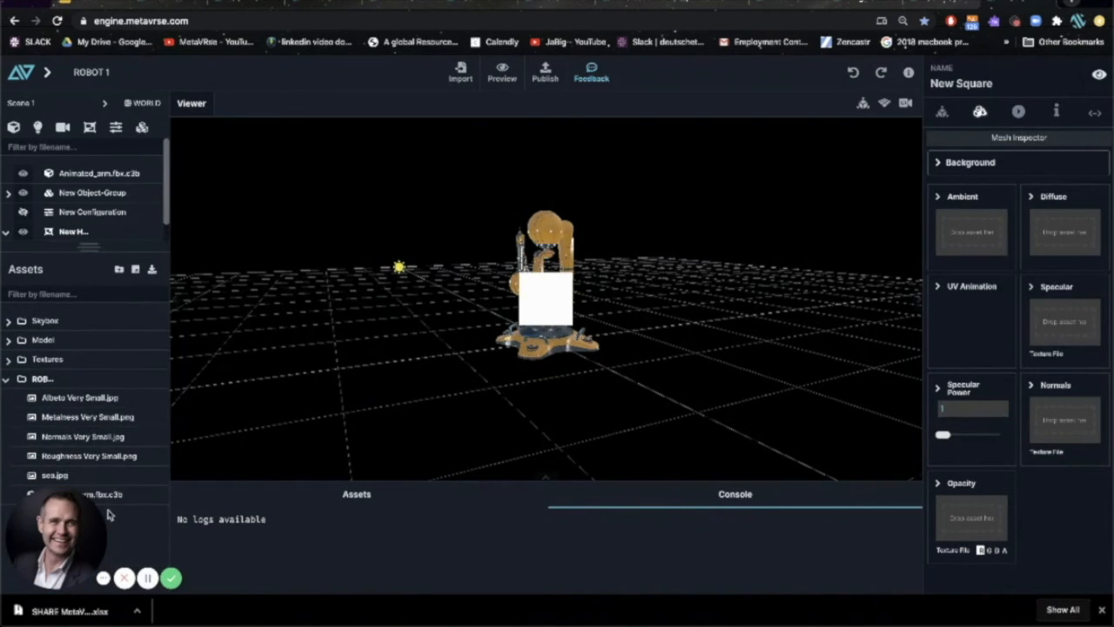
drag(54, 474, 971, 232)
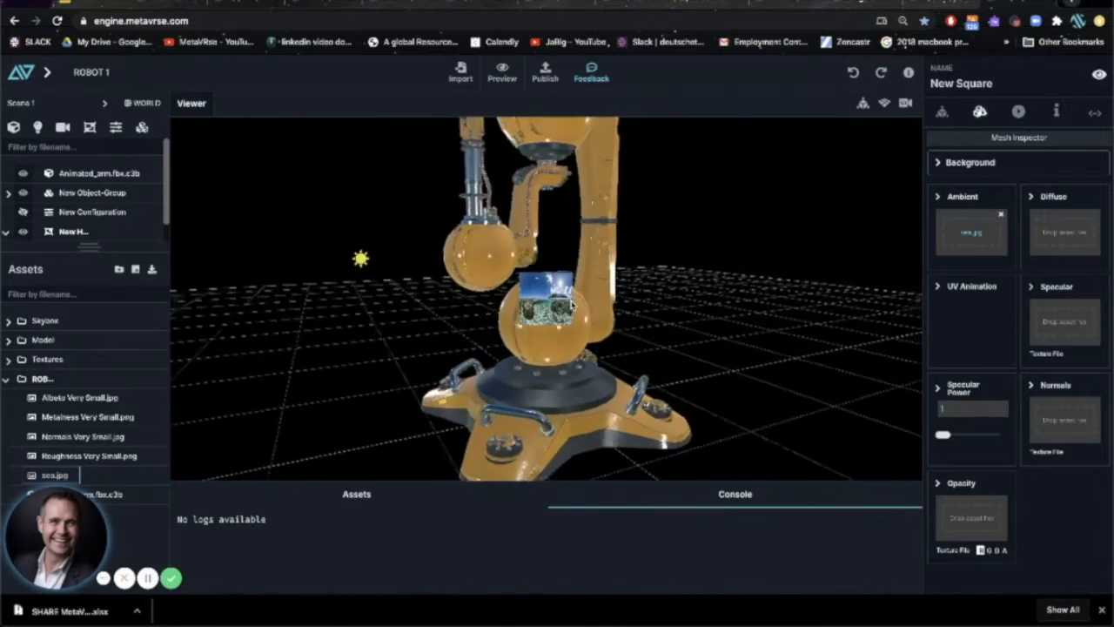
click(942, 111)
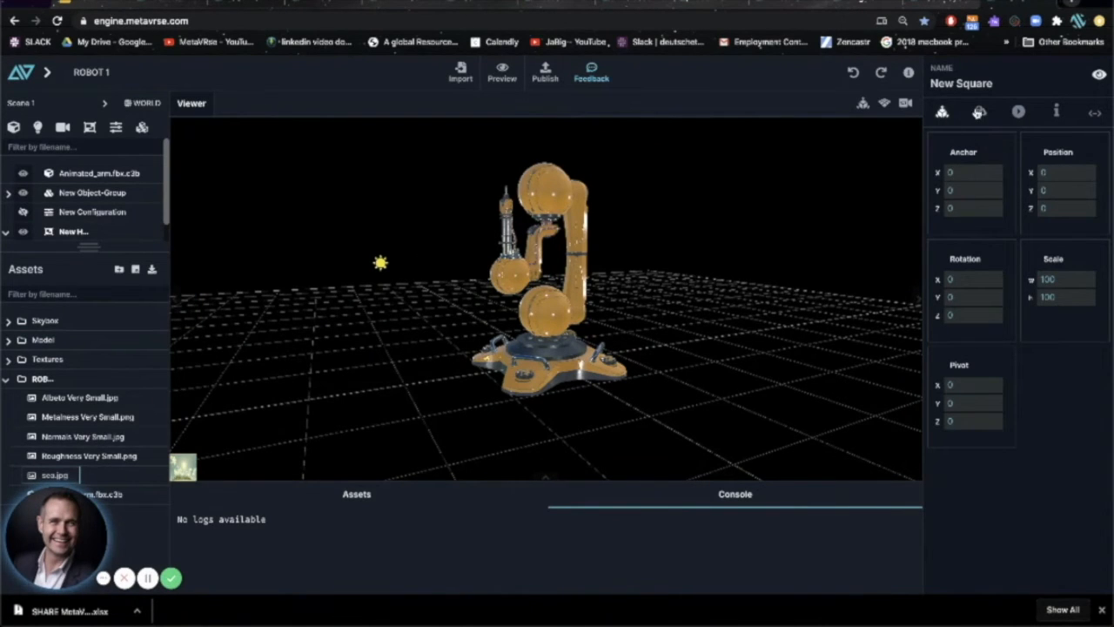
Clear the square's Ambient texture and make the square solid red
click(979, 112)
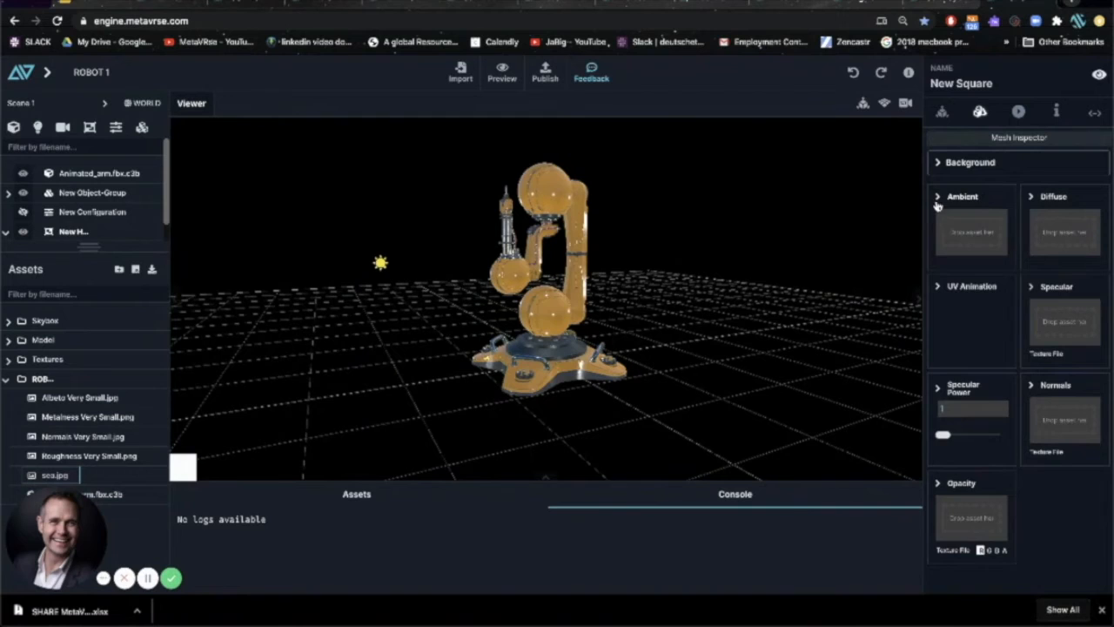
click(966, 231)
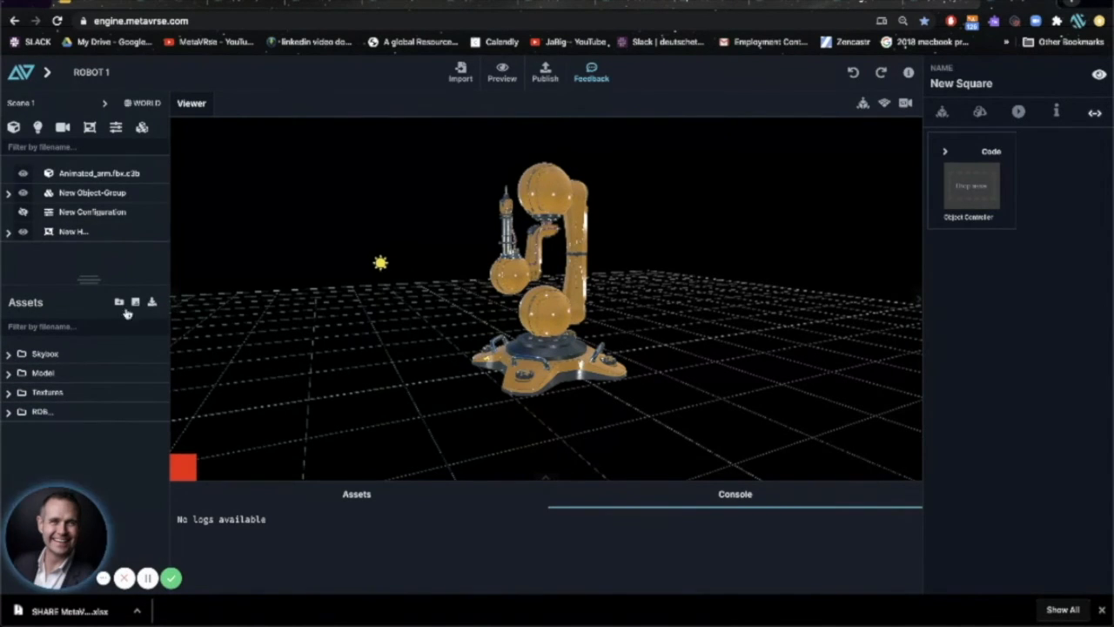
mouse_move(119, 302)
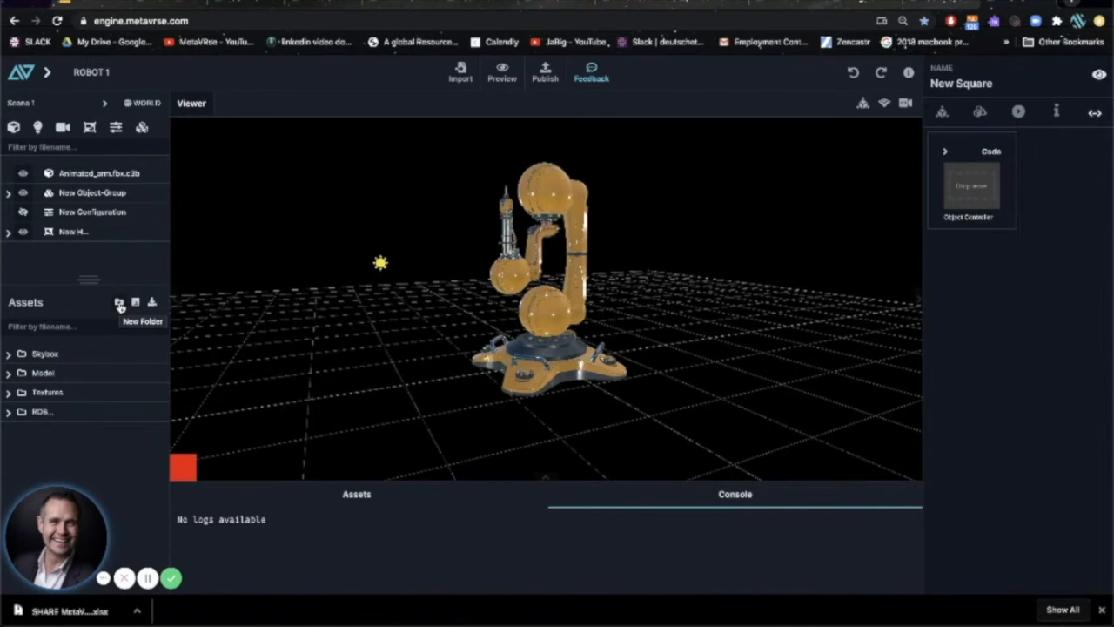
mouse_move(48, 318)
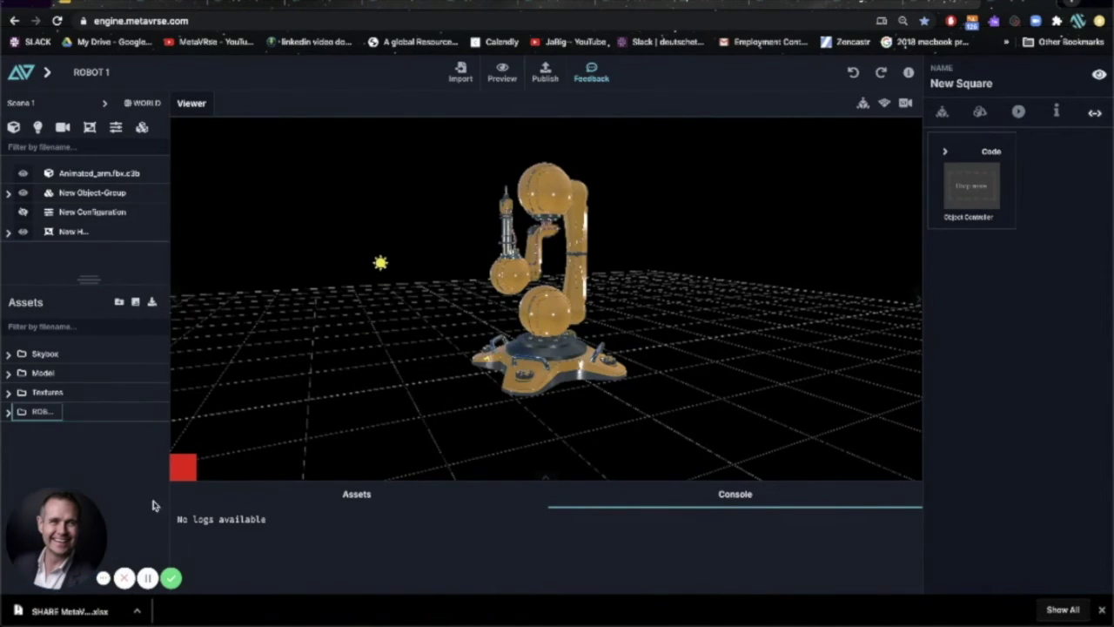
Open the ROBOT folder in the asset browser, expand the HUD, then collapse the folder
click(8, 411)
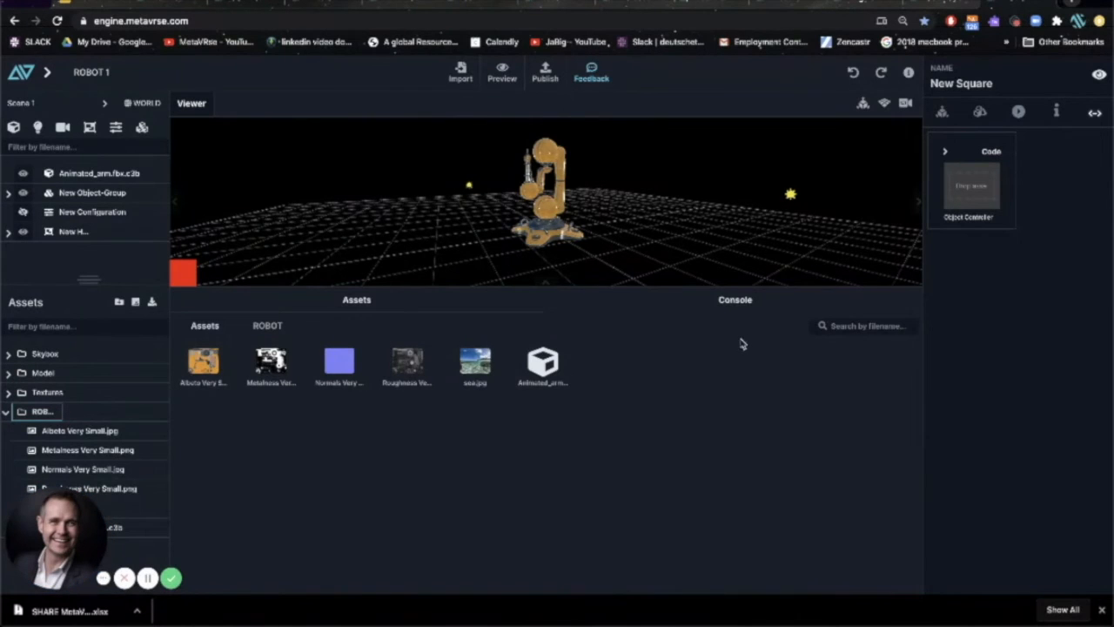
click(734, 299)
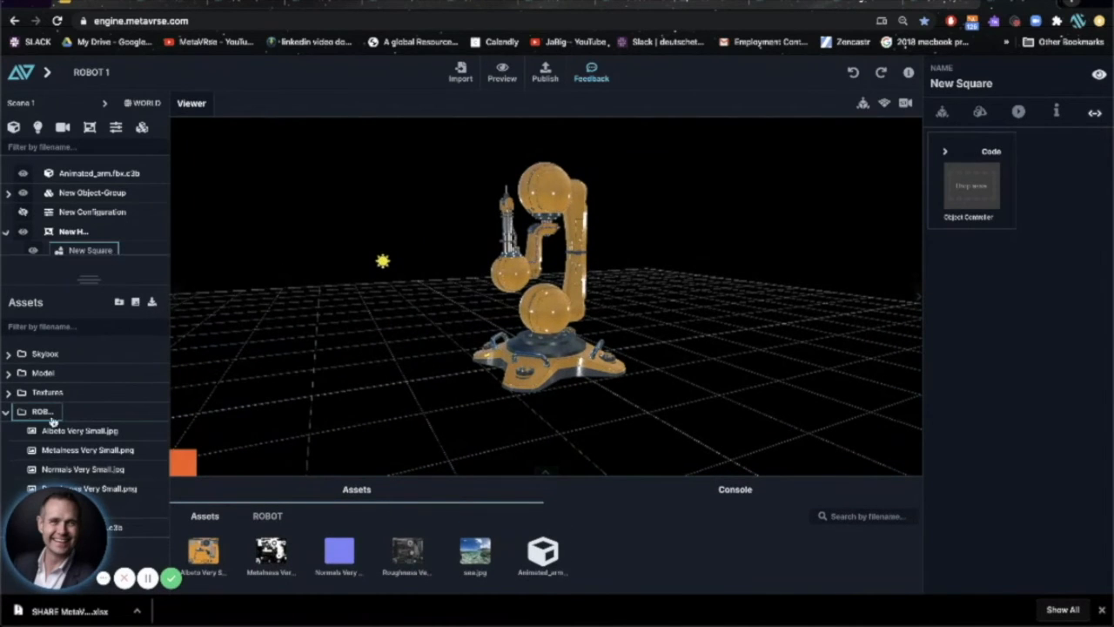
click(42, 410)
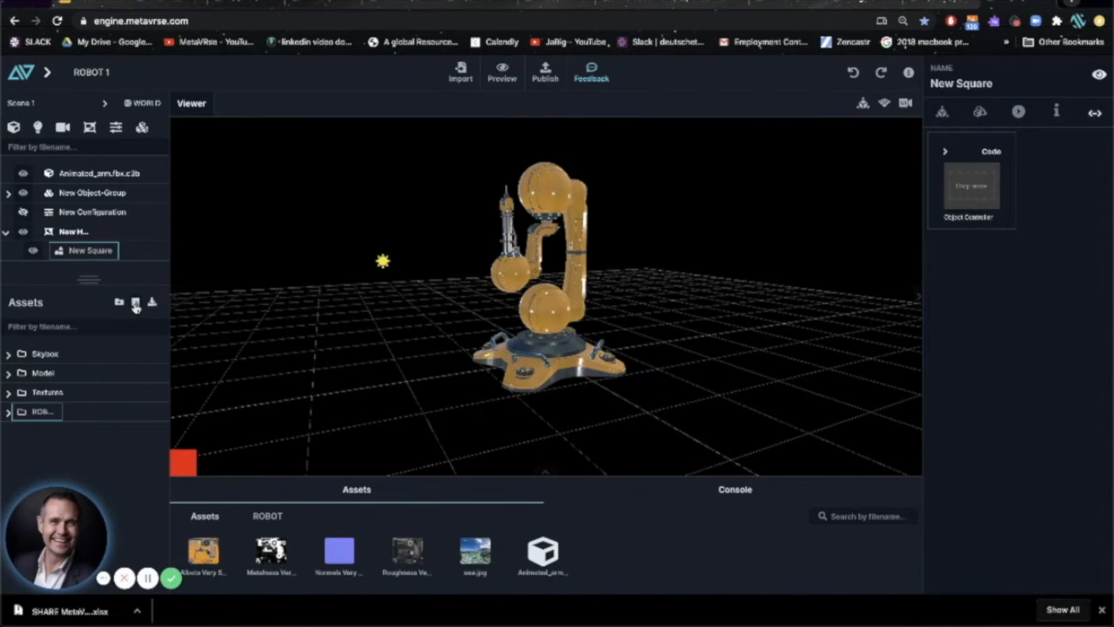
mouse_move(134, 302)
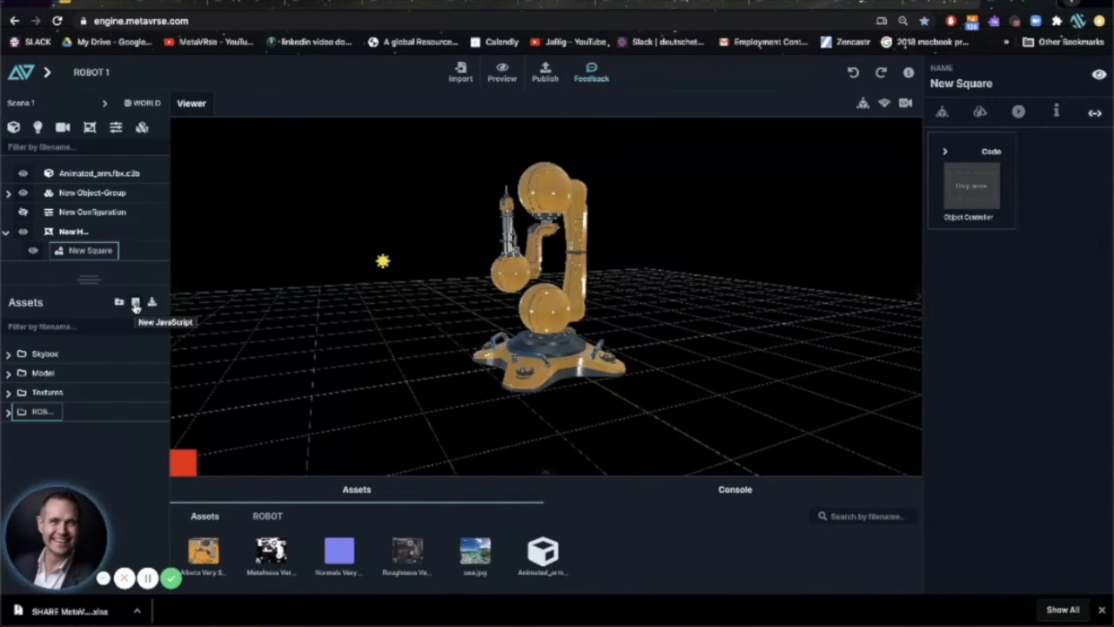
Create ObjectButtonController.js from the Object Button Controller template and scroll through its code
click(135, 302)
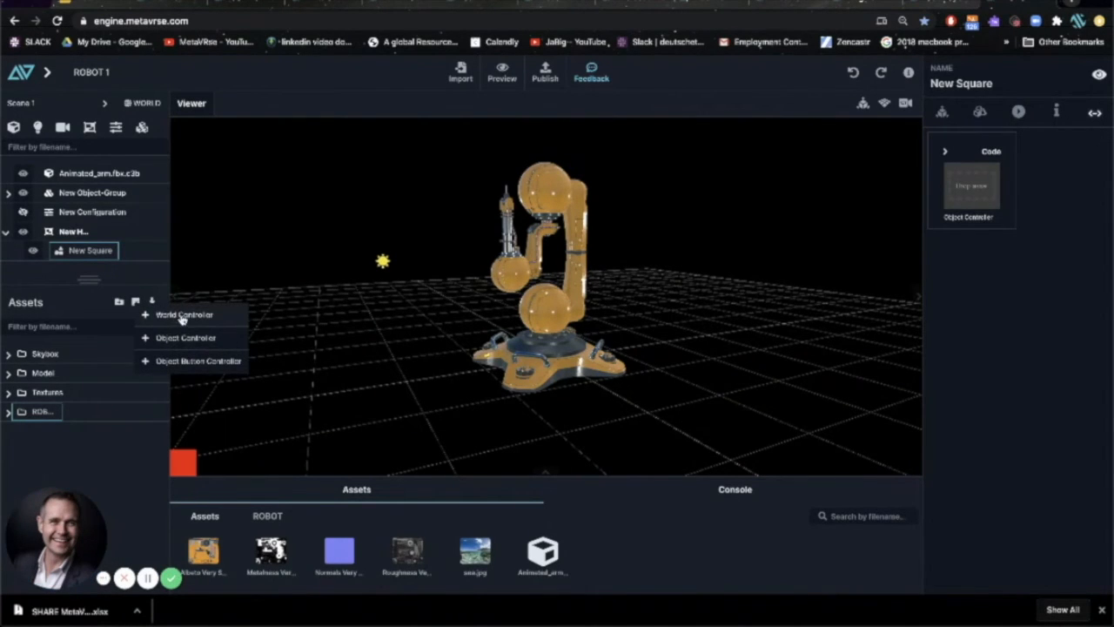
mouse_move(191, 360)
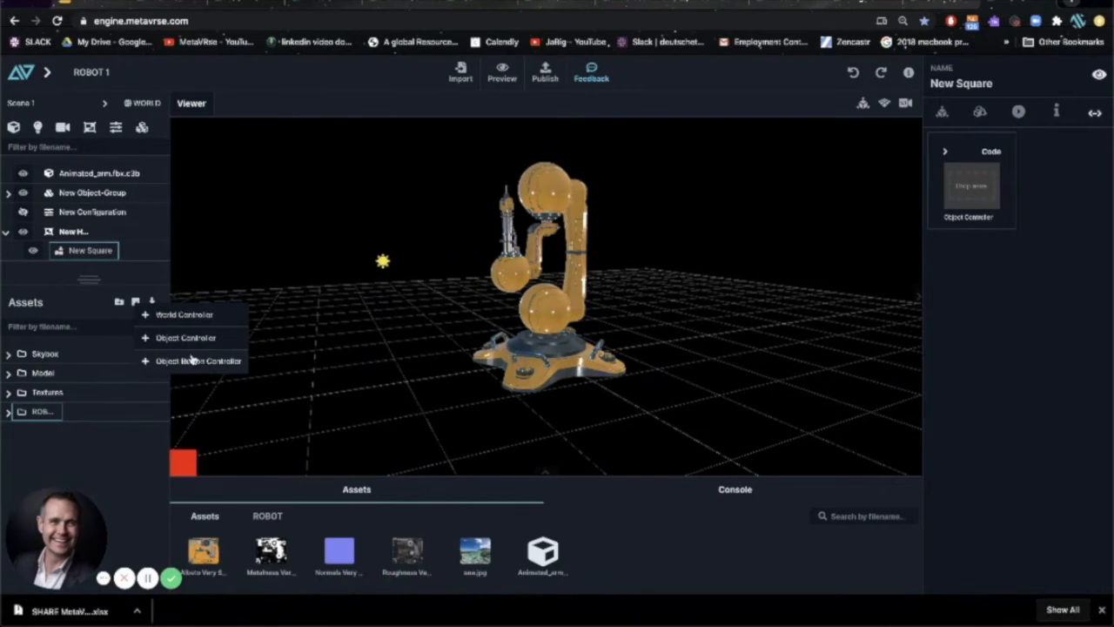
click(199, 360)
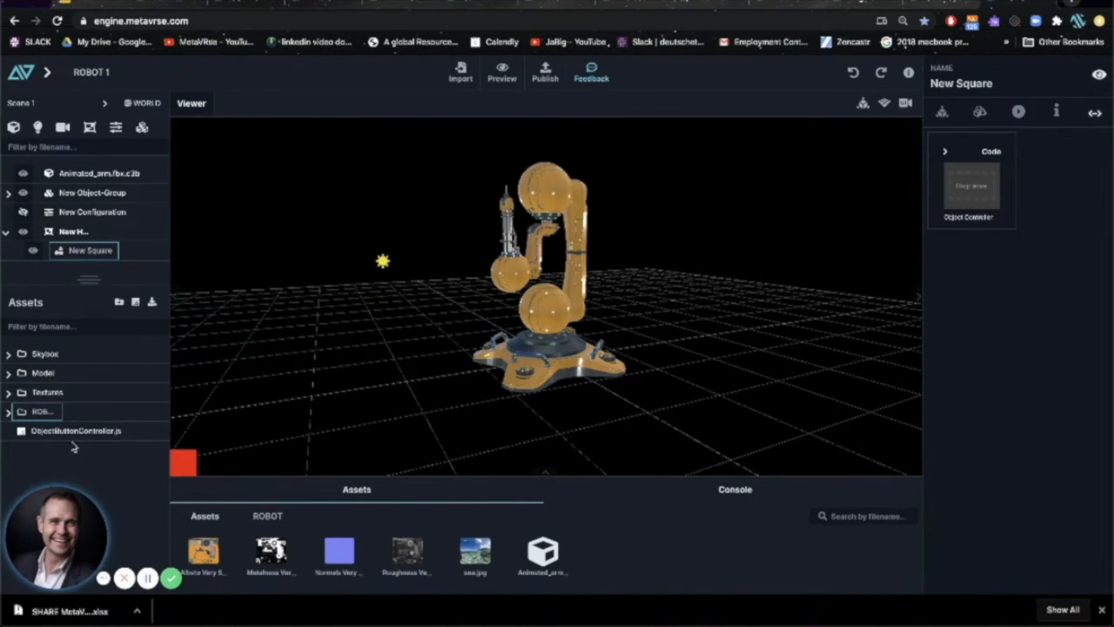
mouse_move(75, 430)
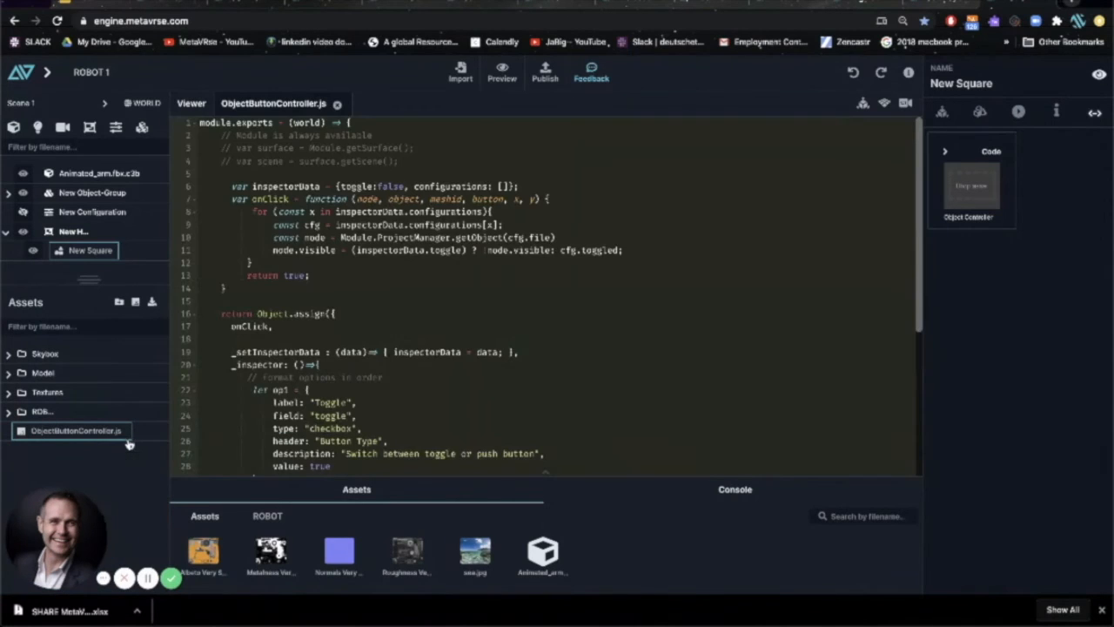
scroll(down, 3)
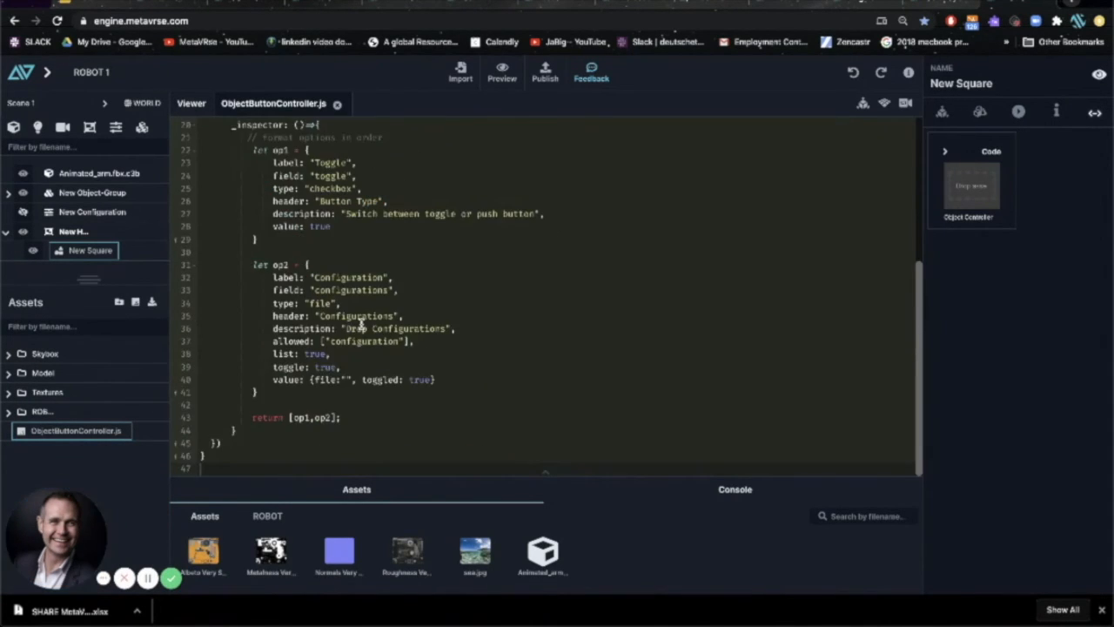
scroll(up, 3)
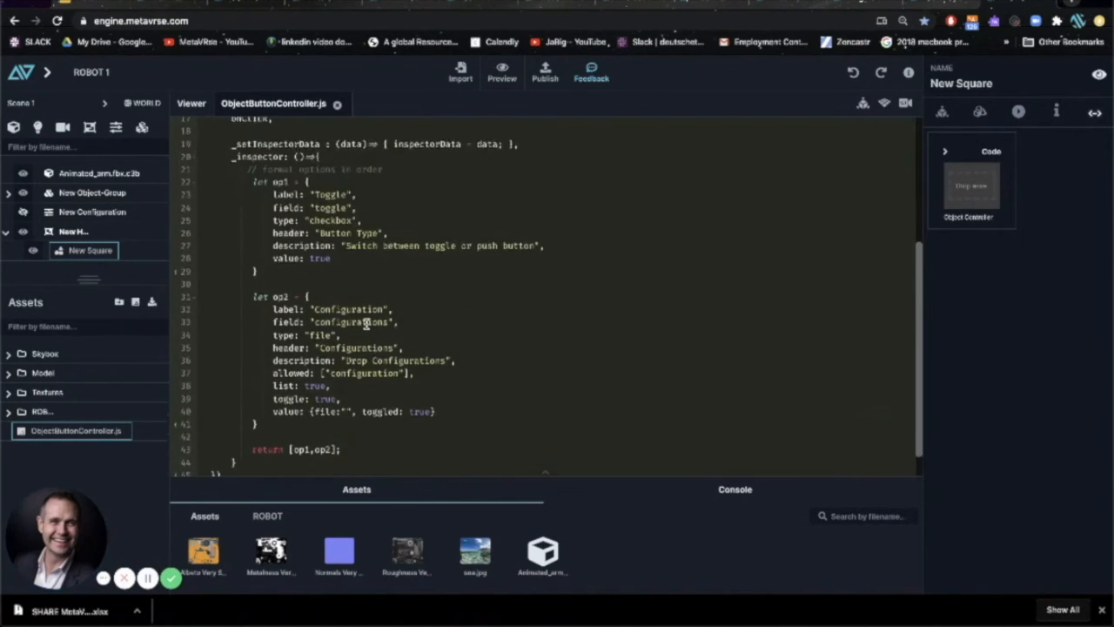
scroll(up, 3)
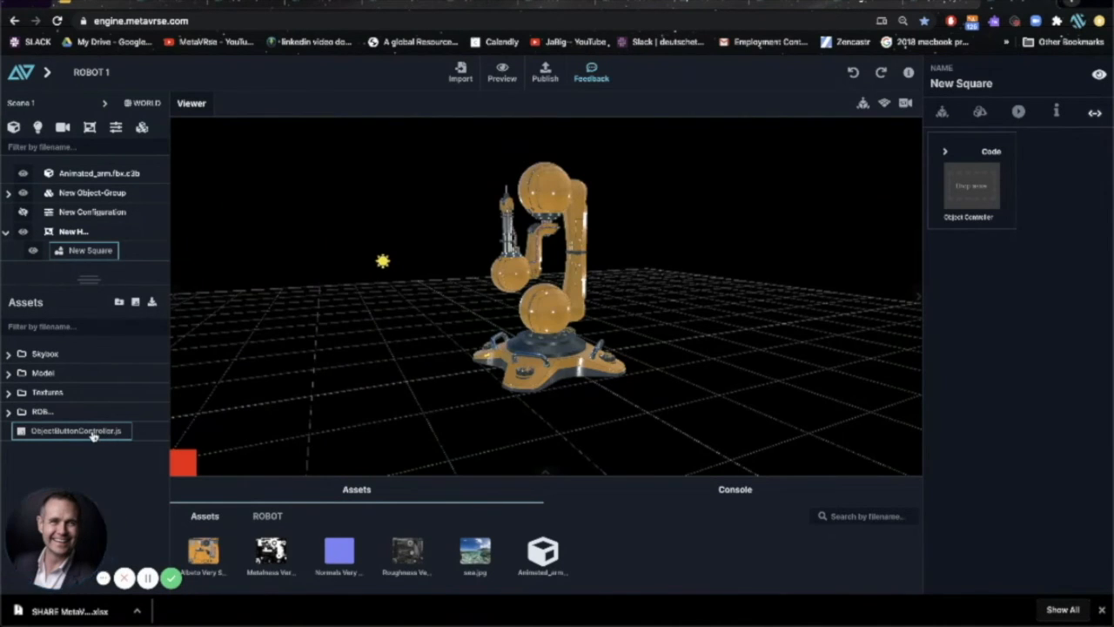
Drag ObjectButtonController.js onto New Square's Code slot
drag(74, 430, 957, 187)
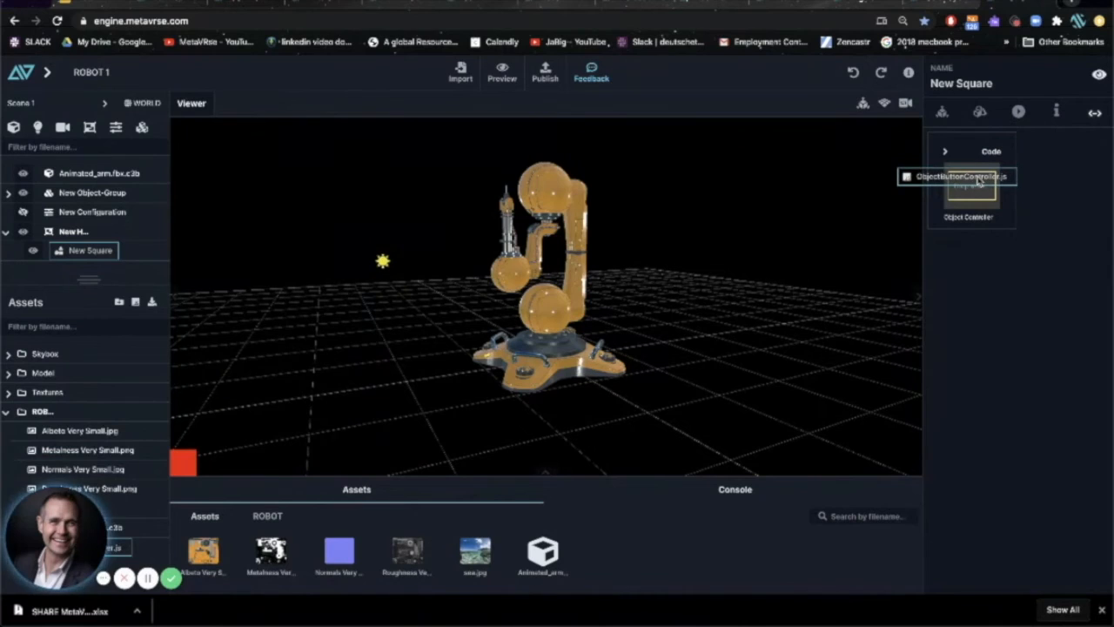
mouse_move(957, 180)
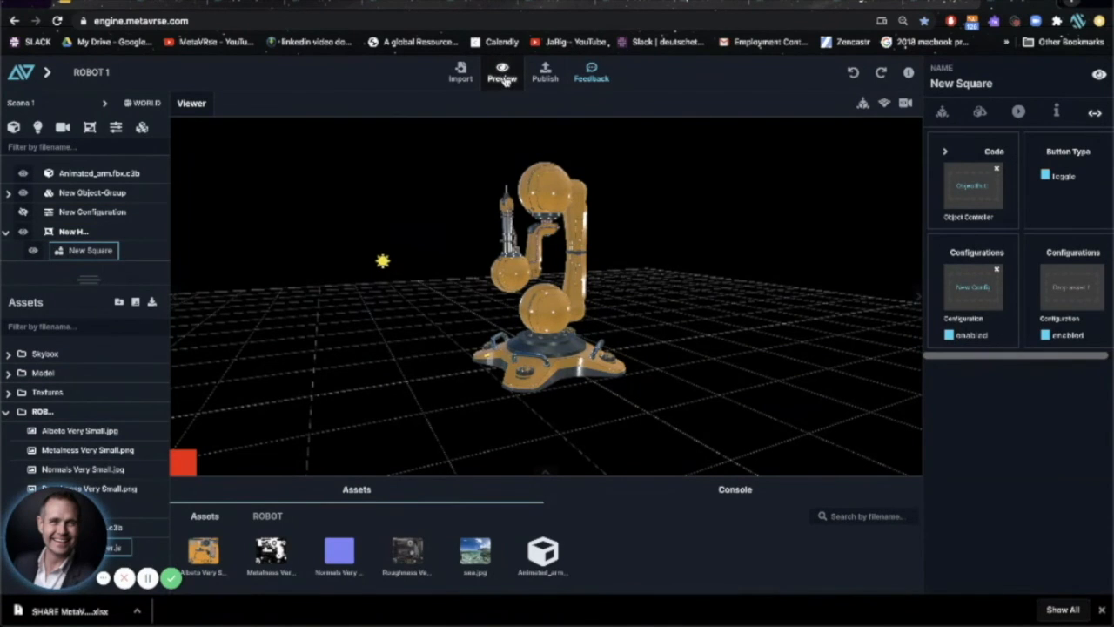
click(501, 73)
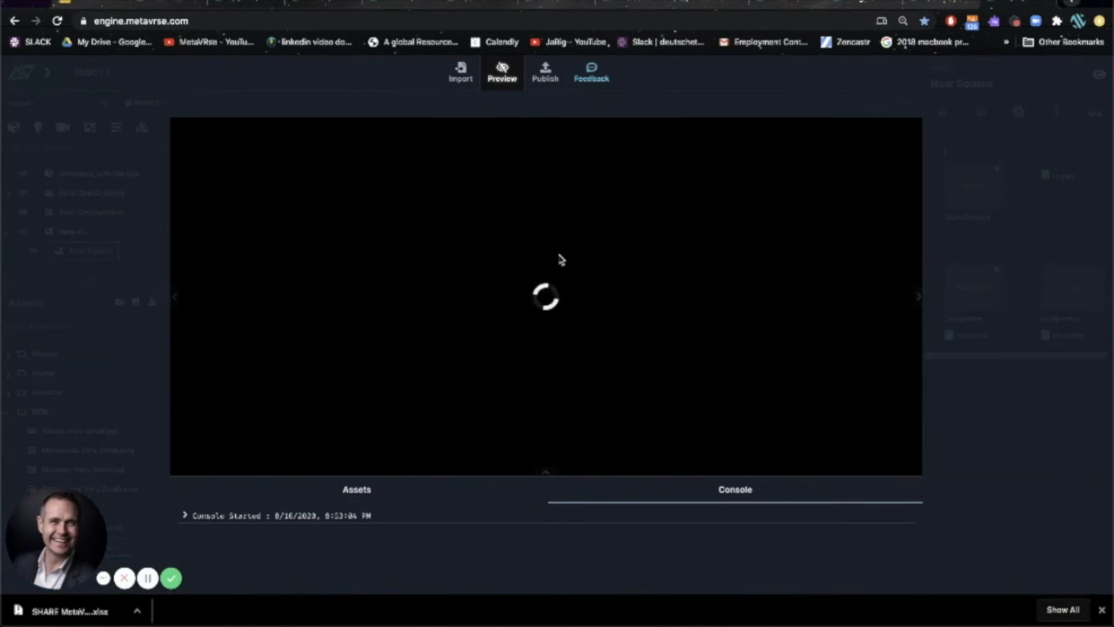
click(501, 71)
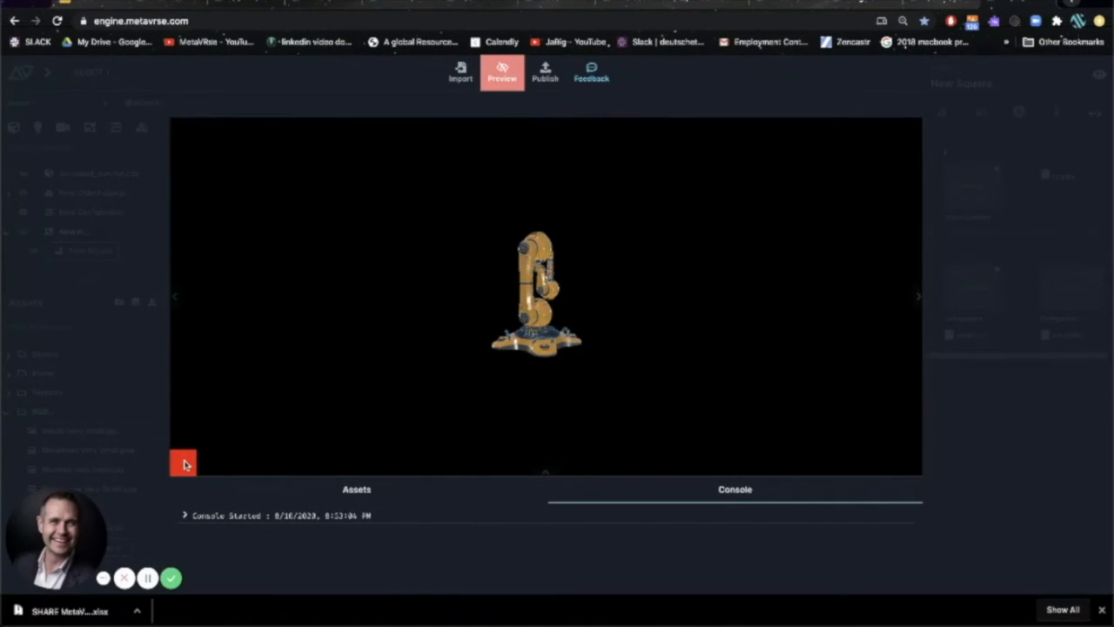
click(501, 72)
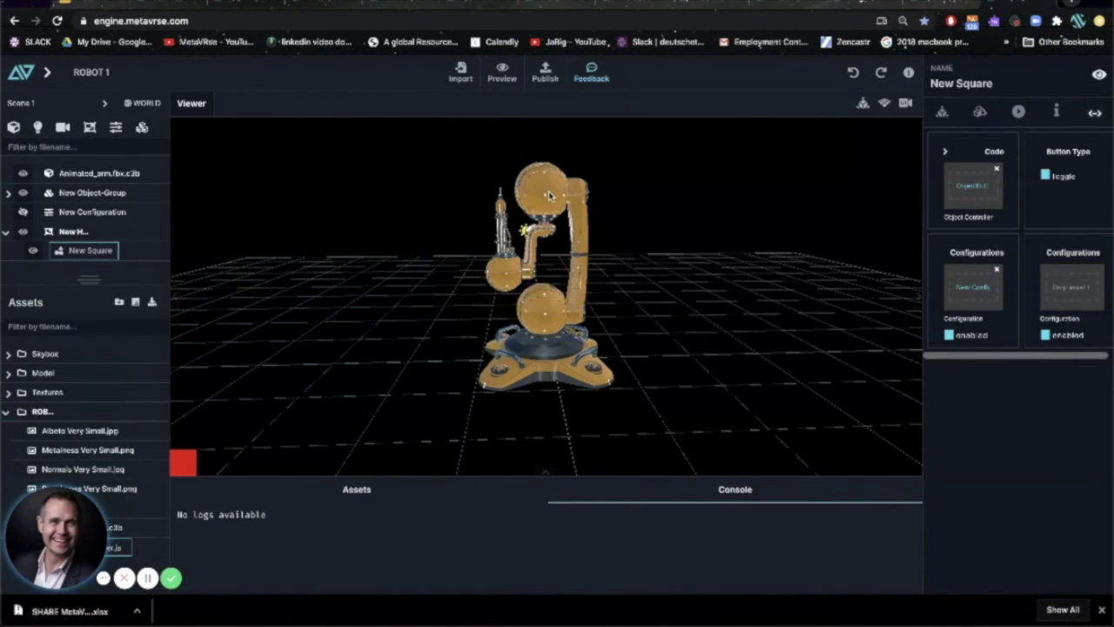
Select Animated_arm.fbx.c3b, then run and stop a Preview to test the colour toggle
click(97, 172)
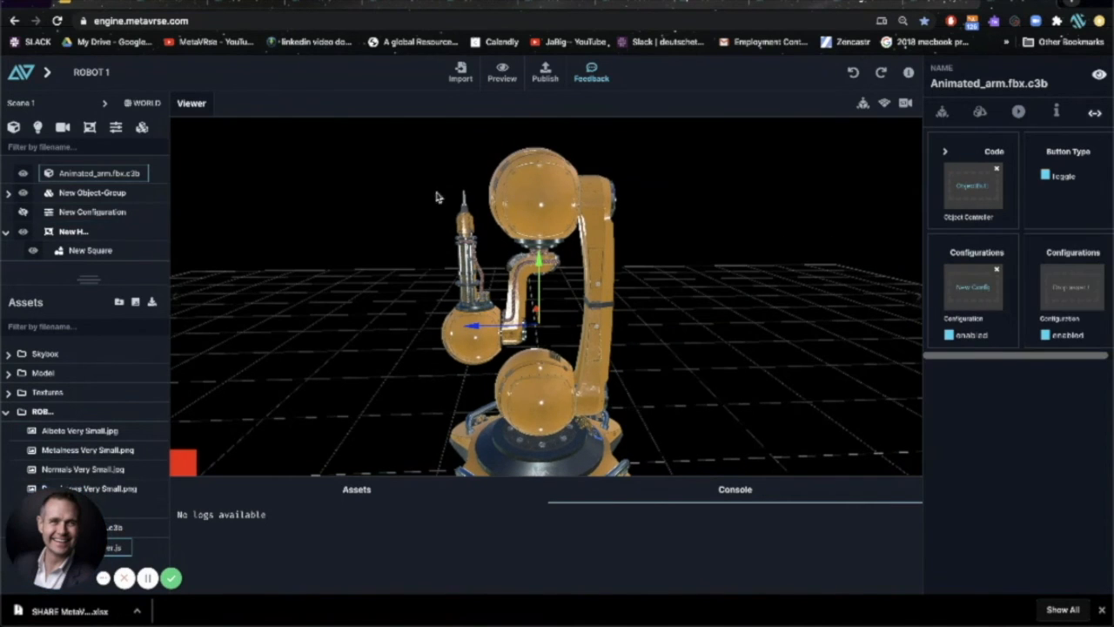
click(502, 72)
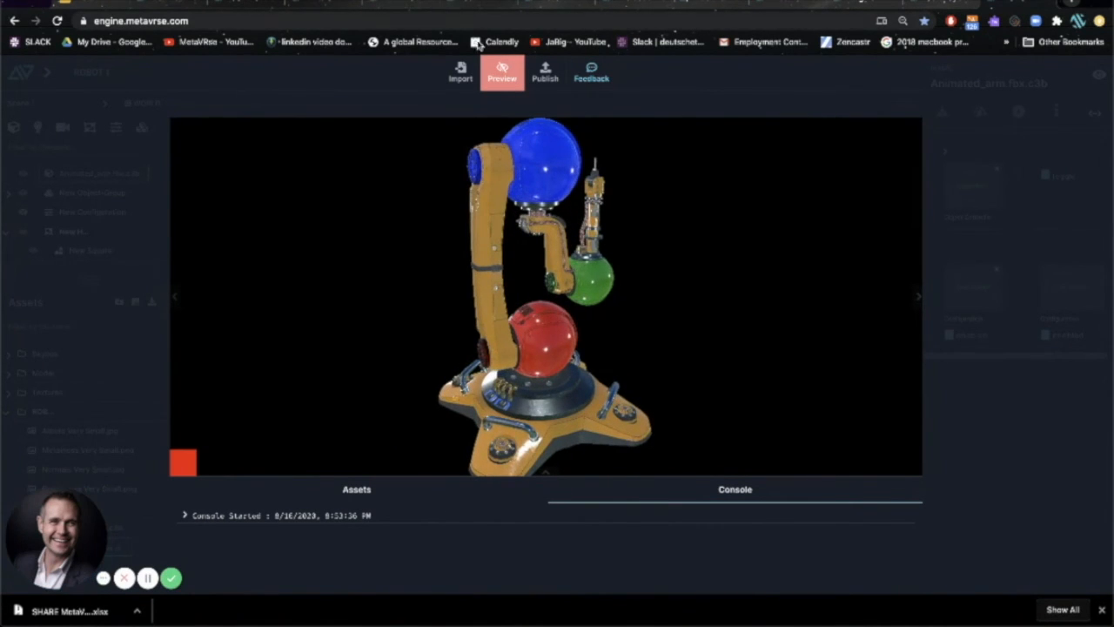
click(501, 72)
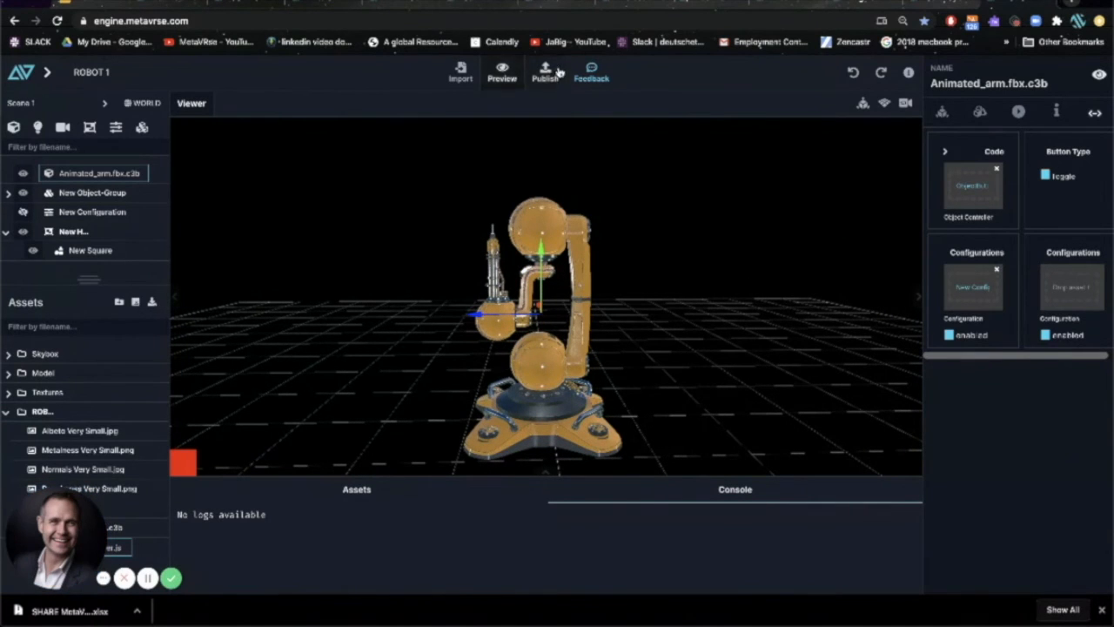
Publish ROBOT 1 as its first release to get the share link and QR code
click(545, 73)
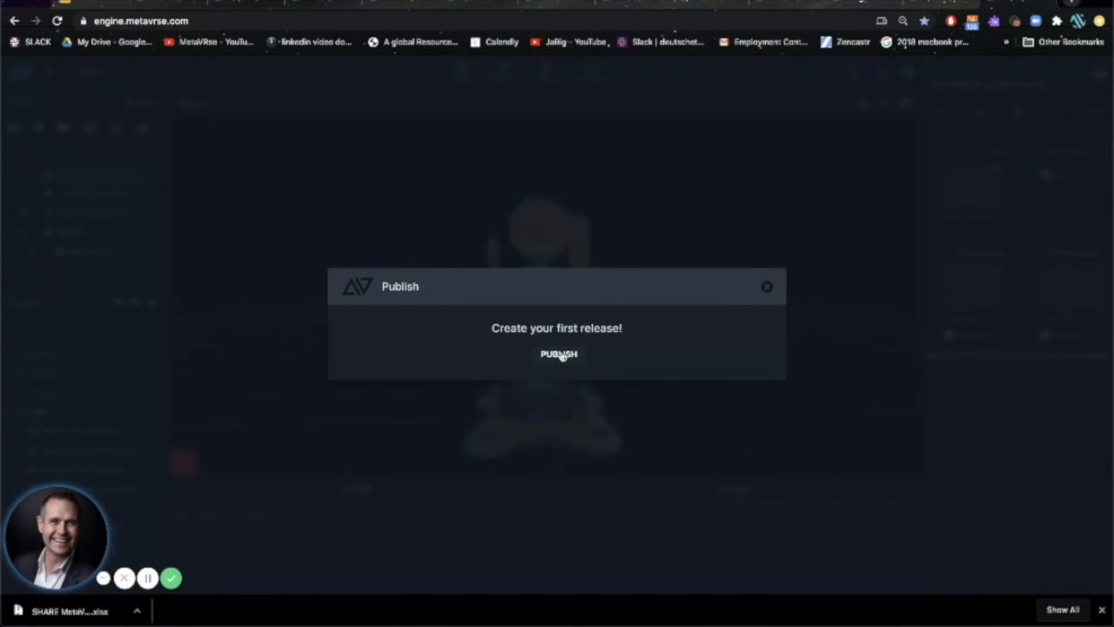
click(558, 353)
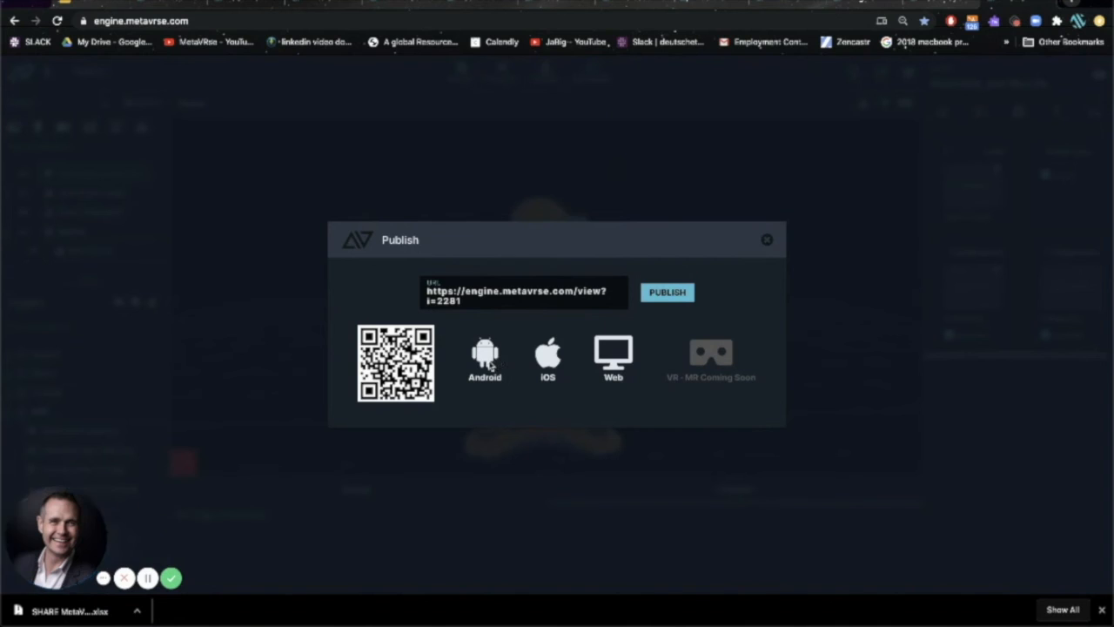
mouse_move(513, 362)
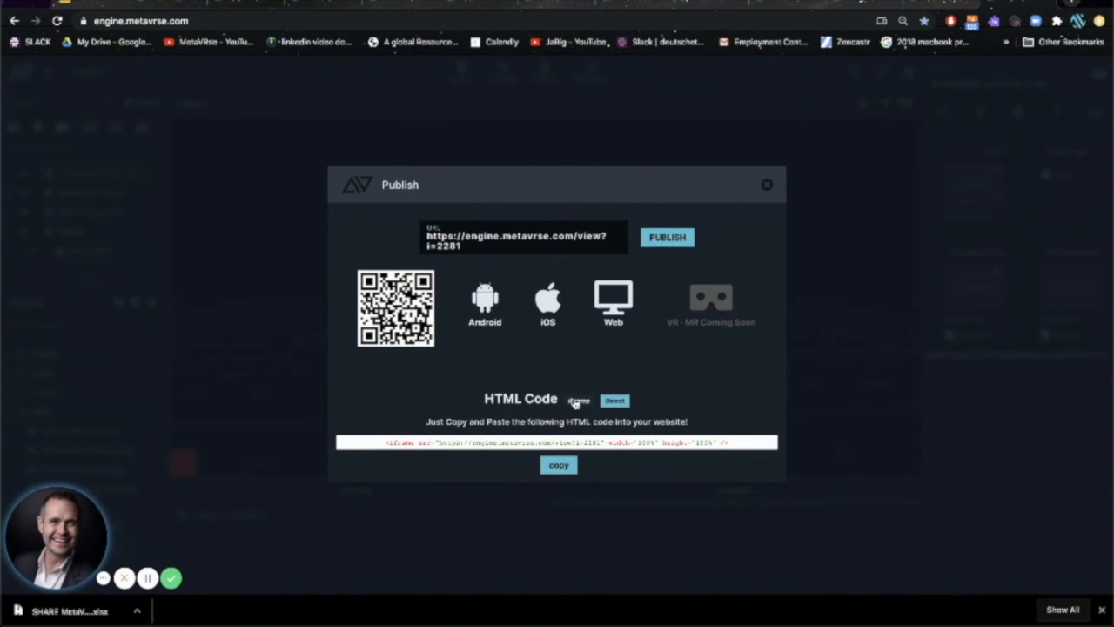
mouse_move(718, 300)
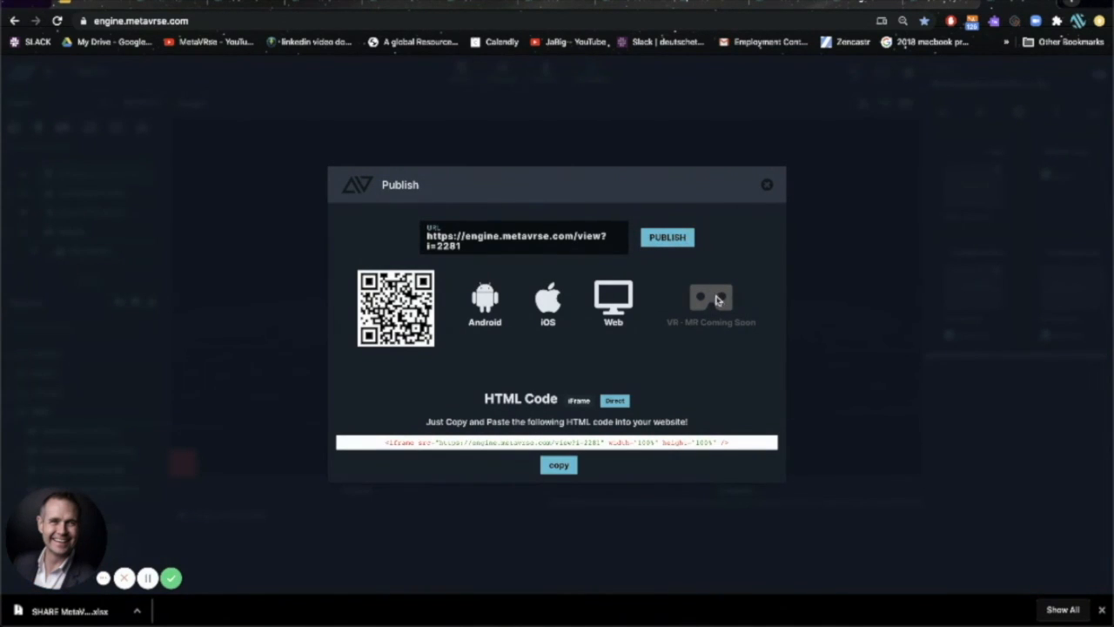
mouse_move(648, 352)
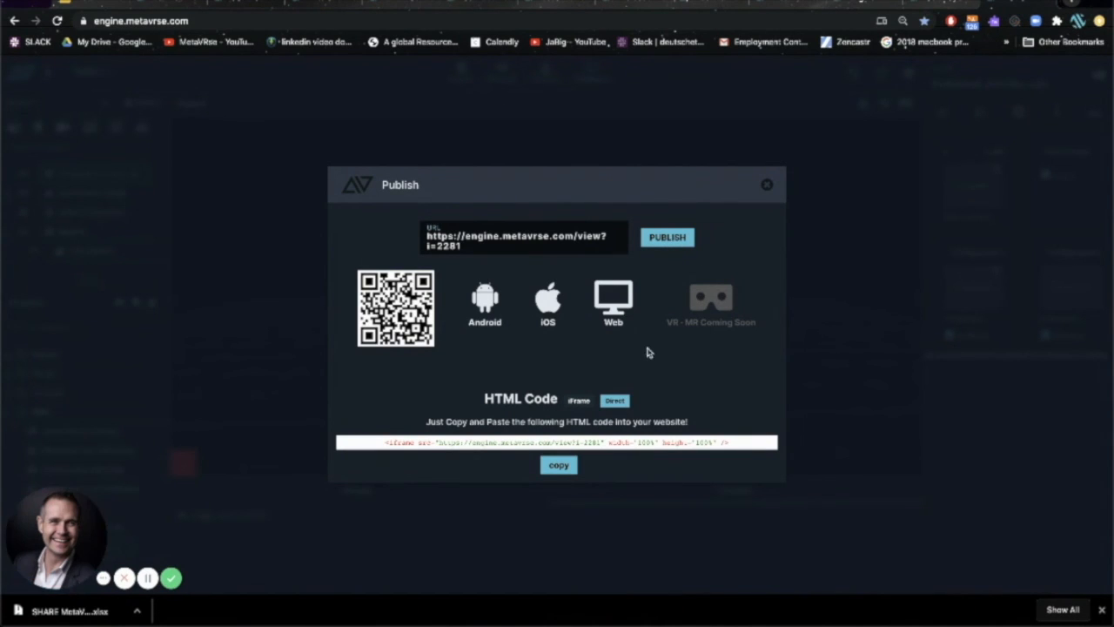
mouse_move(560, 247)
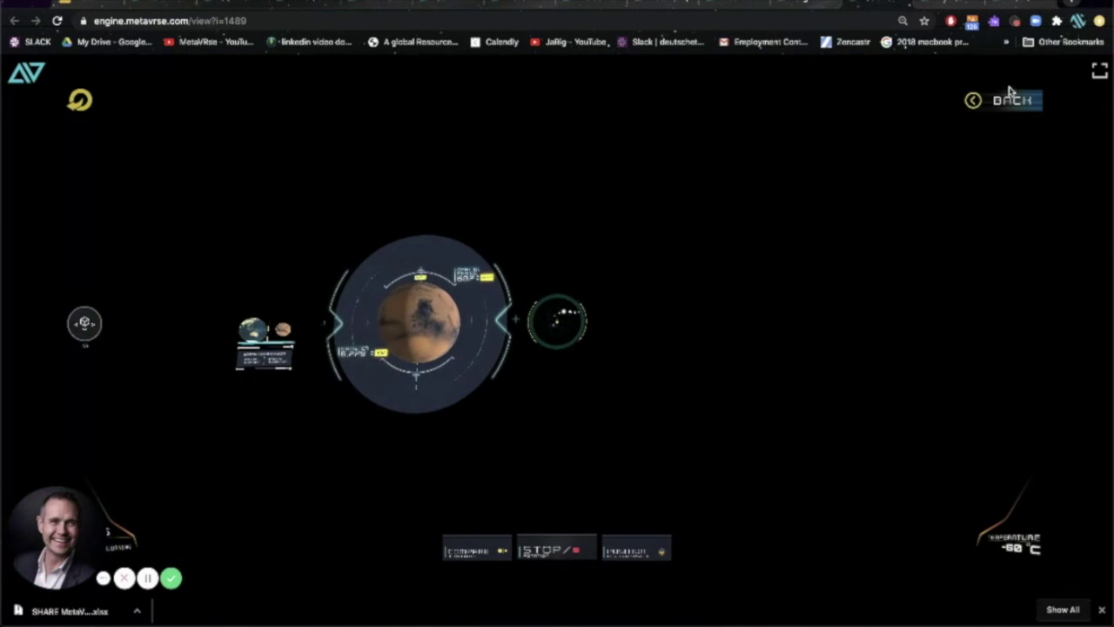
Browse from the Mars experience through other MetaVRse examples, then return to the slides
click(1014, 99)
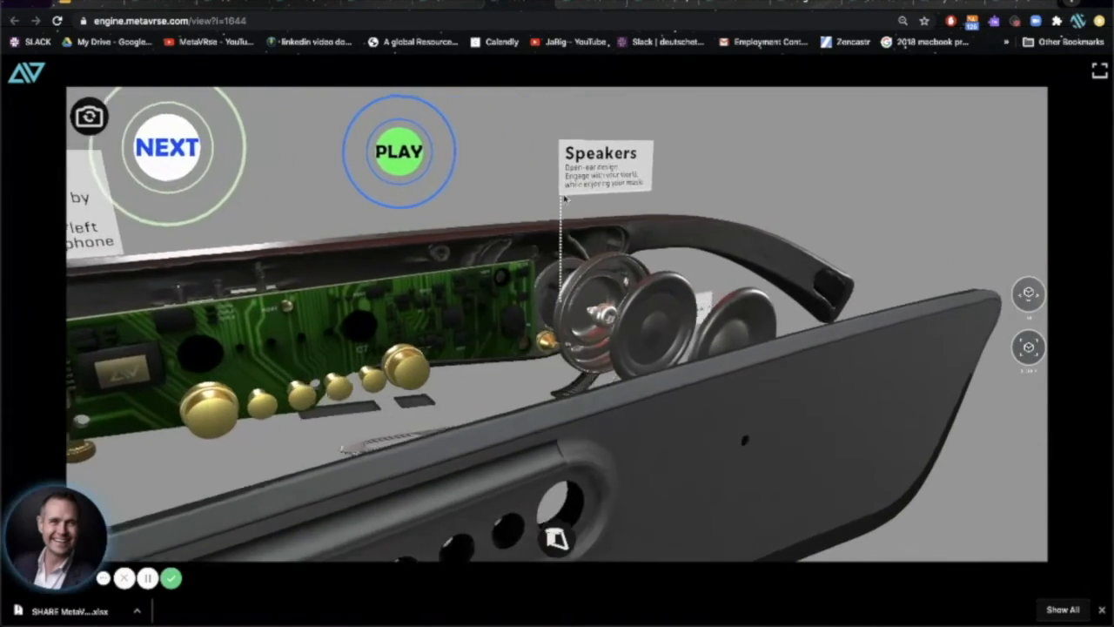
click(167, 146)
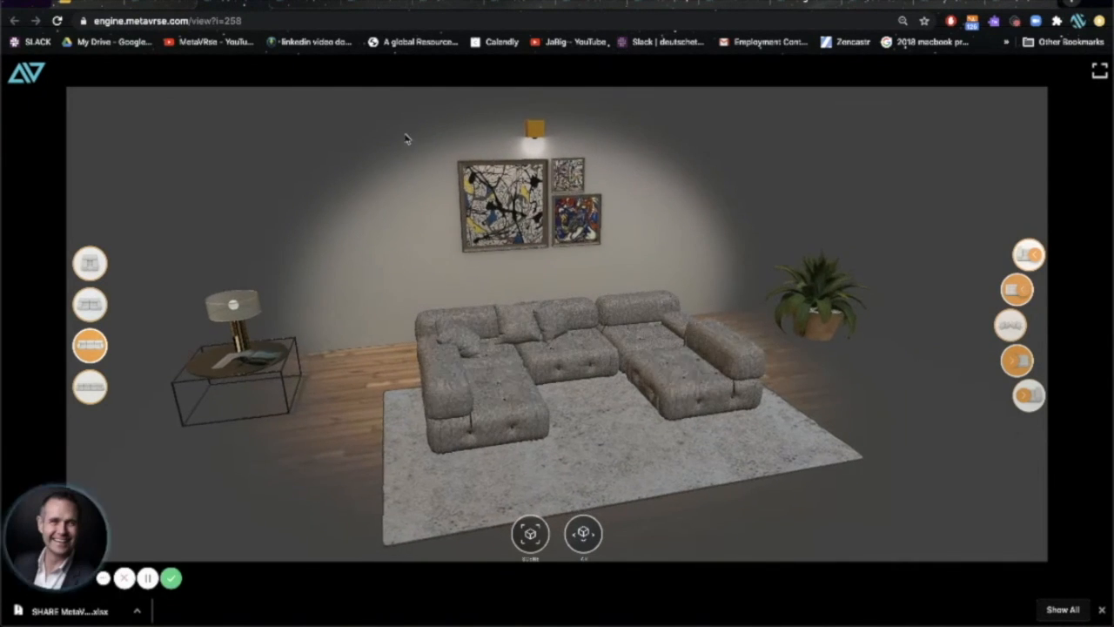
click(209, 41)
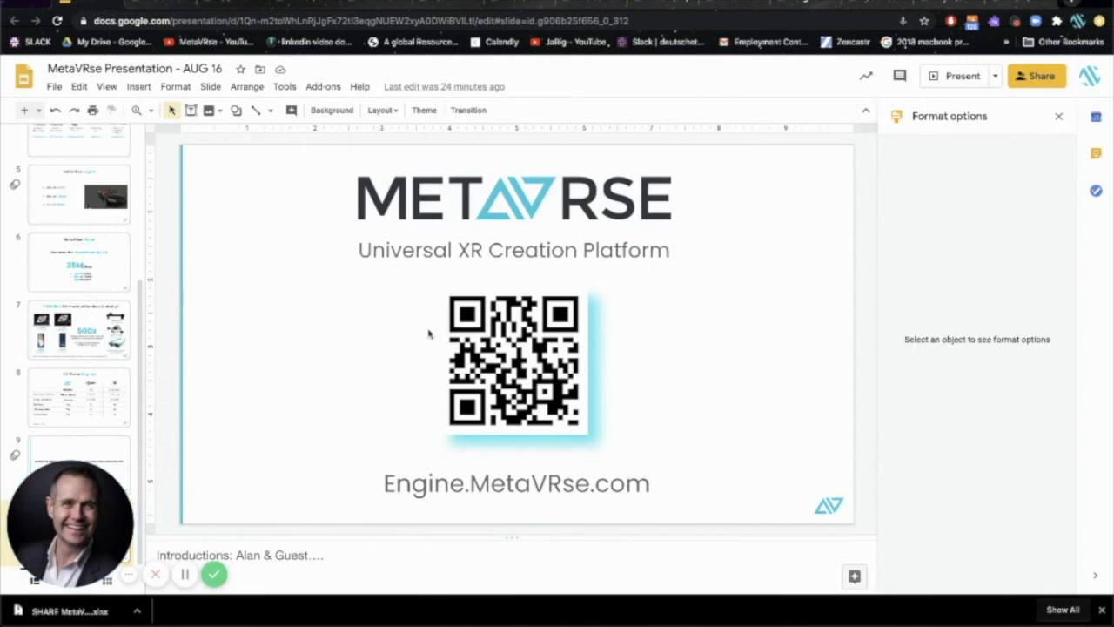